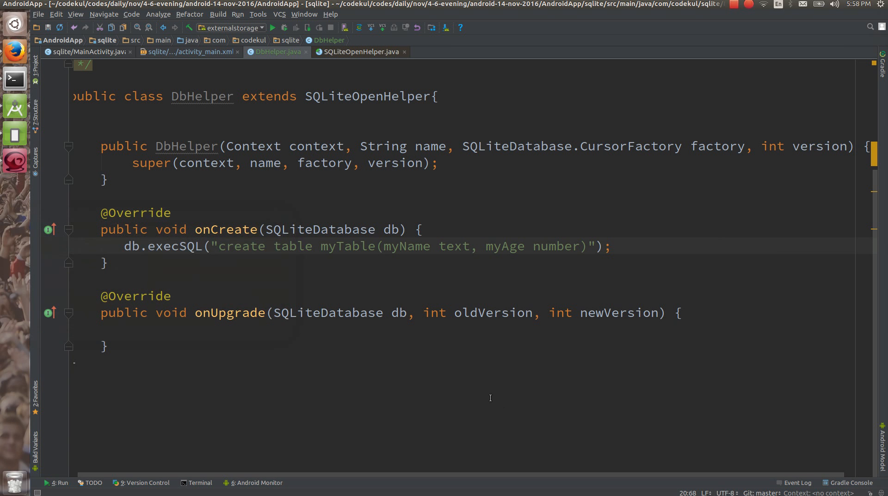
Switch to MainActivity.java and show the sqlite project tree beside the decompiled DefaultBuildType class.
click(592, 246)
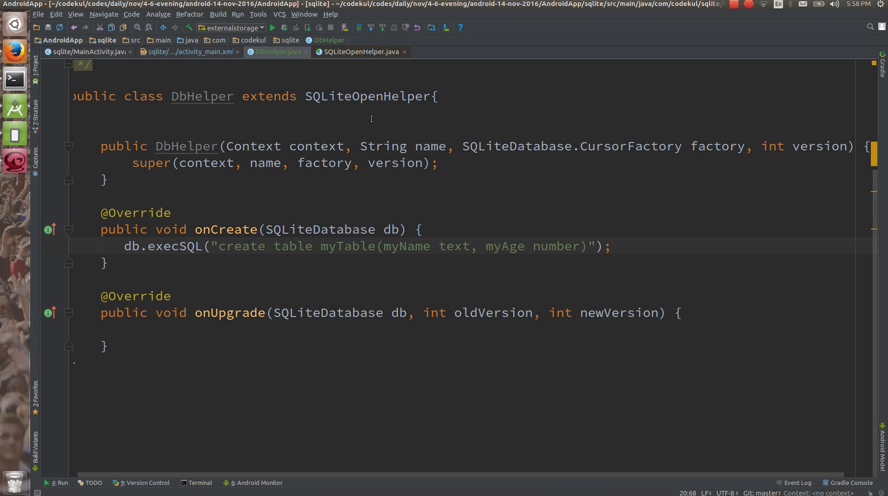
click(86, 52)
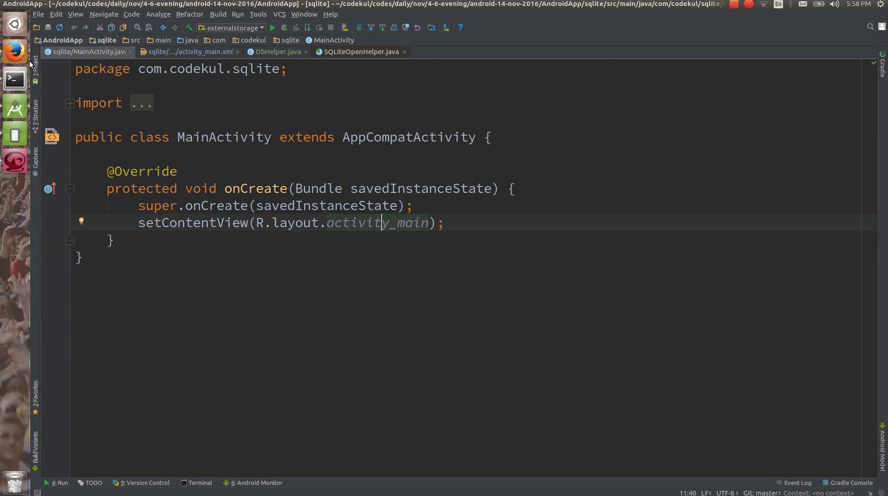
click(34, 64)
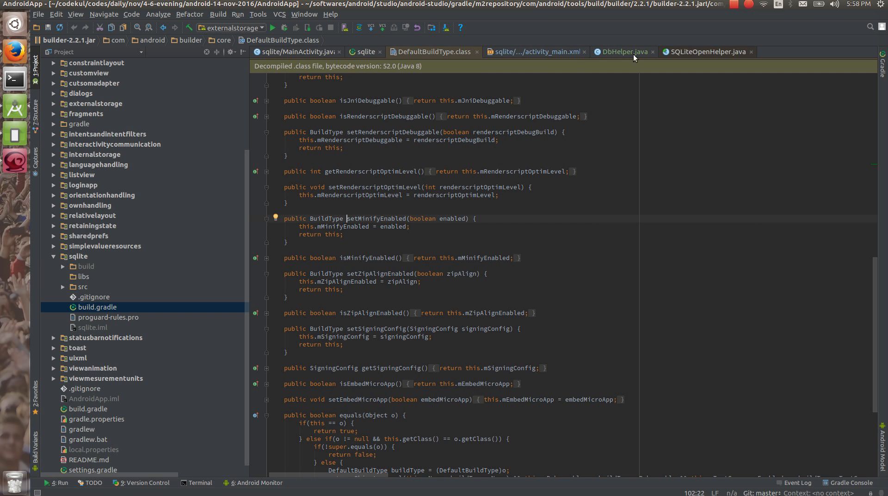
Add jackOptions { enabled true } inside defaultConfig of sqlite's build.gradle.
click(751, 51)
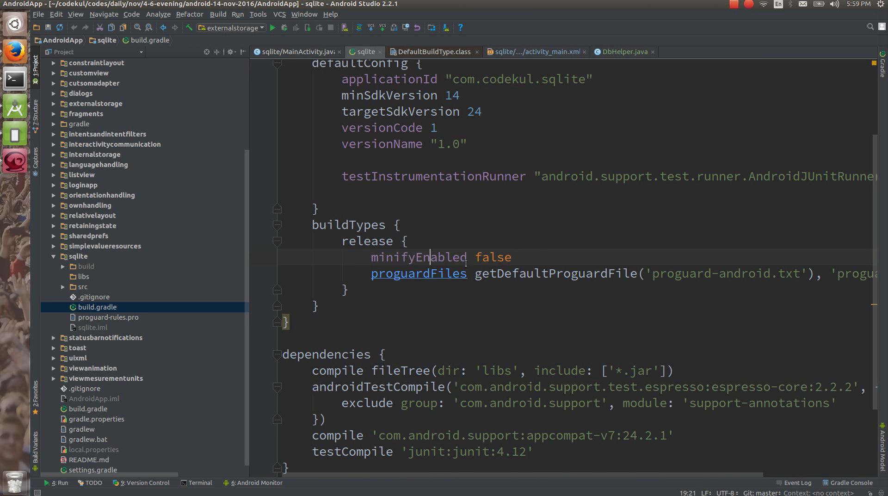
scroll(up, 3)
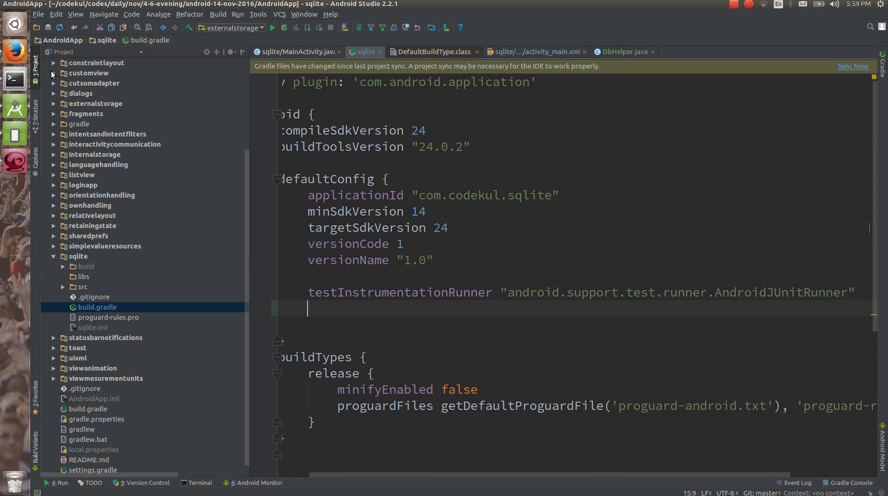
click(35, 61)
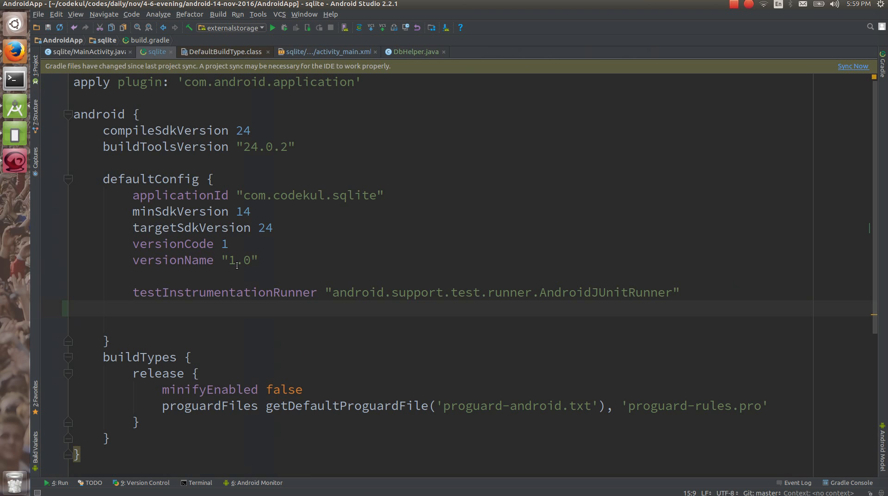
text(jack)
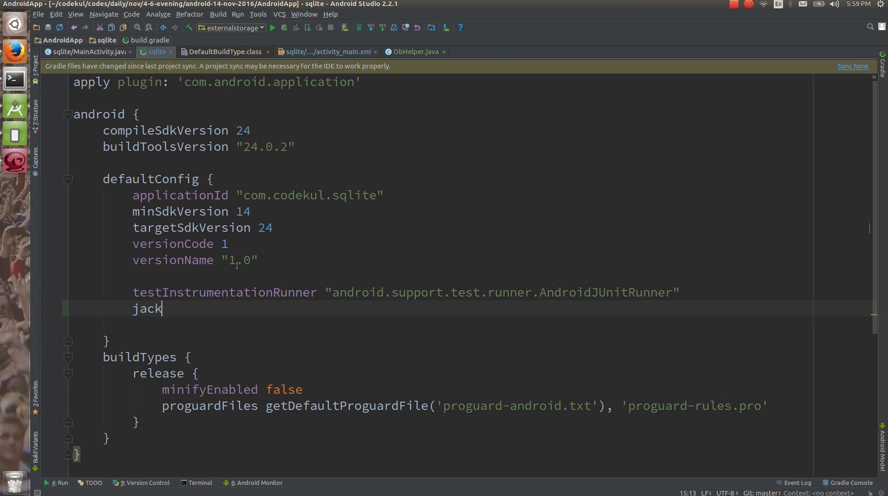
text(Opt)
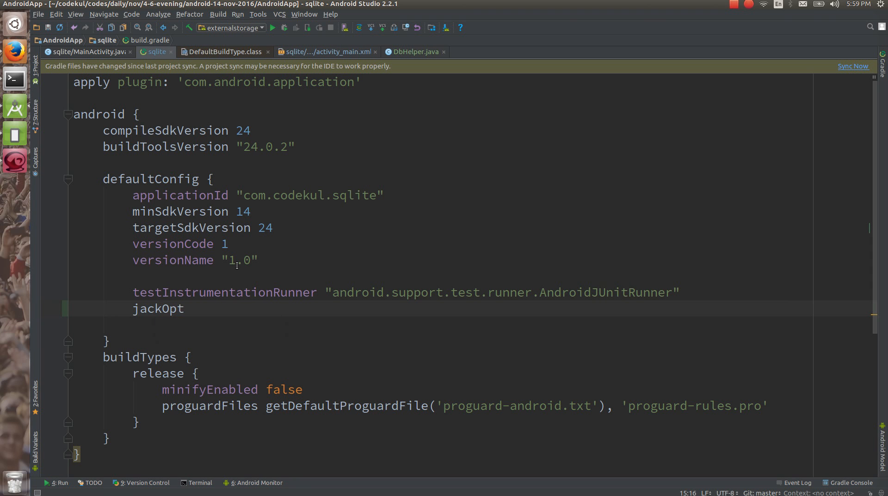
text(ions {)
text(enabled true)
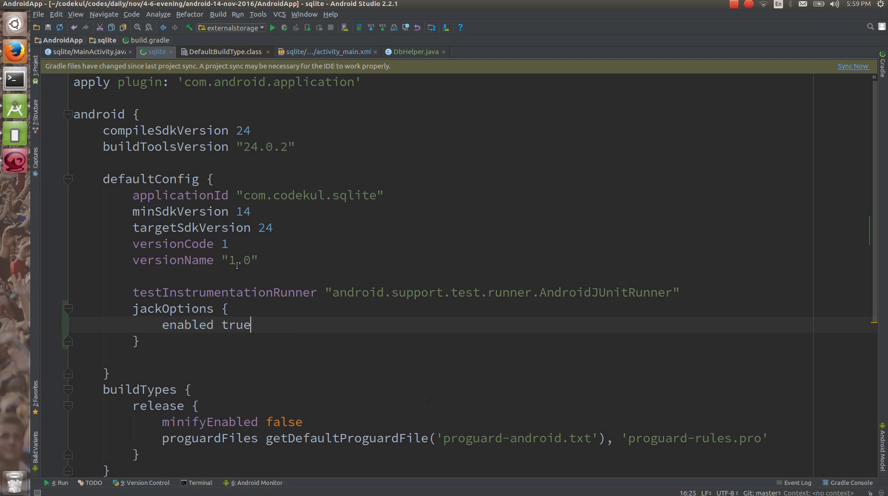
Add compileOptions with sourceCompatibility and targetCompatibility 1.8.
scroll(down, 3)
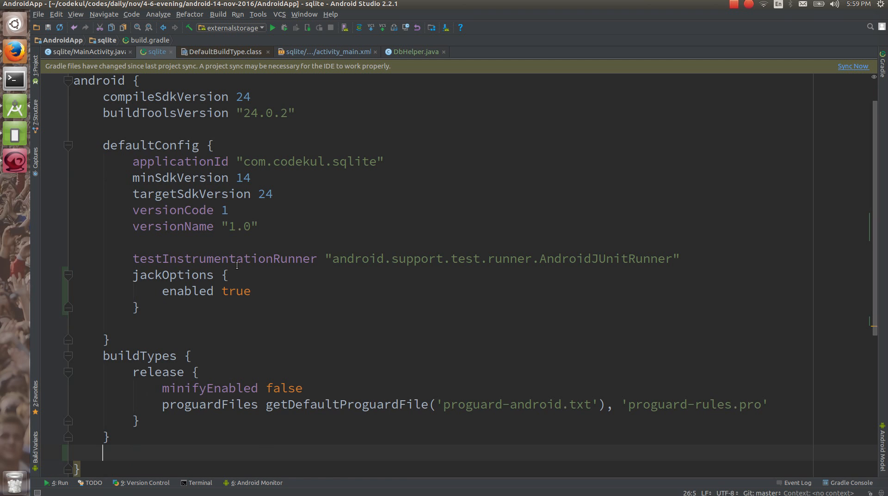
text(compileOptions {)
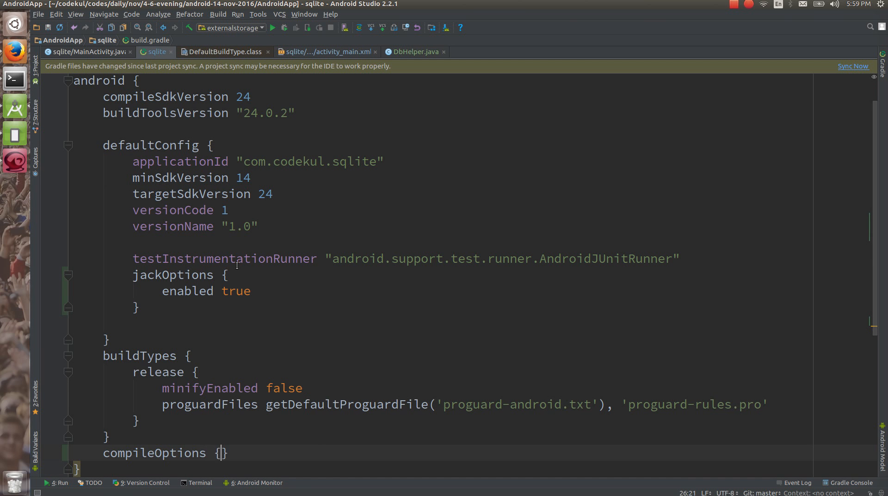
text(sourceCompatibility)
text(targetCompatibility)
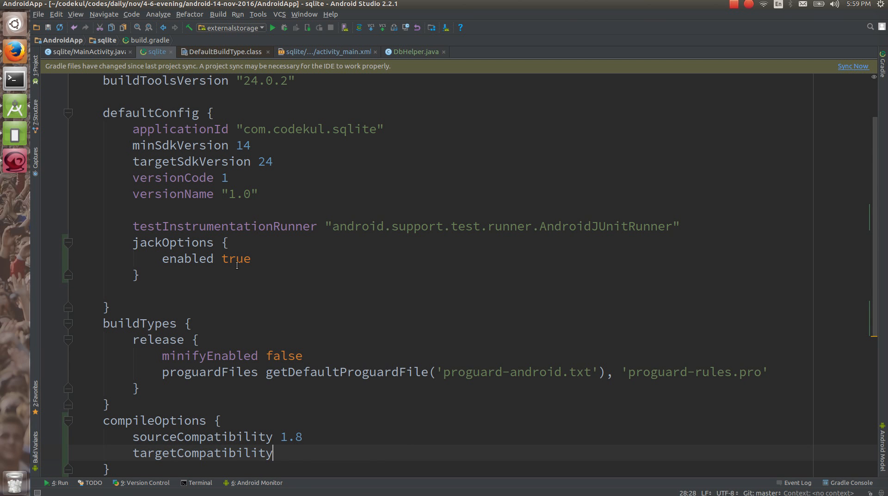
text(1.8)
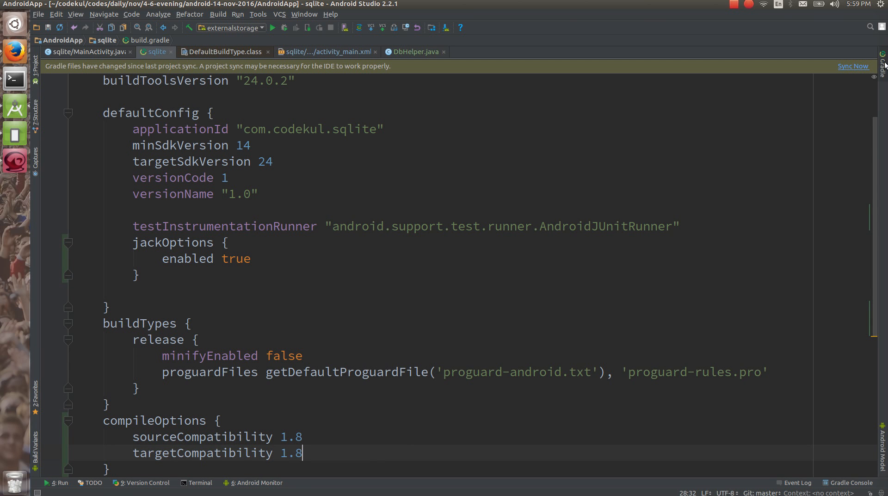
Sync the Gradle changes, close activity_main.xml and return to MainActivity.java.
click(852, 66)
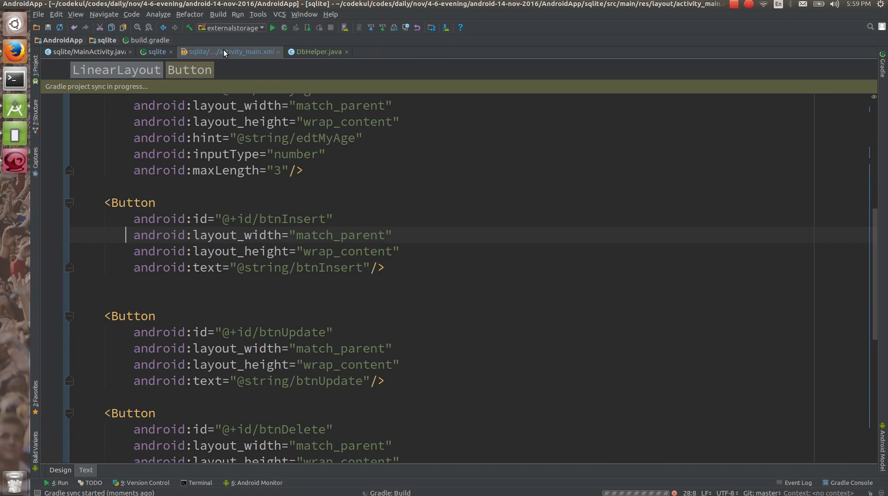
click(156, 52)
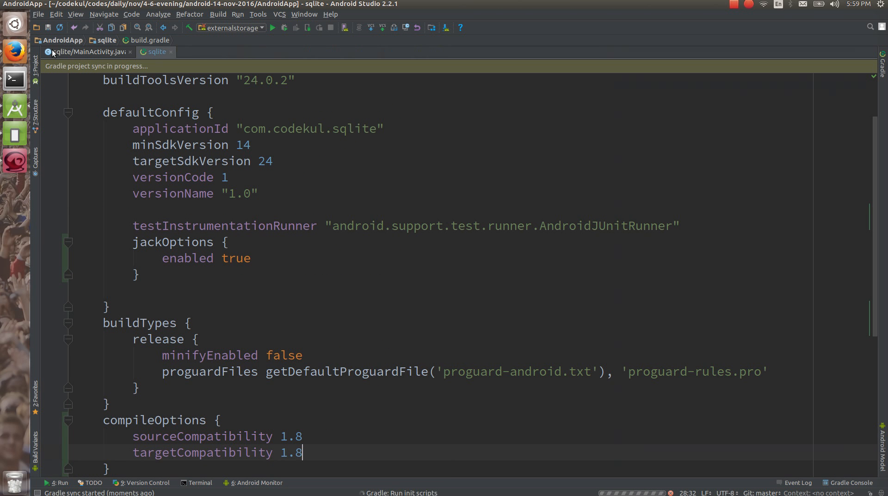
click(85, 52)
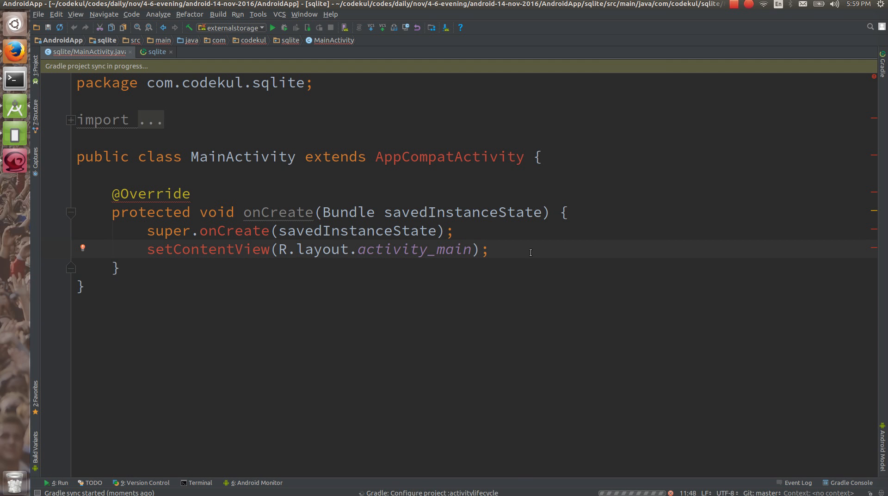
Add empty private insert() and update() methods below onCreate.
key(enter)
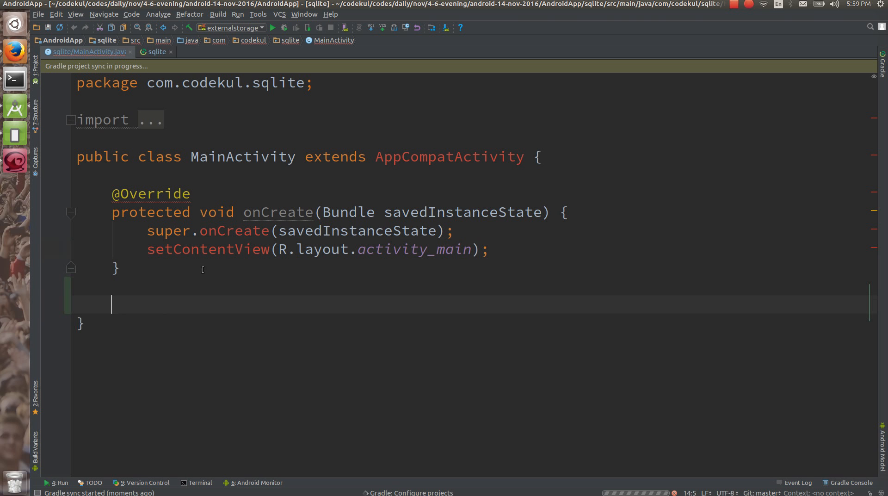
text(private)
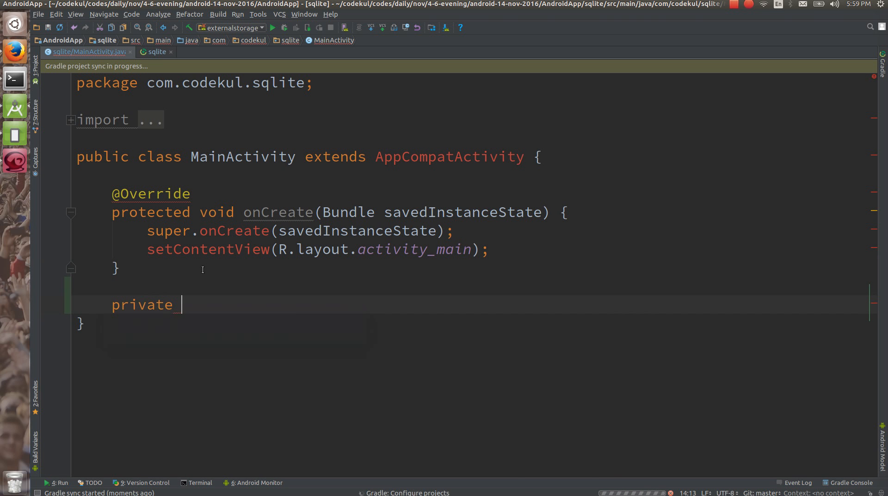
text(void)
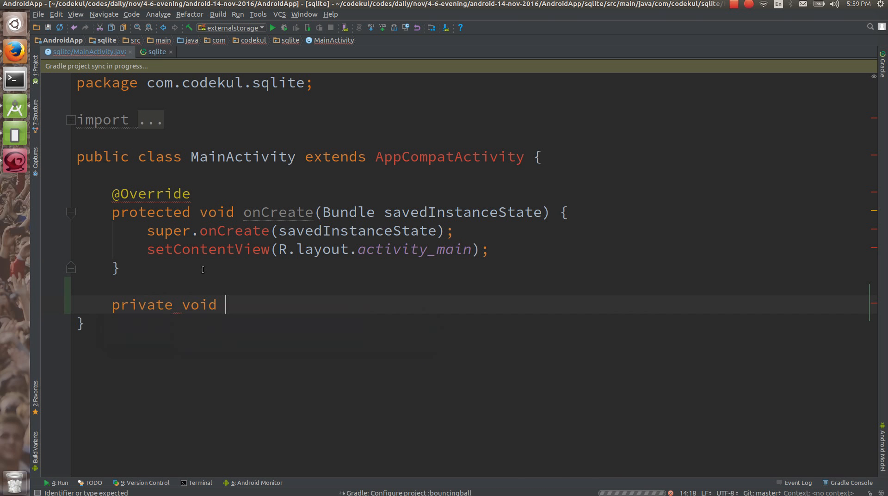
text(inert(){)
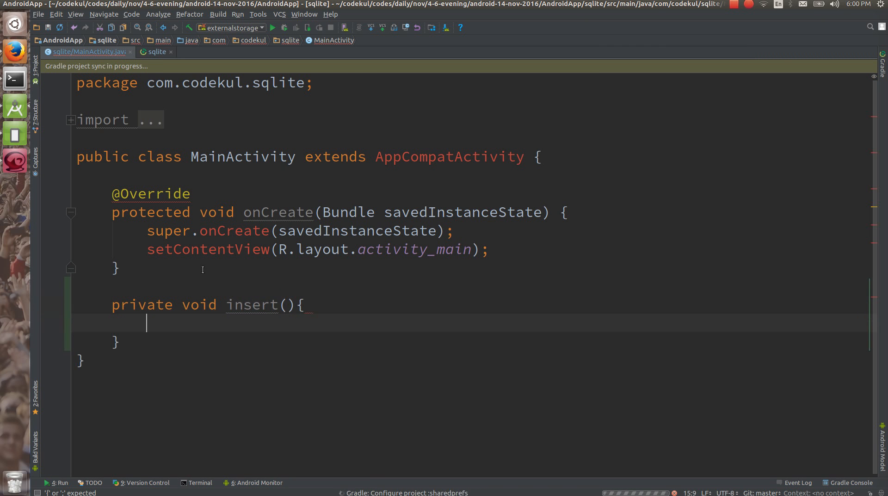
text(private void)
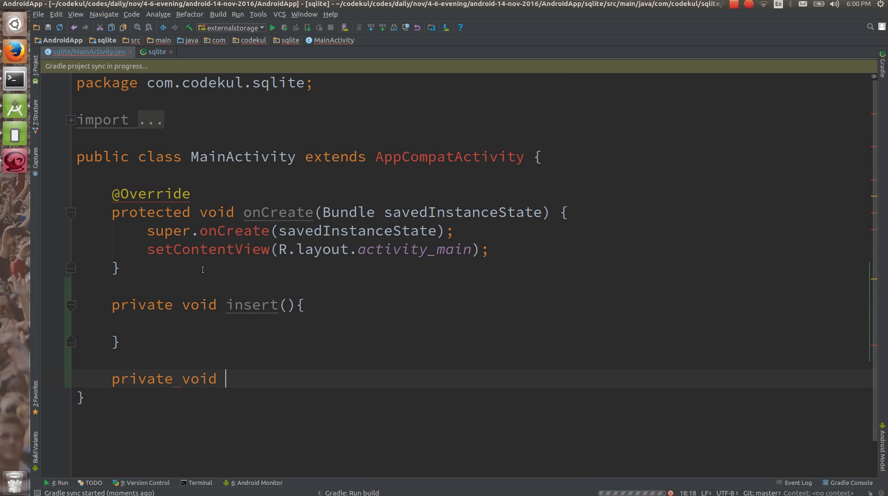
text(update() {)
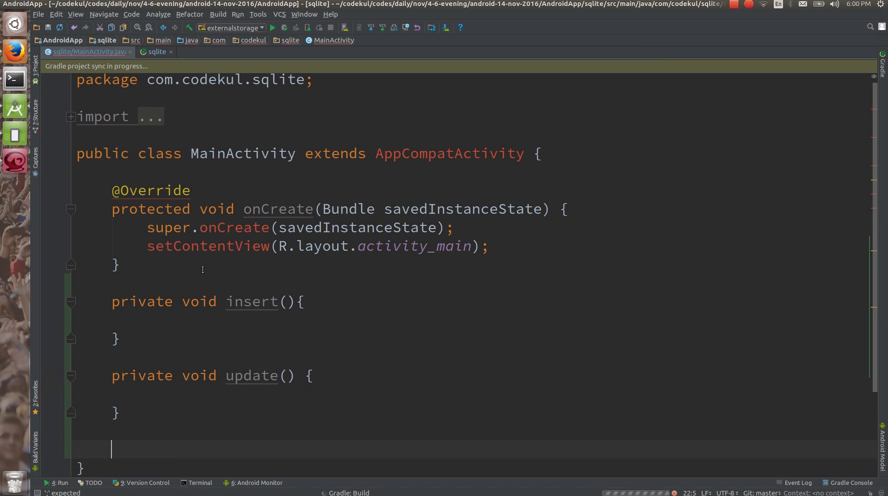
Add empty private delete() and display() methods, then open a line below the class header.
text(private void)
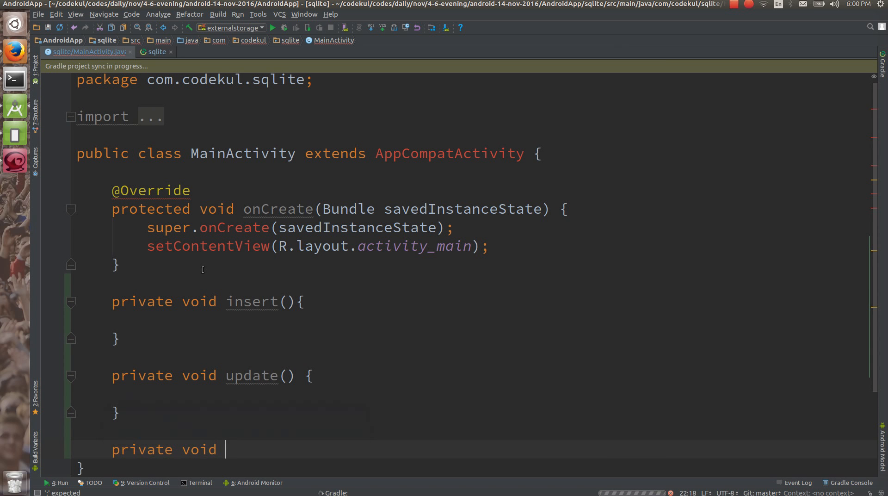
text(dele)
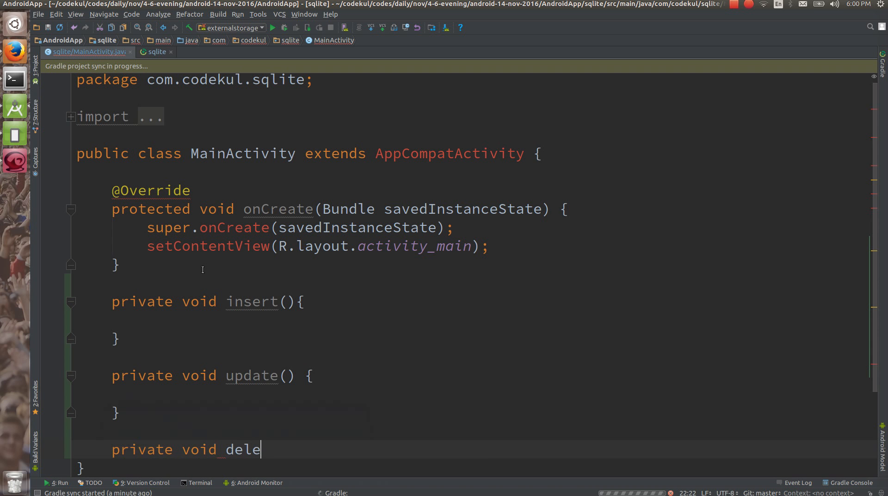
text(te() {)
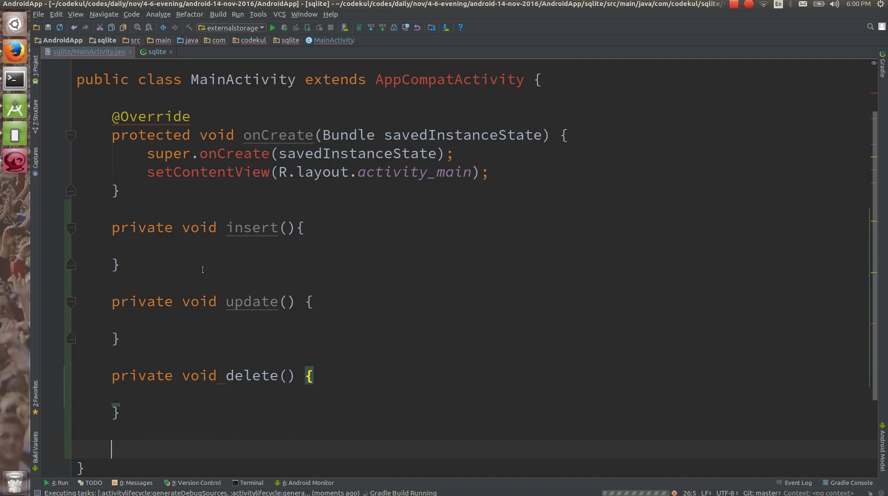
text(private v)
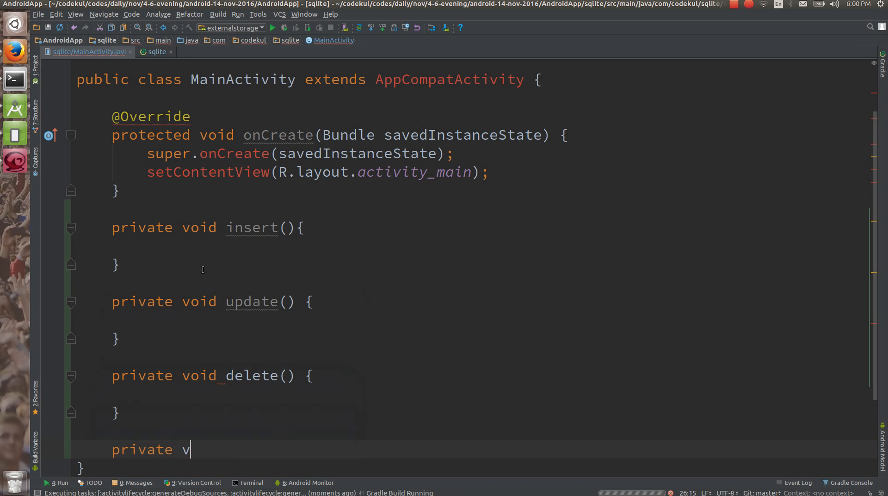
text(oid di)
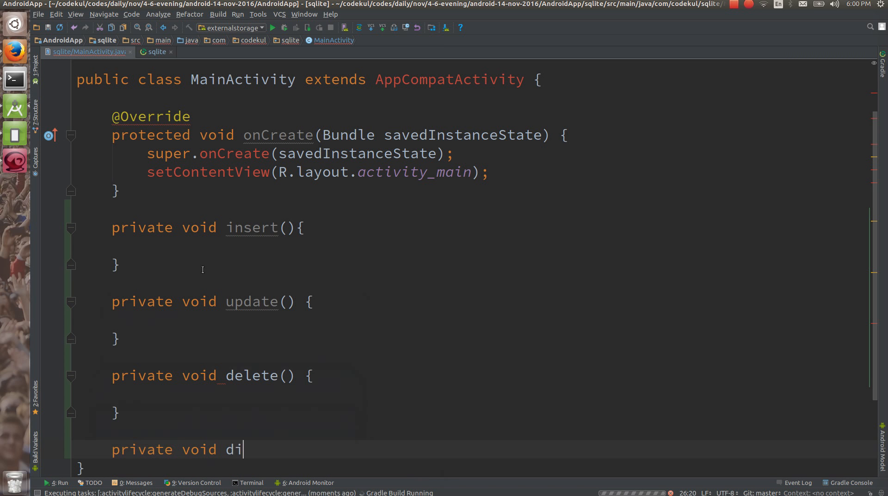
text(splay)
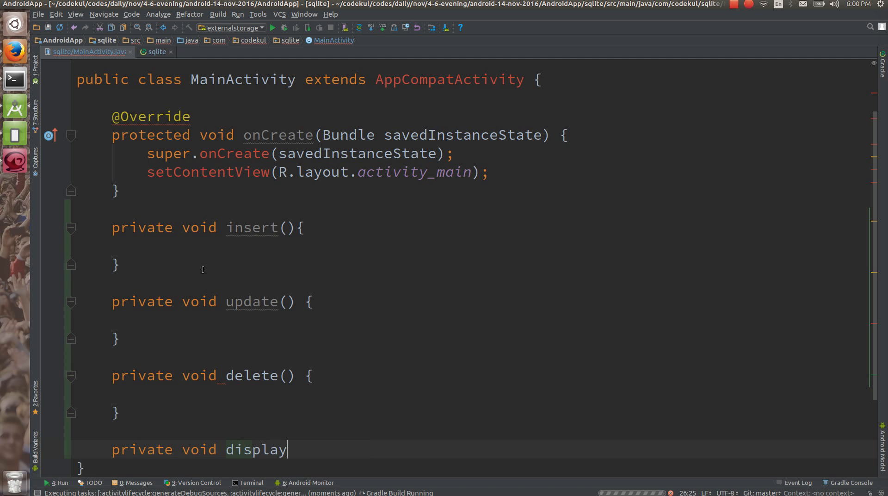
text(() {)
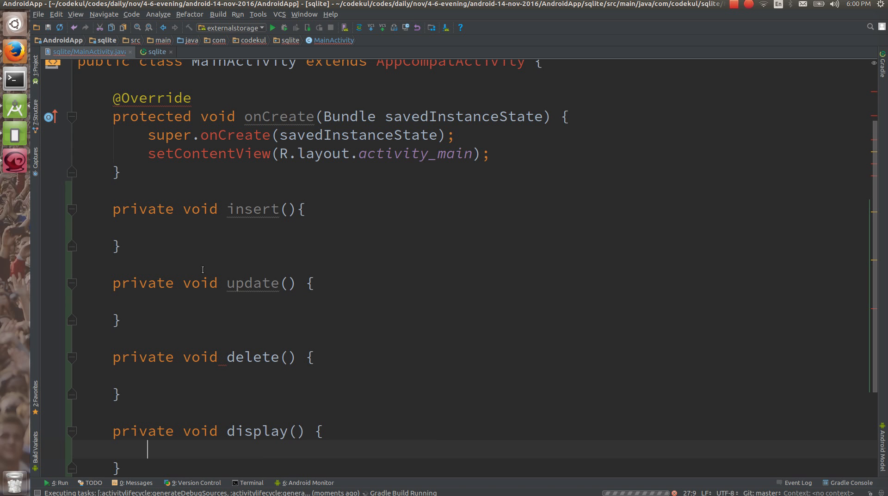
click(117, 172)
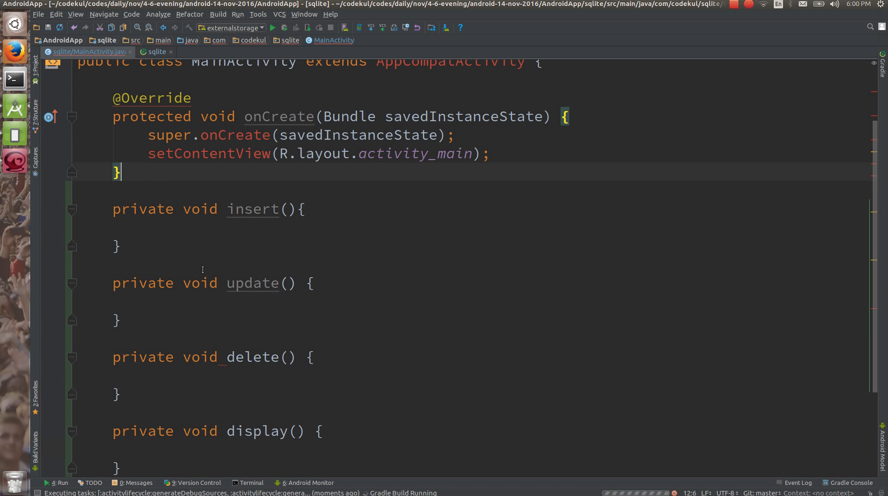
click(147, 209)
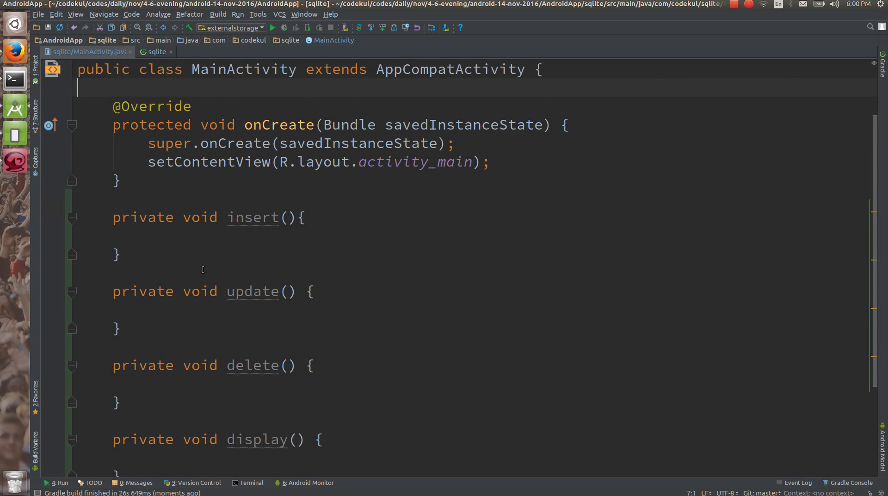
Declare a private DbHelper field named helper at the top of the class.
text(private)
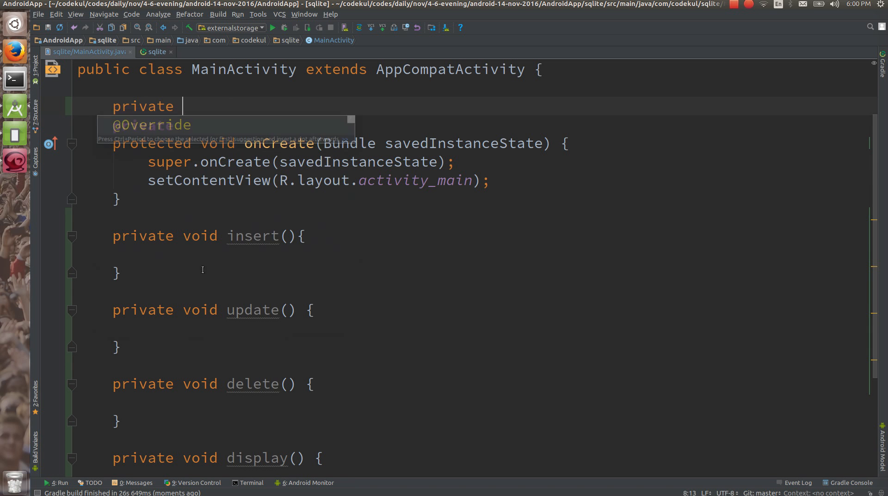
text(DbHelper)
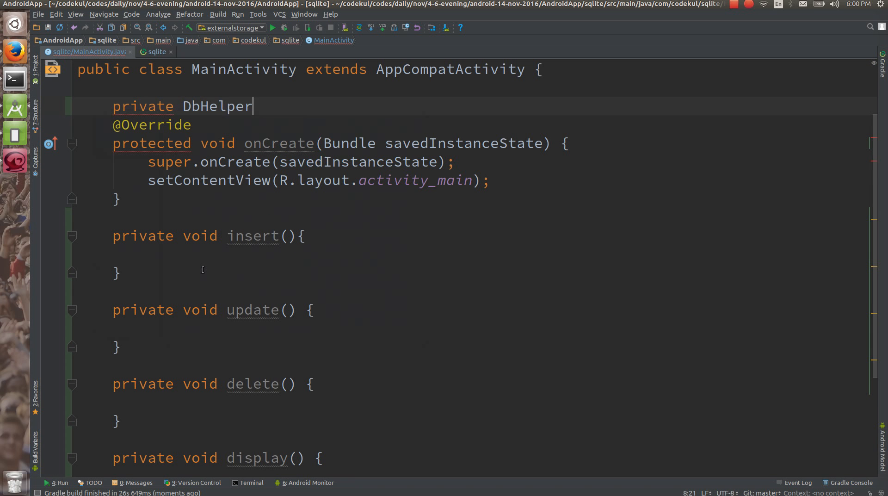
text(helper;)
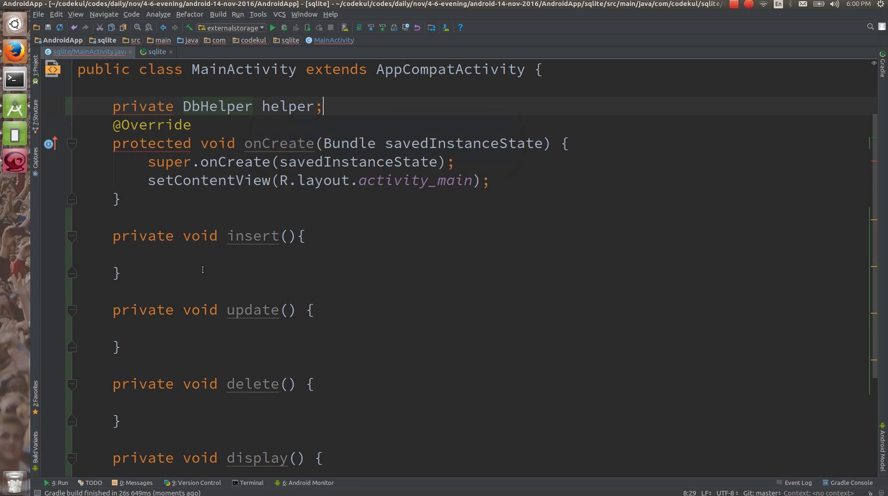
key(Return)
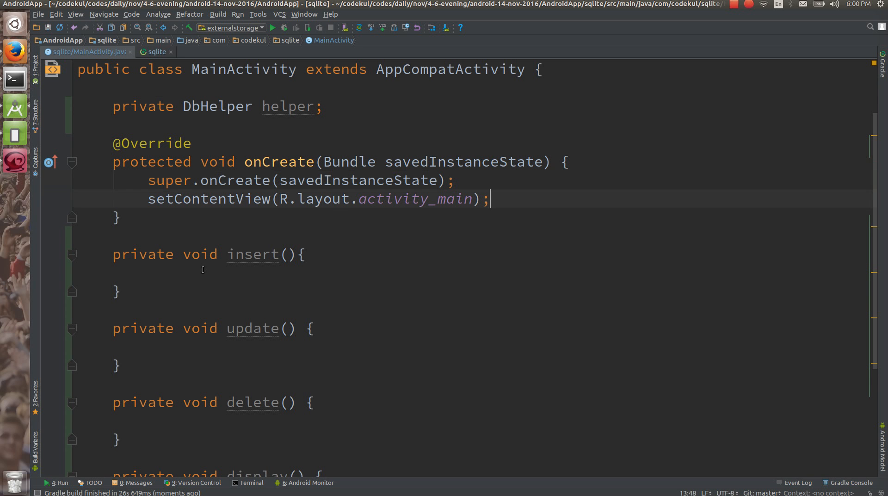
In onCreate start helper = new DbHelper(this, "mydb", null, and select the null argument.
text(he;l)
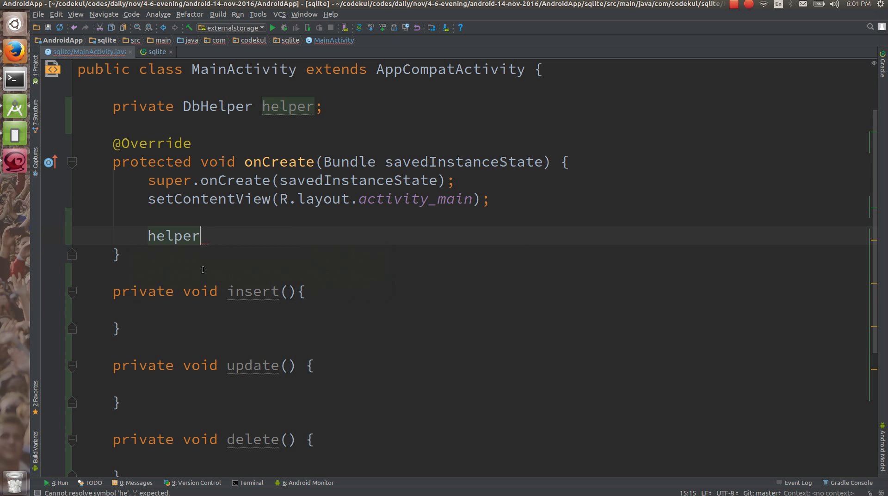
text(= new DbHelper()
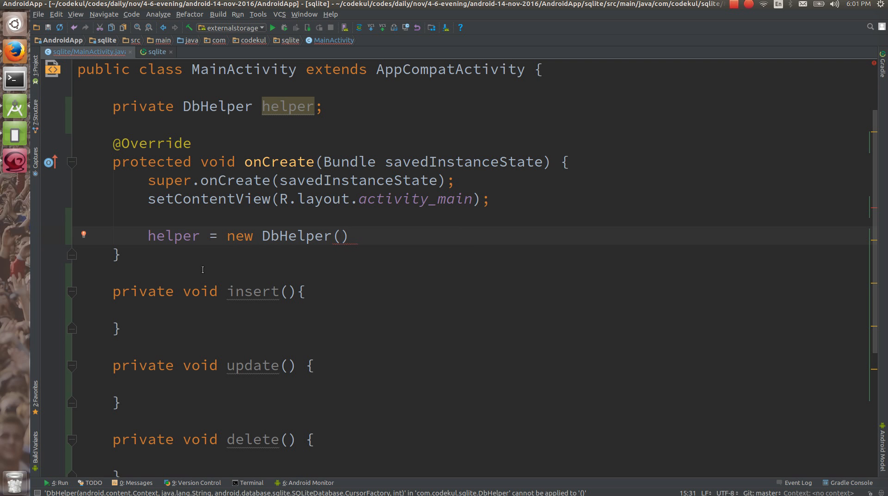
text(this)
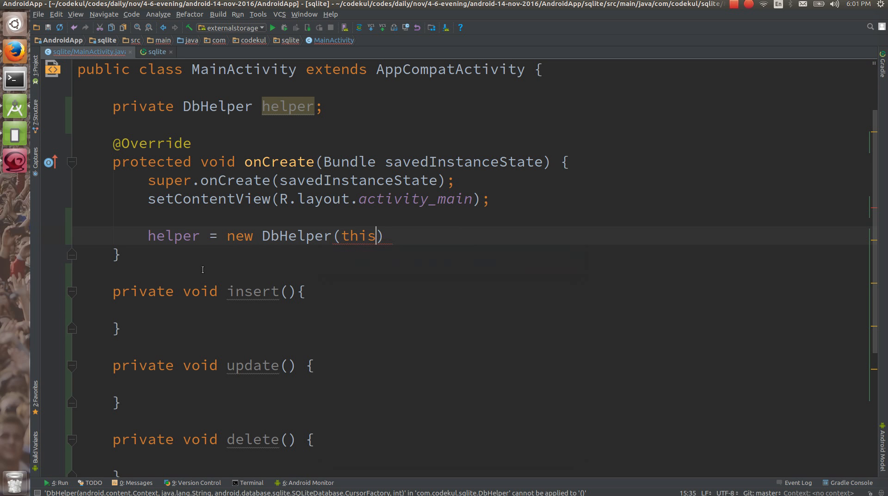
text(,"")
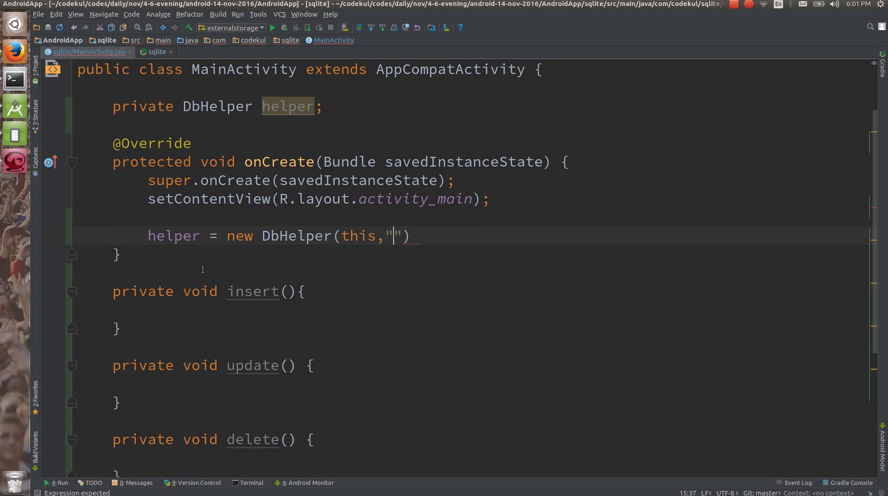
text(m)
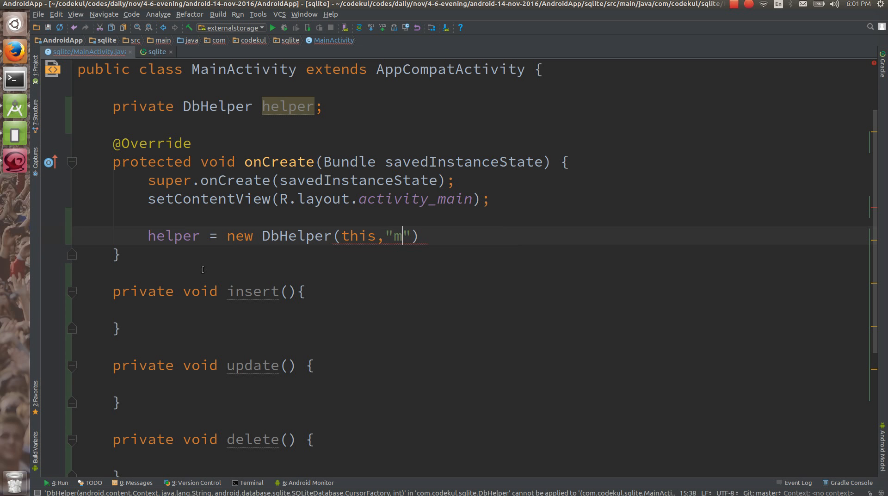
text(y)
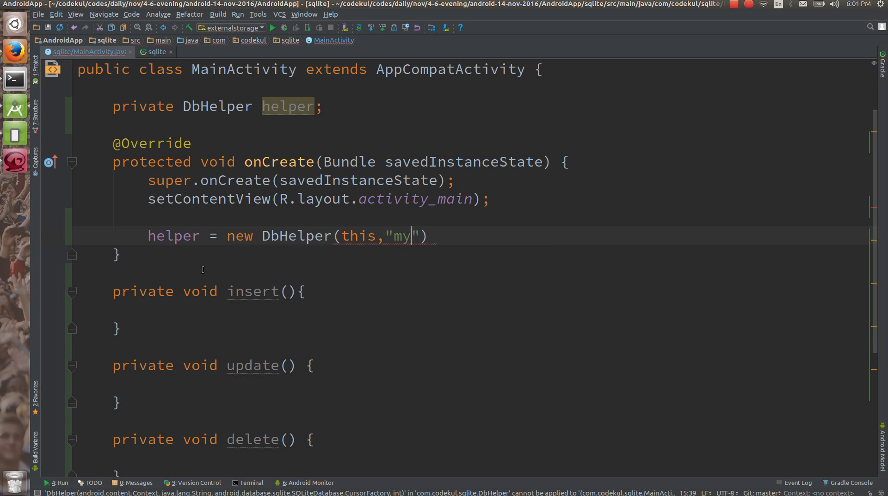
text(db)
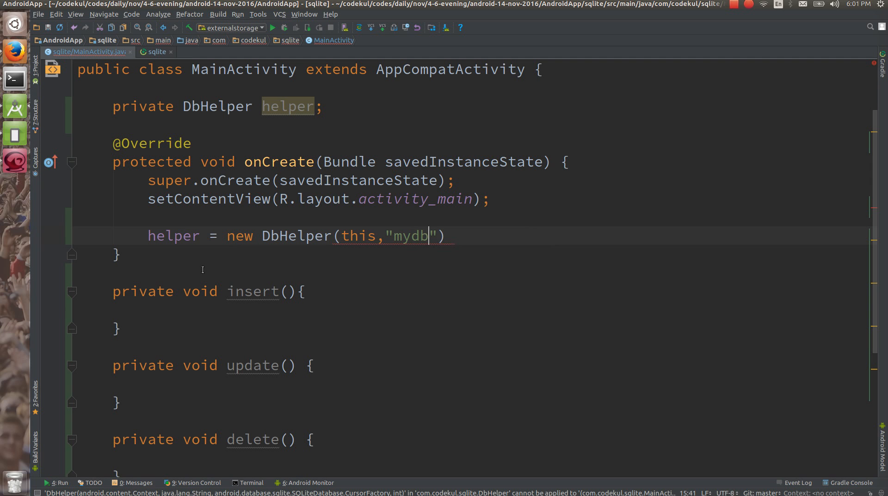
text(,)
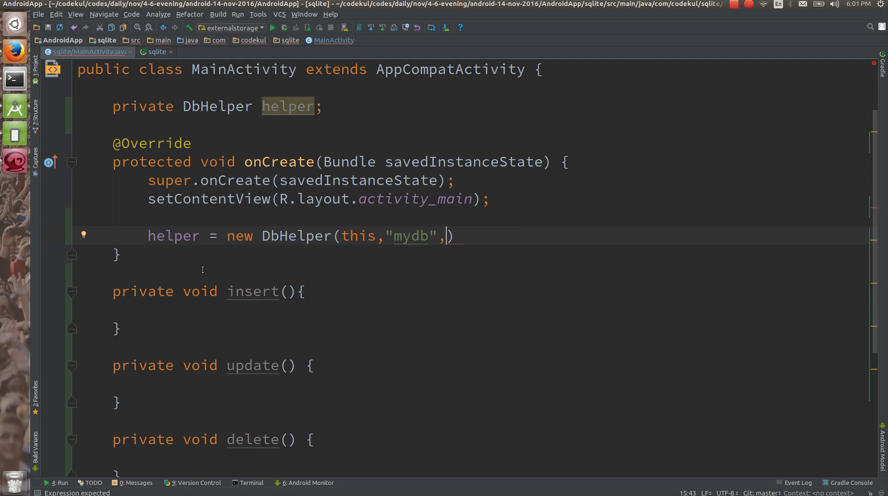
key(Backspace)
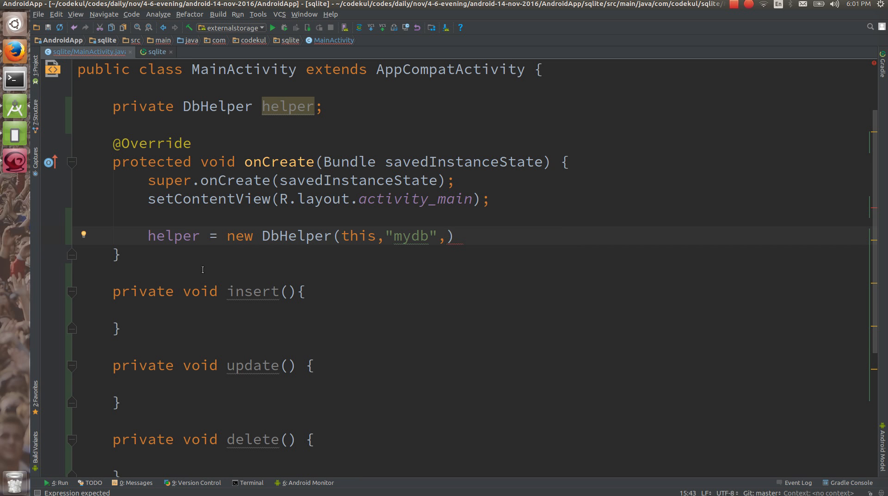
text(null,)
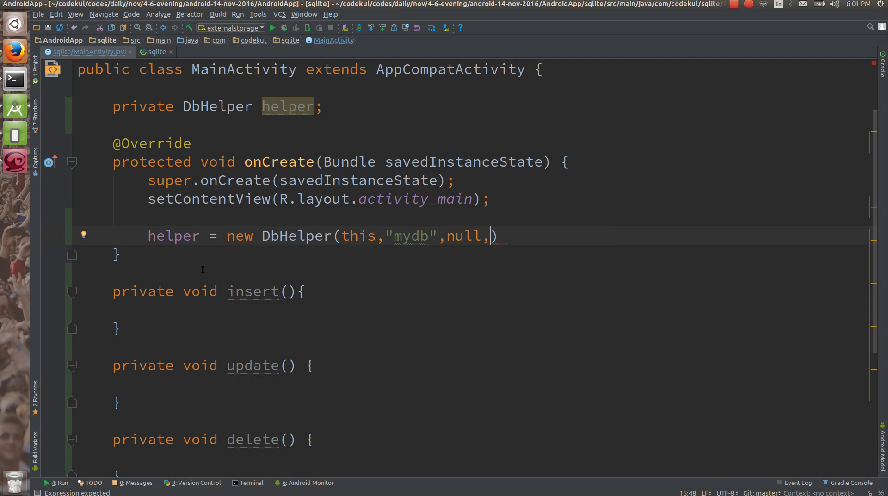
double_click(464, 236)
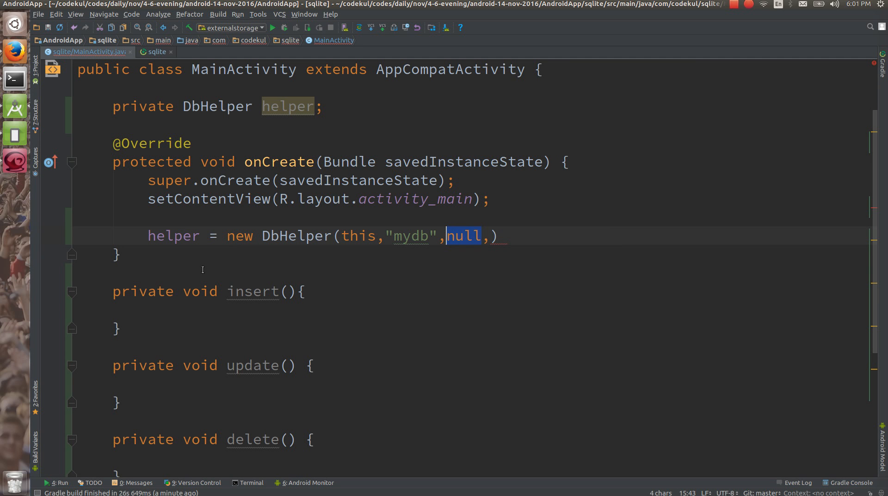
Complete the DbHelper call with an anonymous CursorFactory and version 1.
text(new)
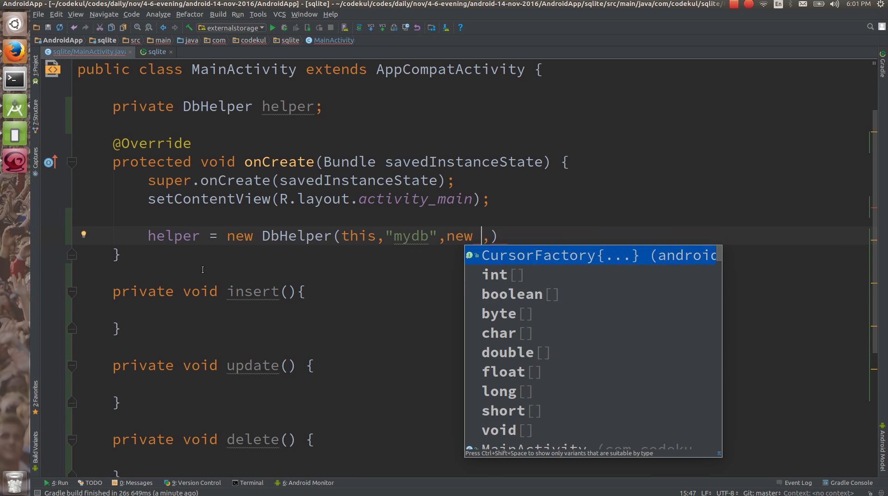
click(540, 255)
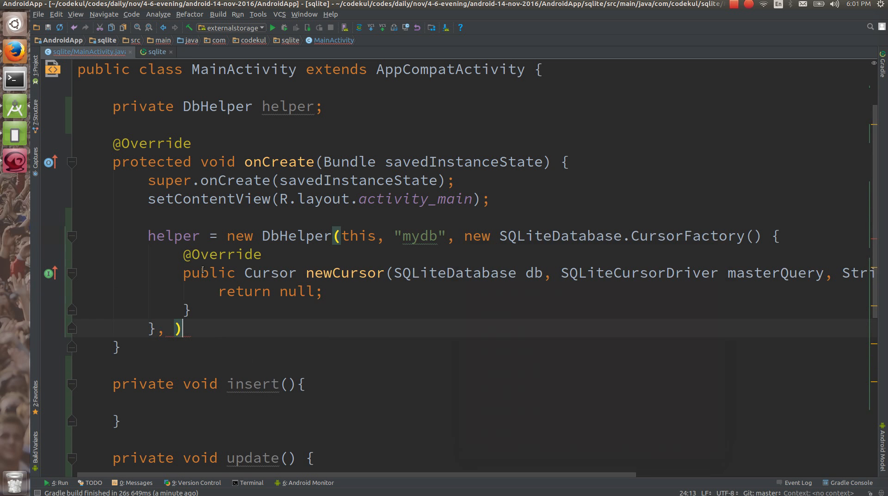
text(1)
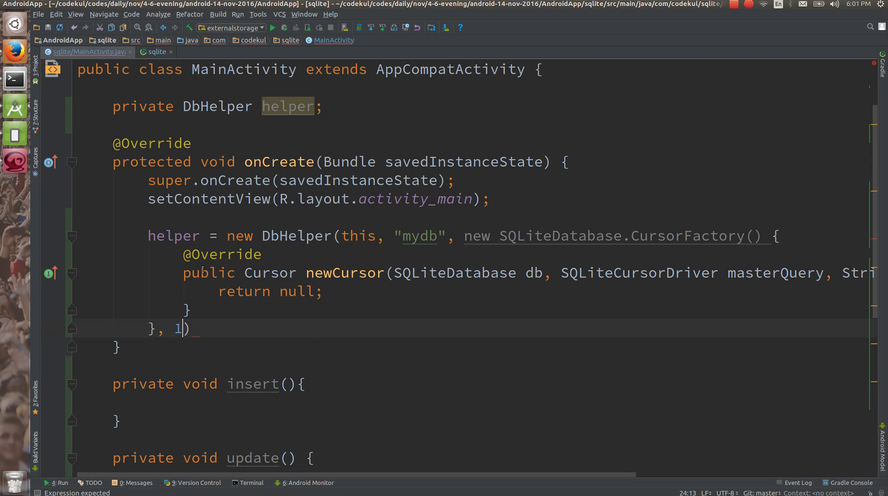
text(;)
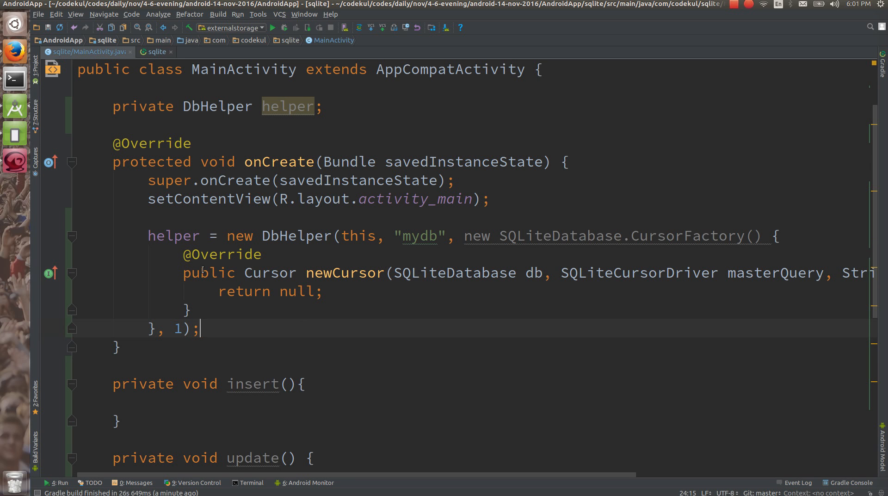
Remove the generated CursorFactory block so the third argument can be retyped as null.
click(200, 291)
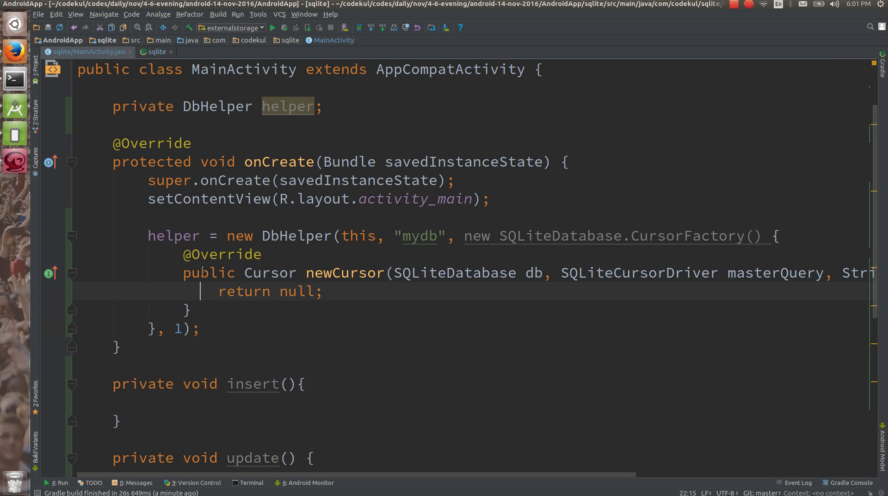
click(403, 235)
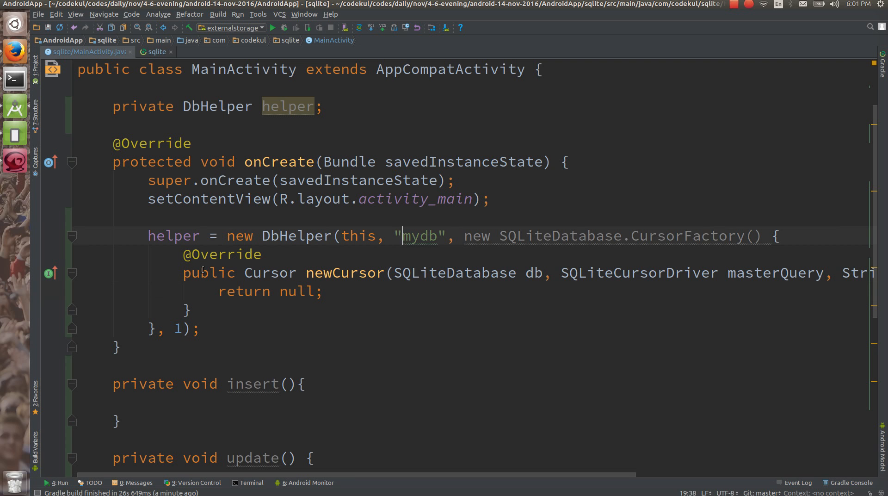
click(262, 253)
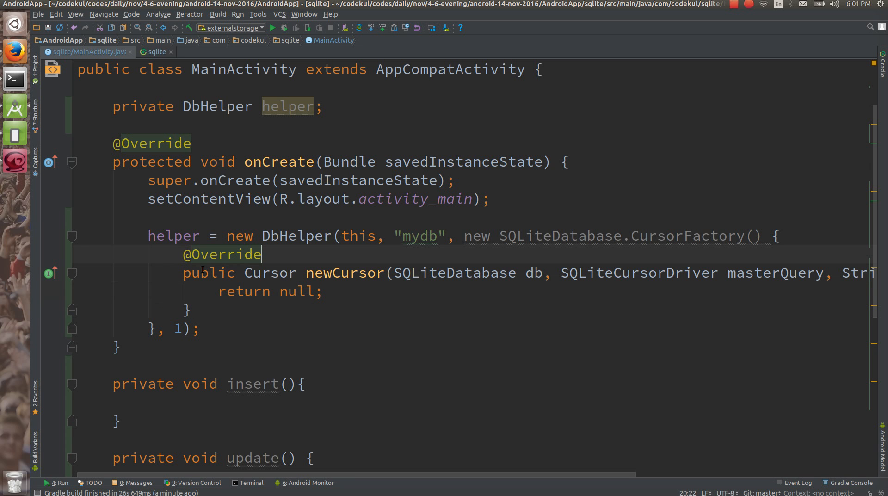
double_click(270, 272)
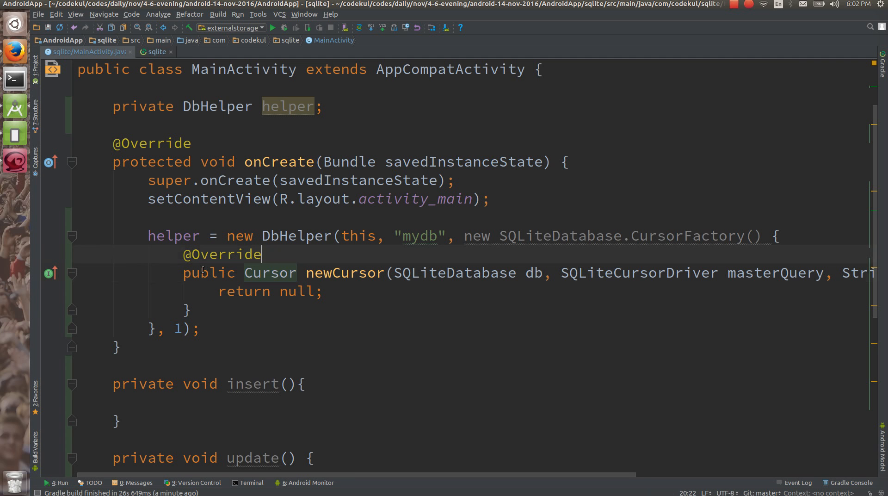
click(418, 236)
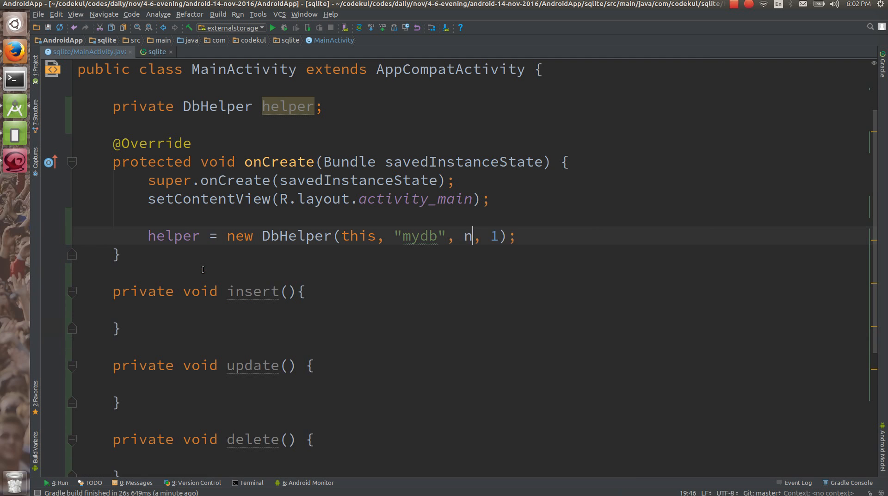
Restore null as the third argument and begin a findViewById(R. call on a new line in onCreate.
text(ull)
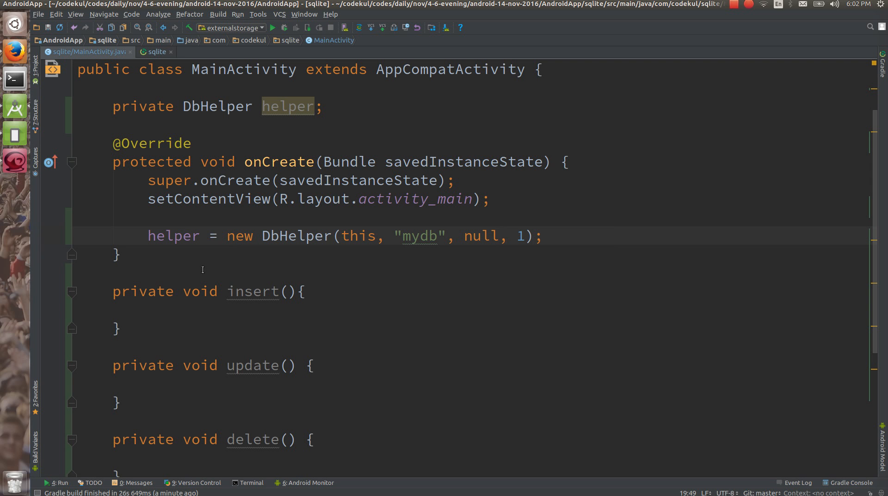
click(499, 236)
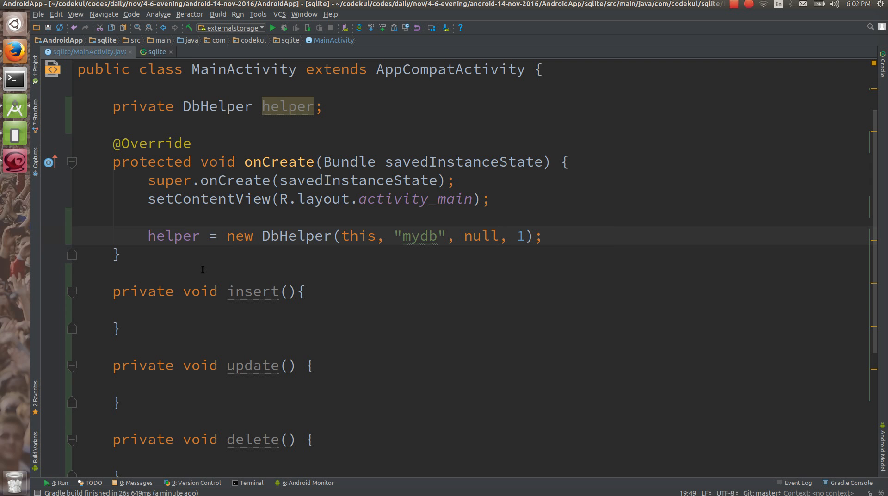
click(254, 236)
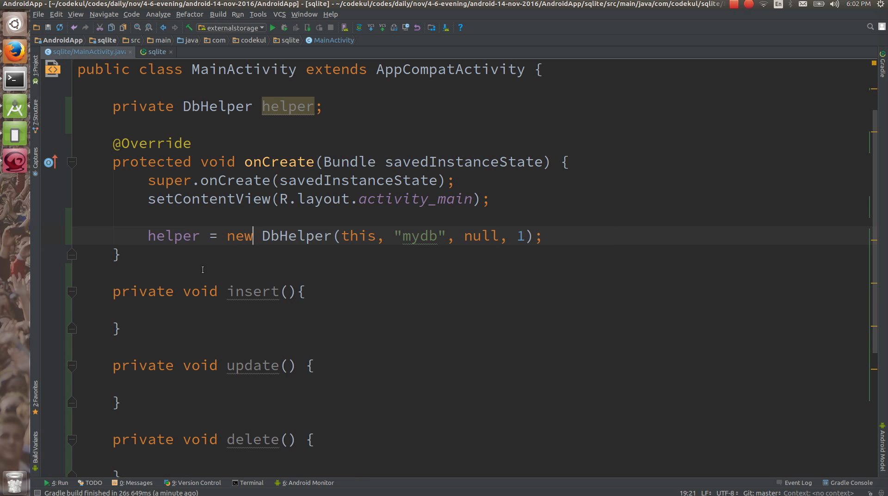
text(findViewById(R.)
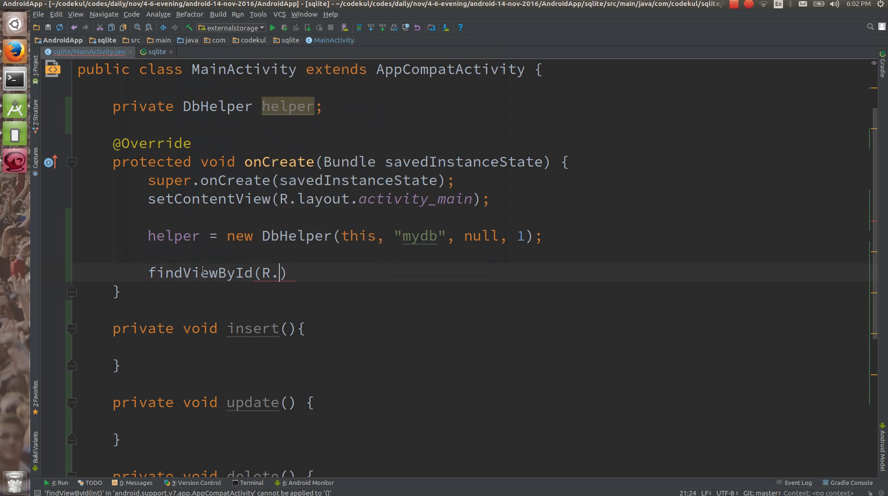
Set btnInsert's click listener to this::click and generate the click(View view) method.
text(id.btnInsert)
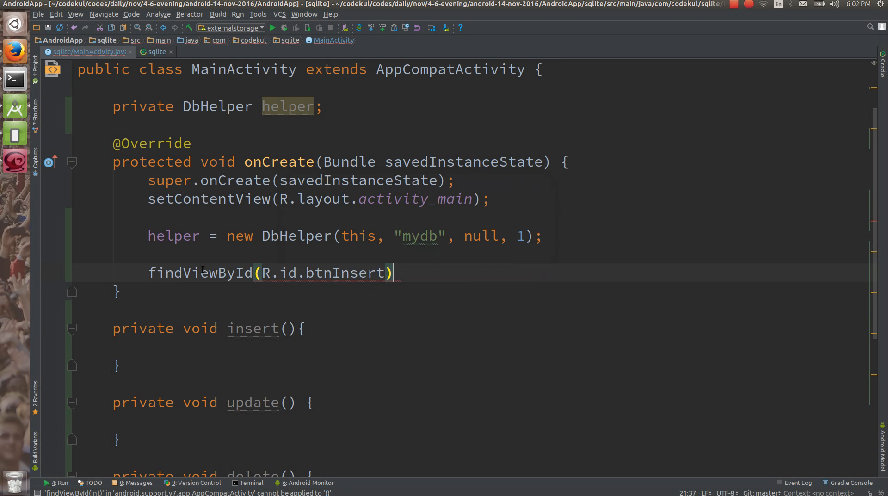
text(.setOnClickListener();)
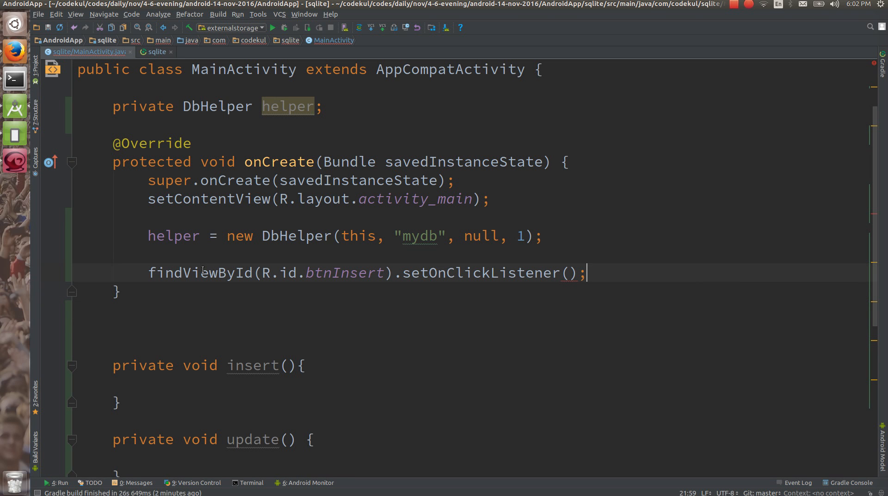
text(this::click)
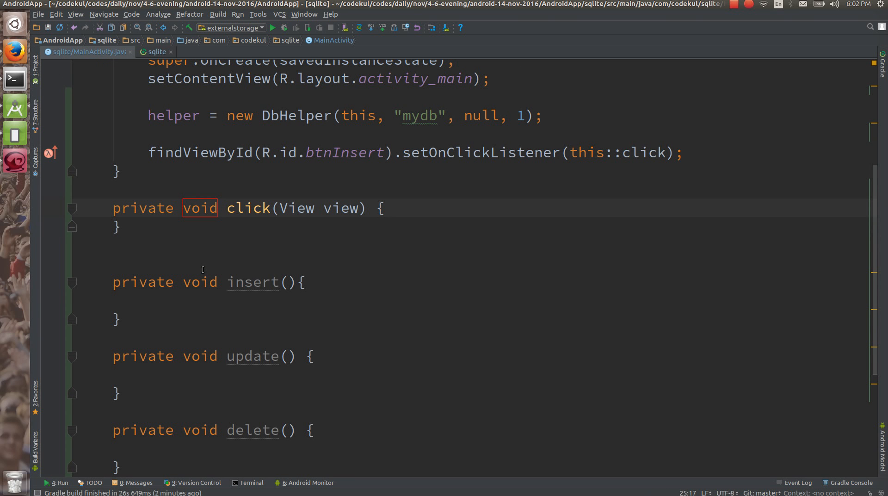
In click(), call insert() for btnInsert and update() for btnUpdate based on view.getId().
click(397, 208)
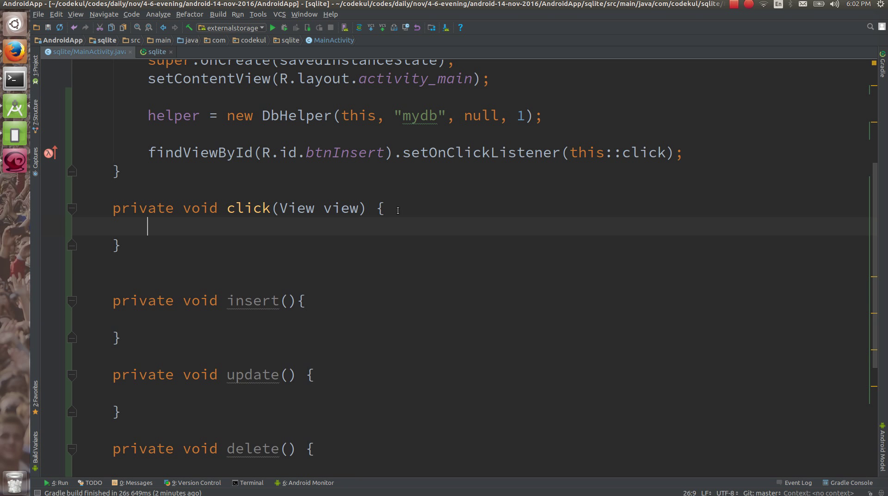
text(if(view))
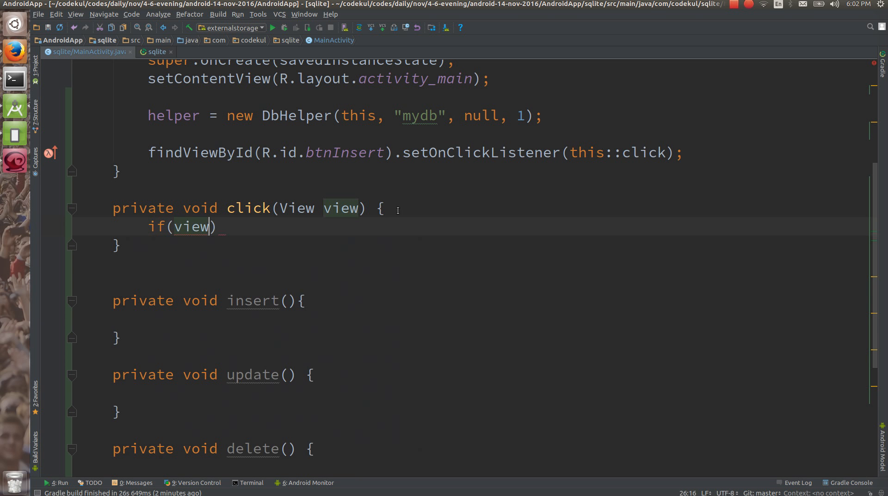
text(.getId())
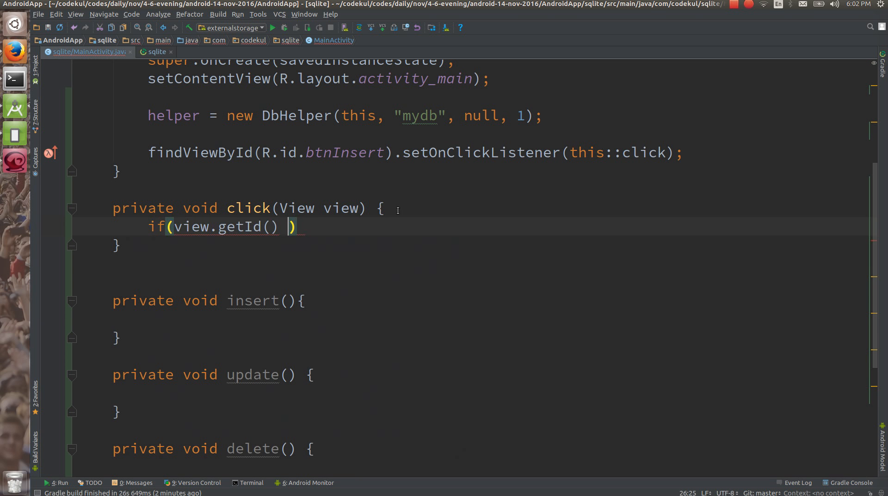
text(== R.id.btnInsert)
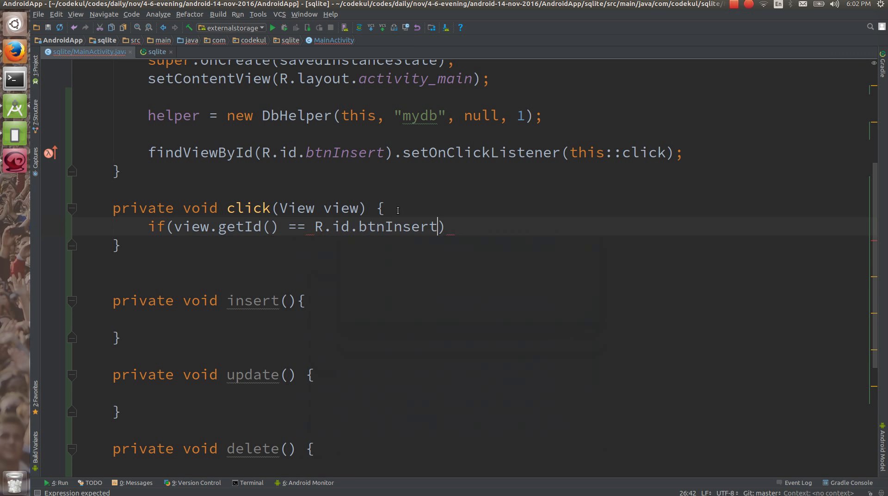
text(insert();)
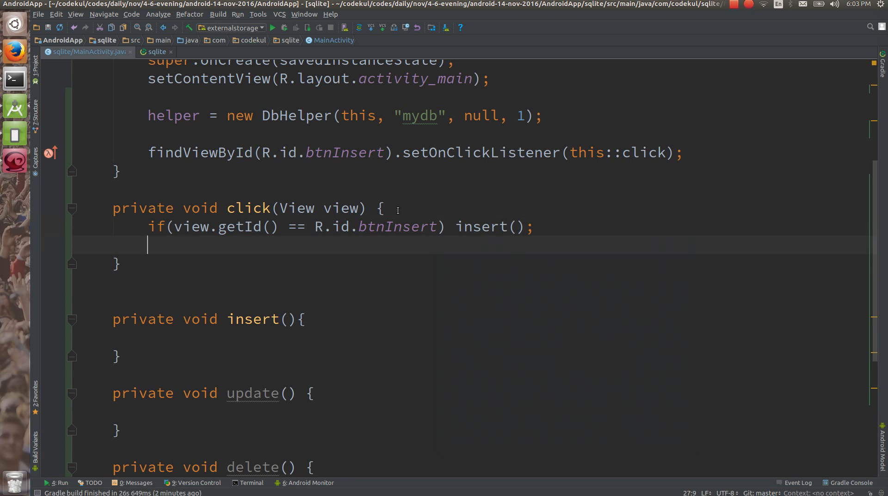
text(if(v)
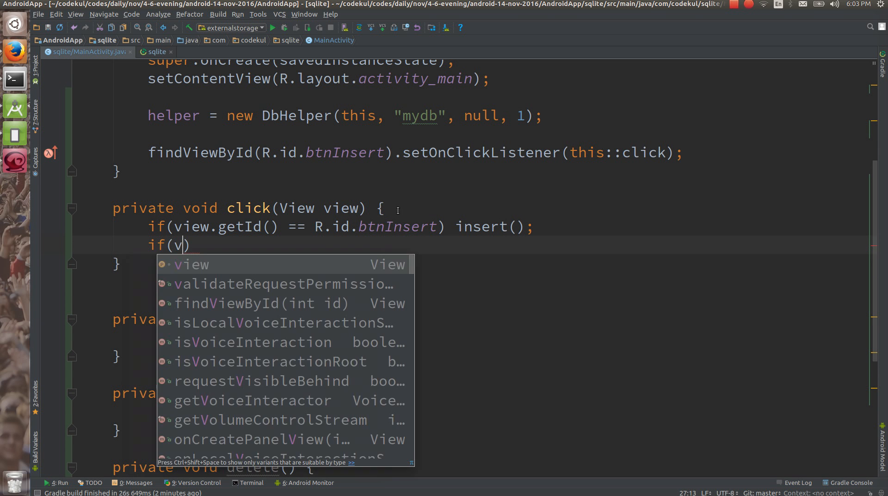
text(iew.getId())
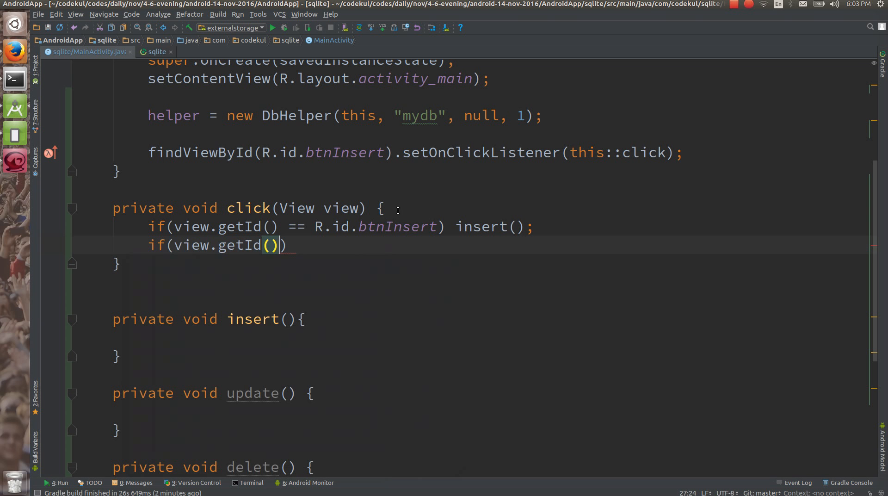
text(== R)
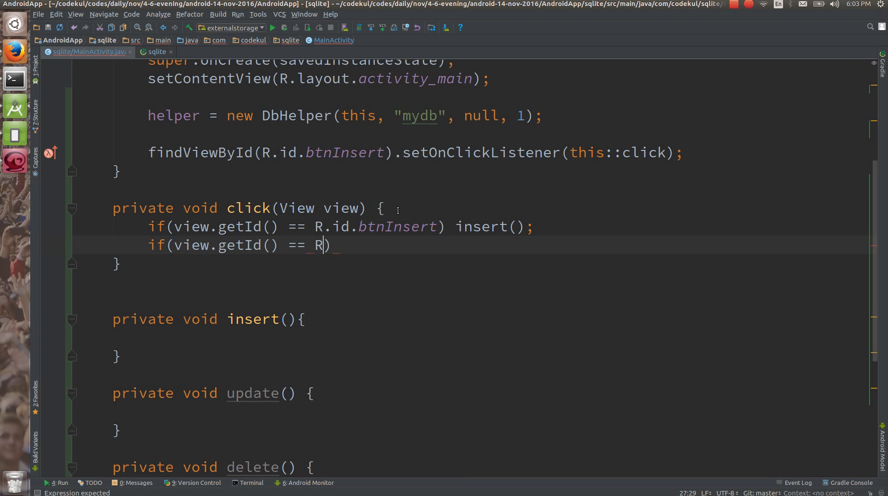
text(.id.)
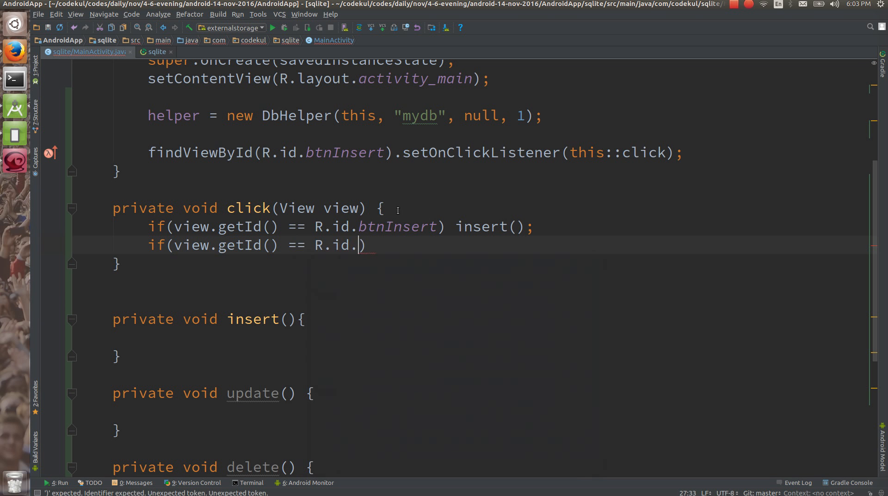
text(btnUpdate)
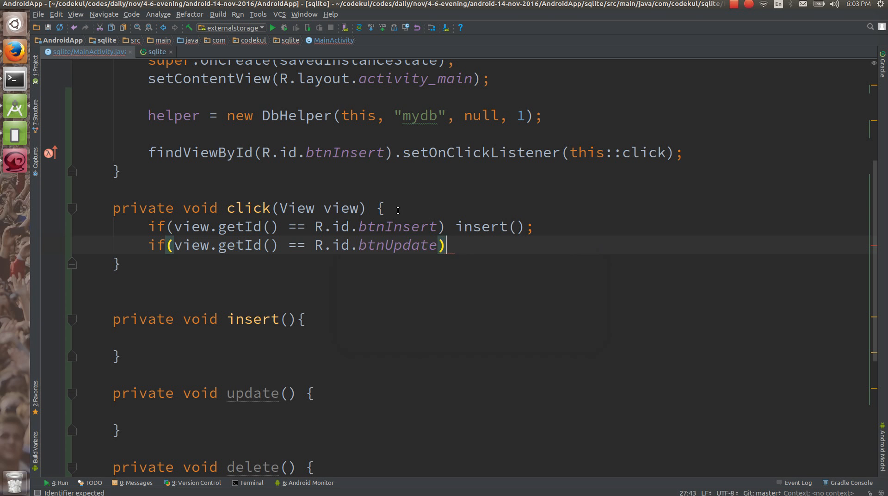
text(update();)
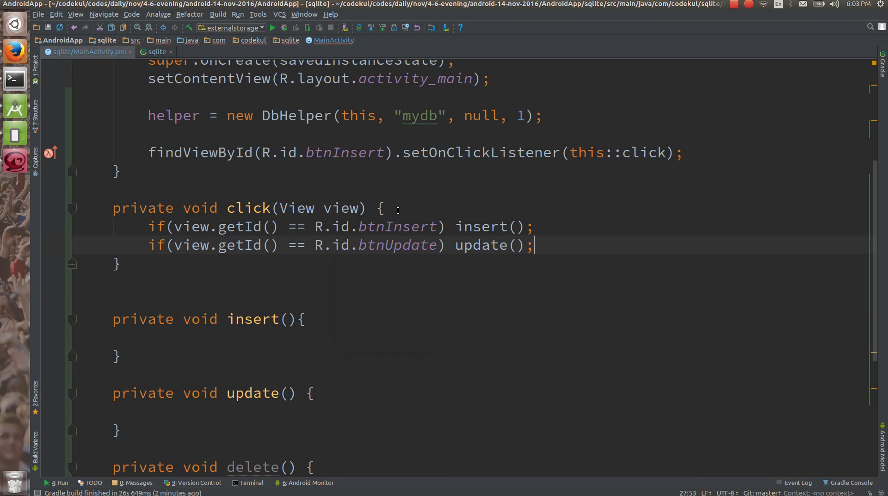
Add id checks calling delete() for btnDelete and display() for btnDisplay.
text(if()
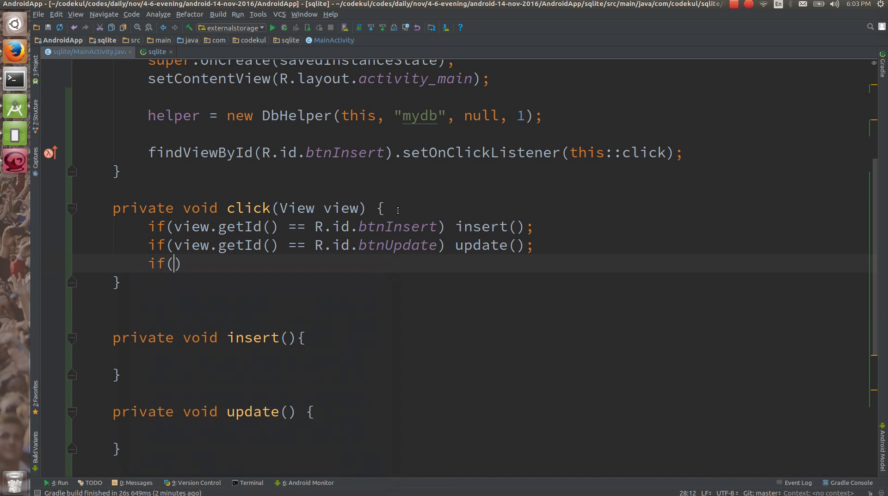
text(view)
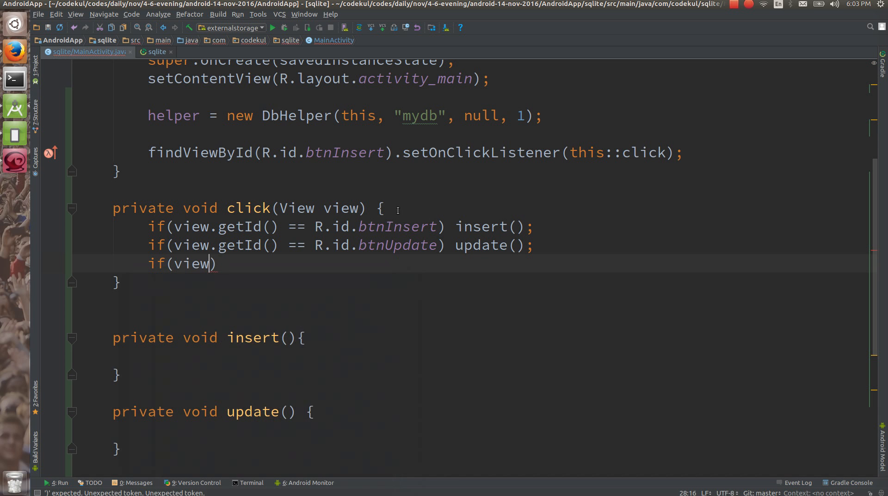
text(.getId())
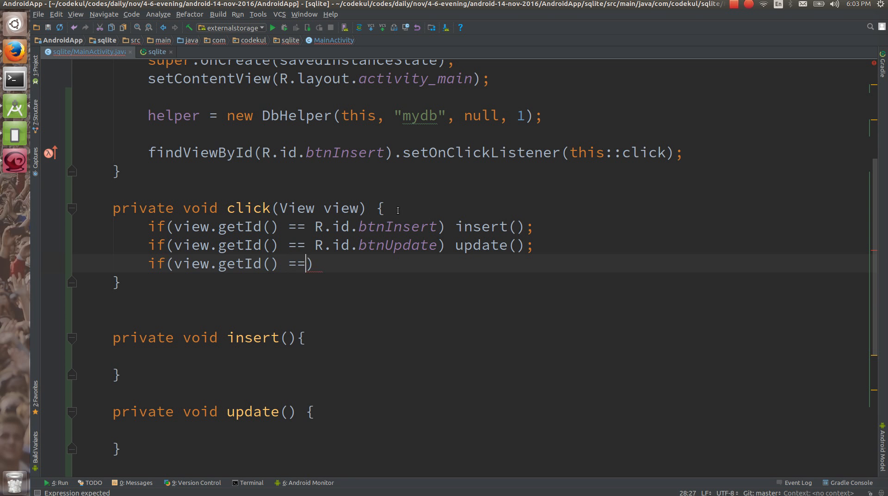
text(R.id.btnDelete)
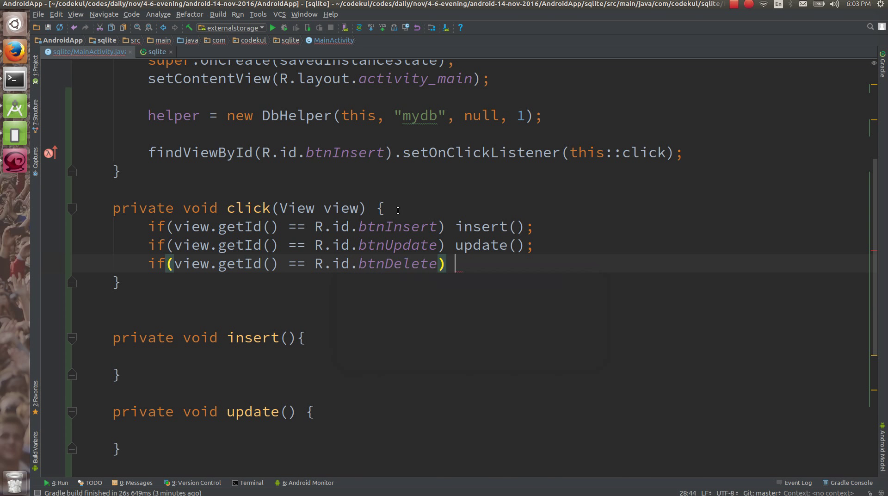
text(delete();)
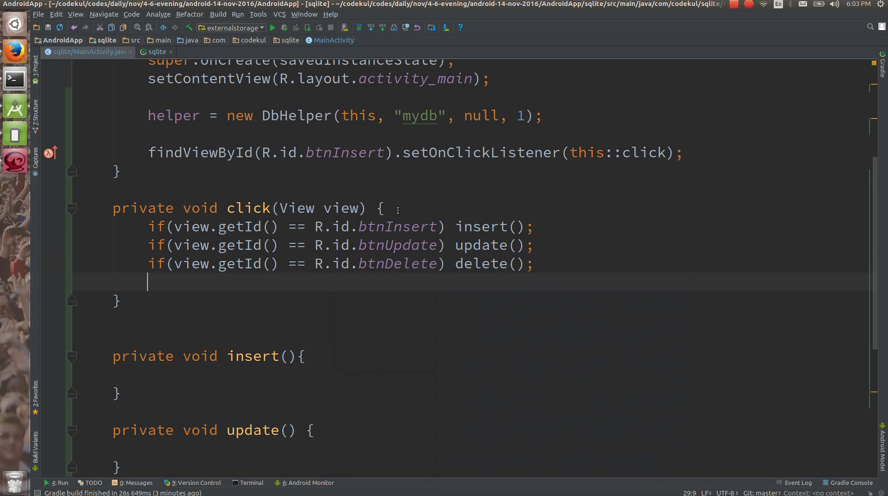
text(if(view))
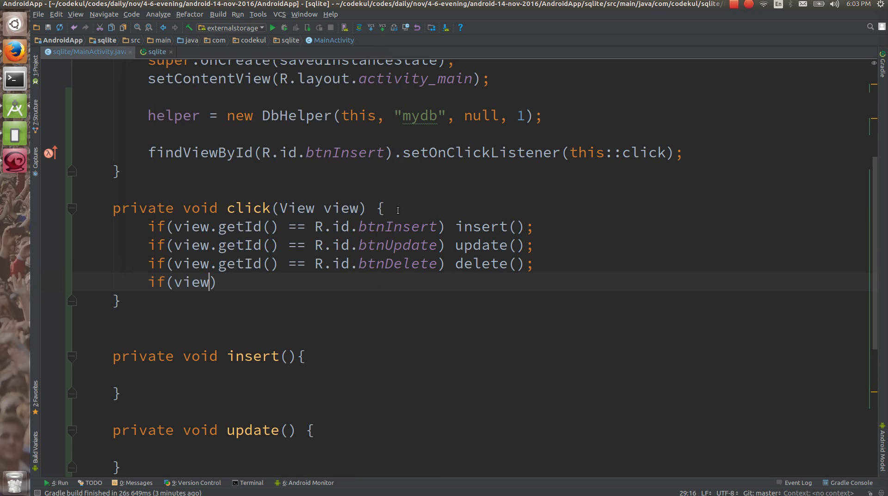
text(.getId()
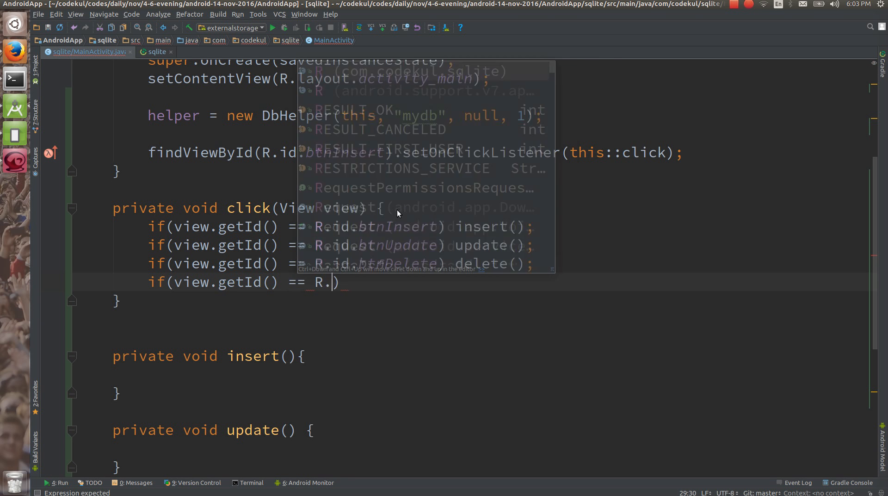
text(btnDisplay)
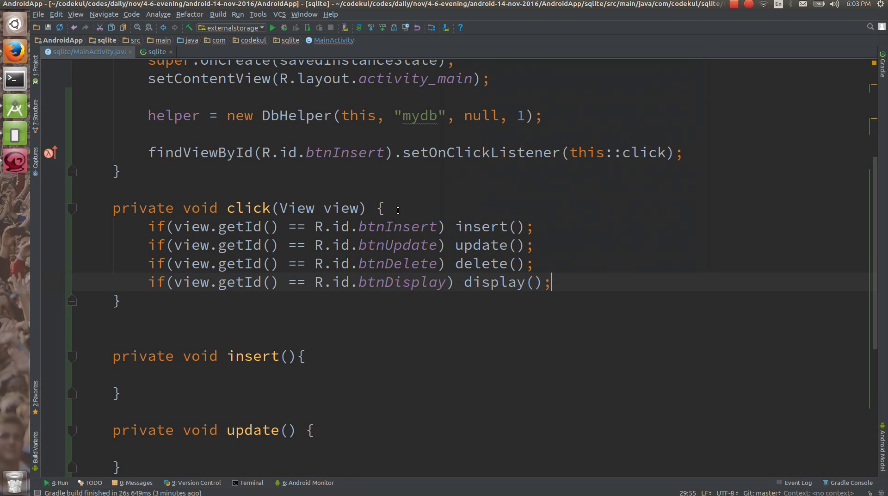
click(79, 337)
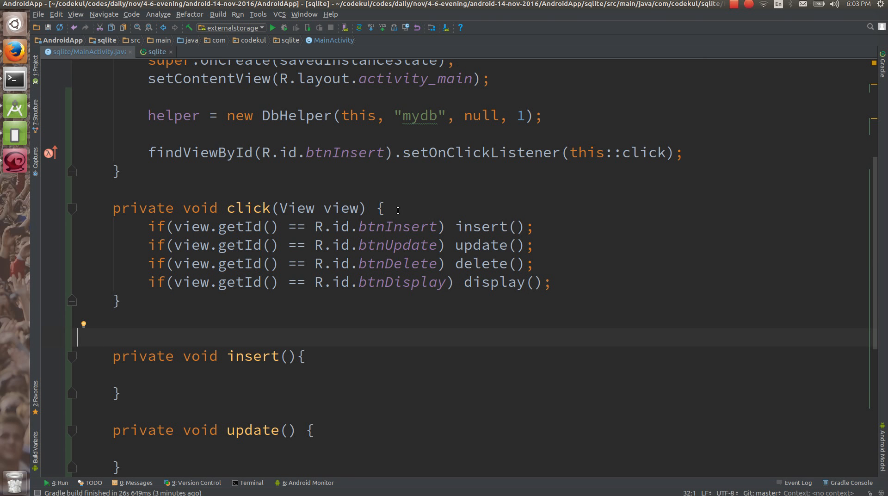
mouse_move(409, 33)
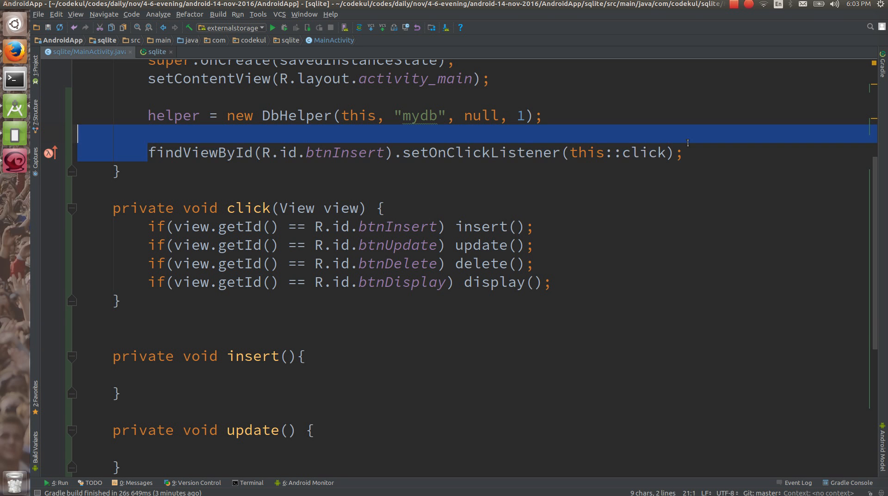
key(Delete)
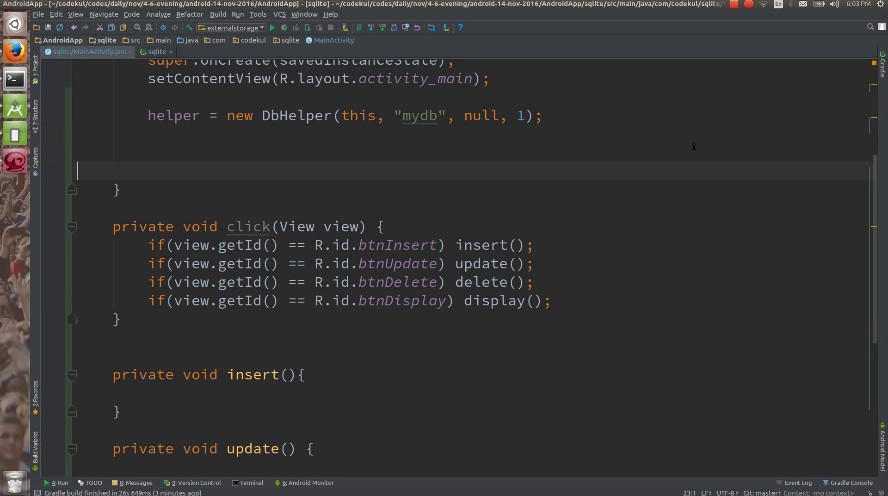
text(findViewById(R.id.btnInsert).setOnClickListener(this::click);)
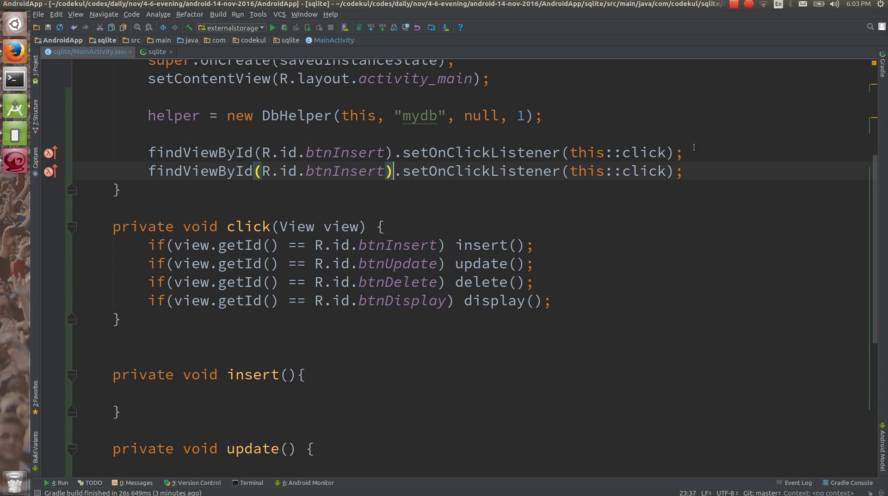
double_click(358, 171)
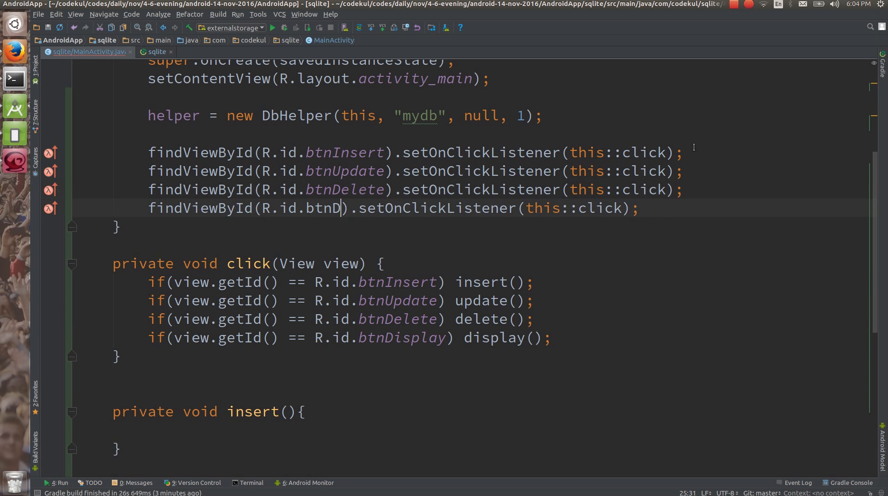
text(isplay)
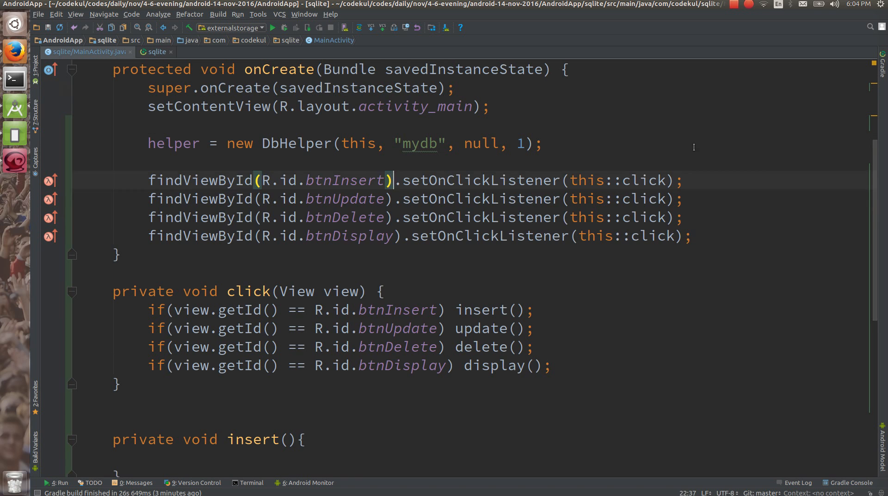
click(379, 291)
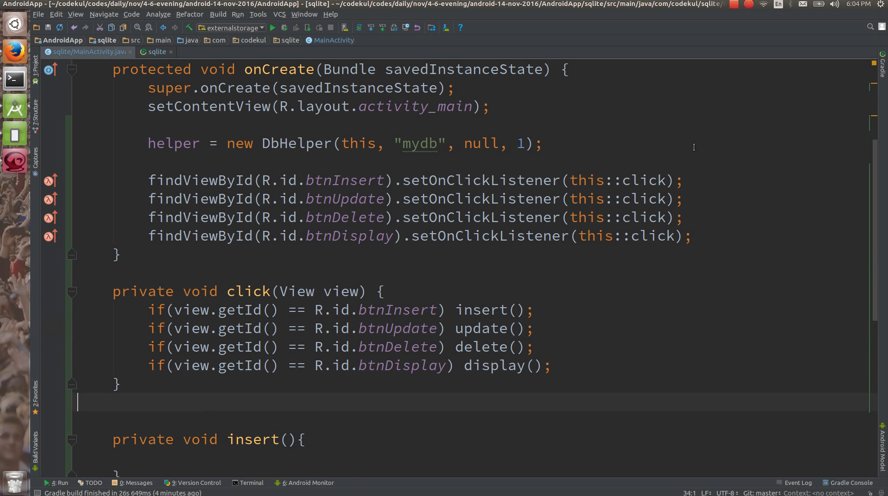
In insert(), declare SQLiteDatabase db = helper.getWritableDatabase().
scroll(up, 3)
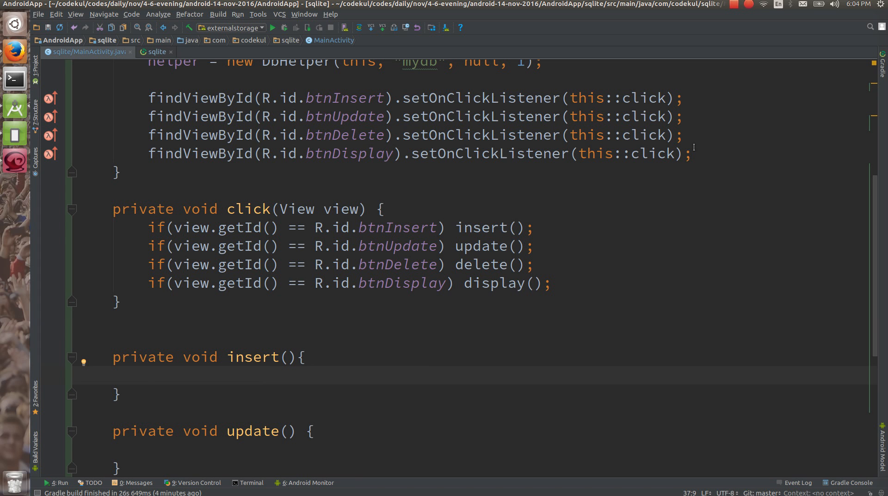
click(147, 374)
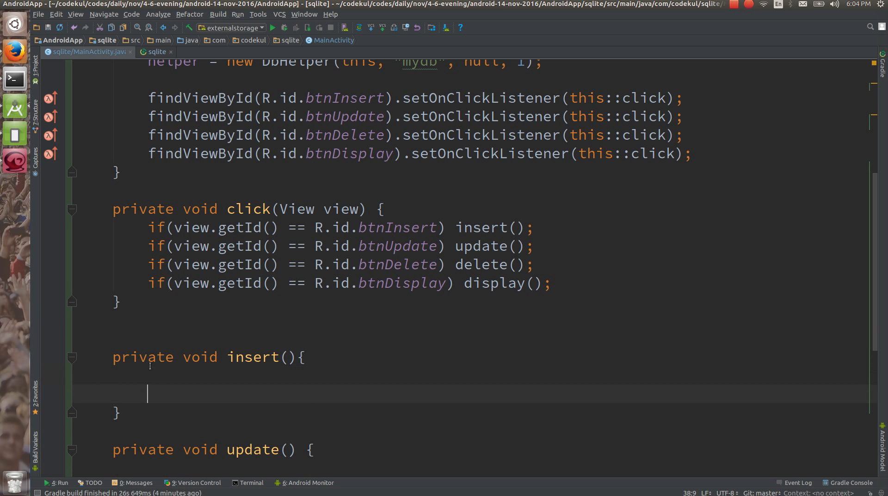
text(SQLiteDatabase)
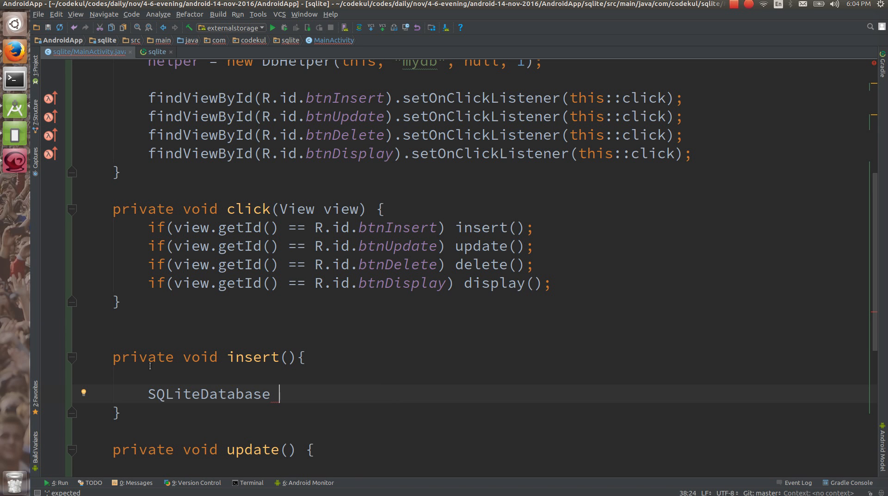
text(d)
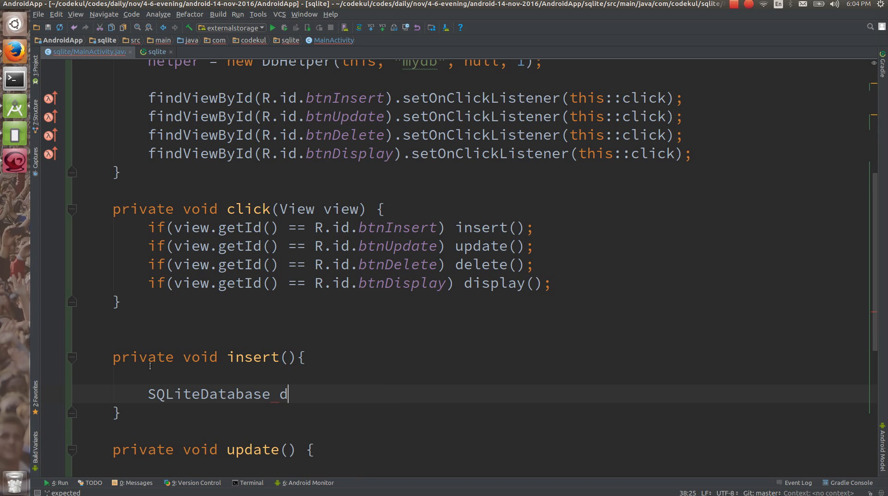
text(b)
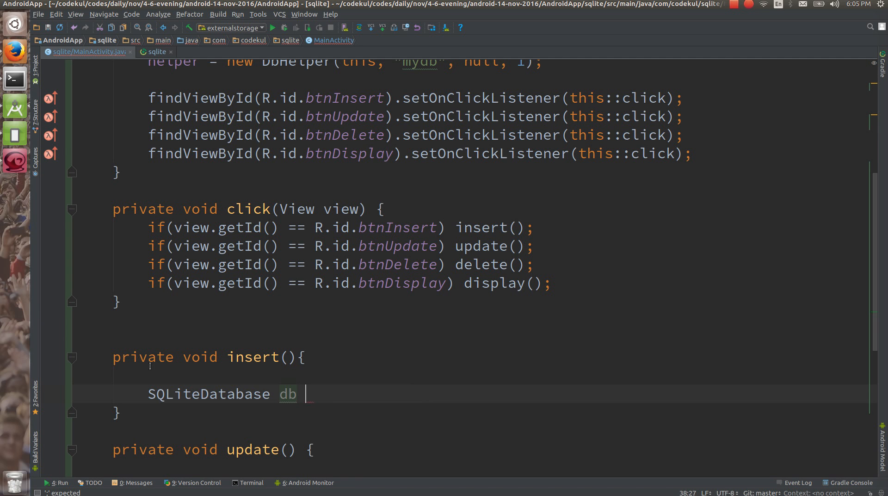
text(= helper.getWritableDatabase();)
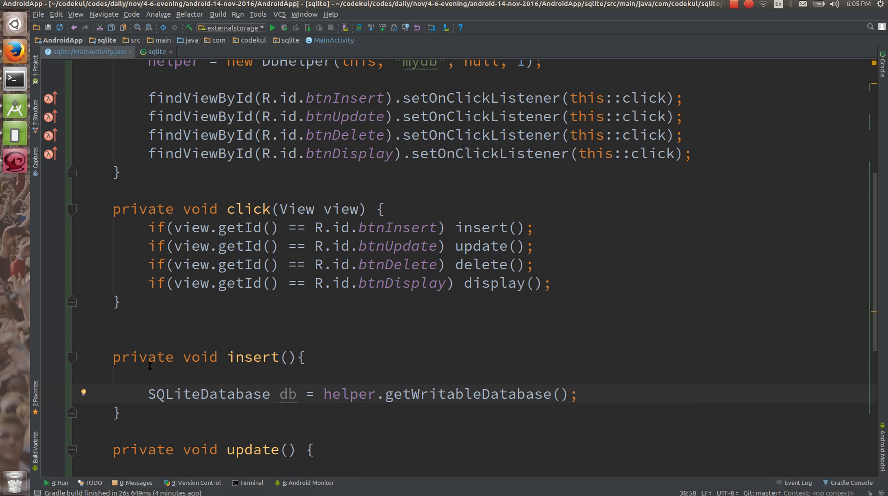
Add db.close() below with a blank line between the two statements.
click(579, 394)
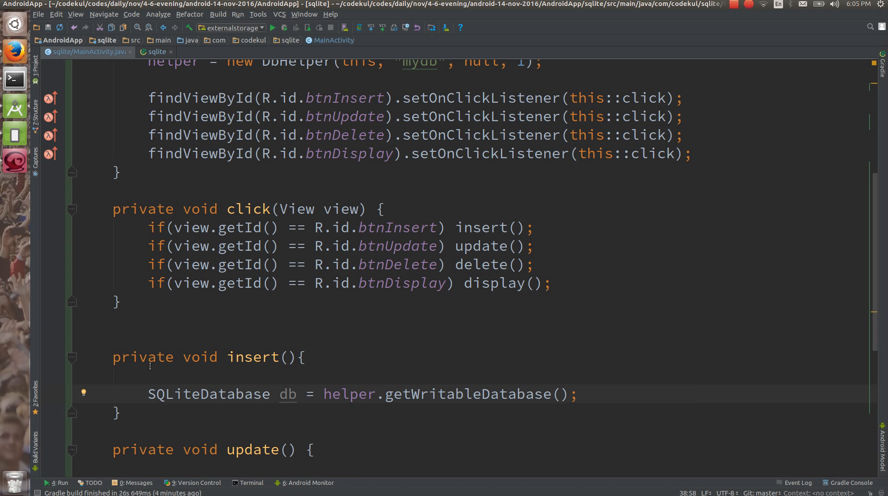
click(577, 394)
text(db.)
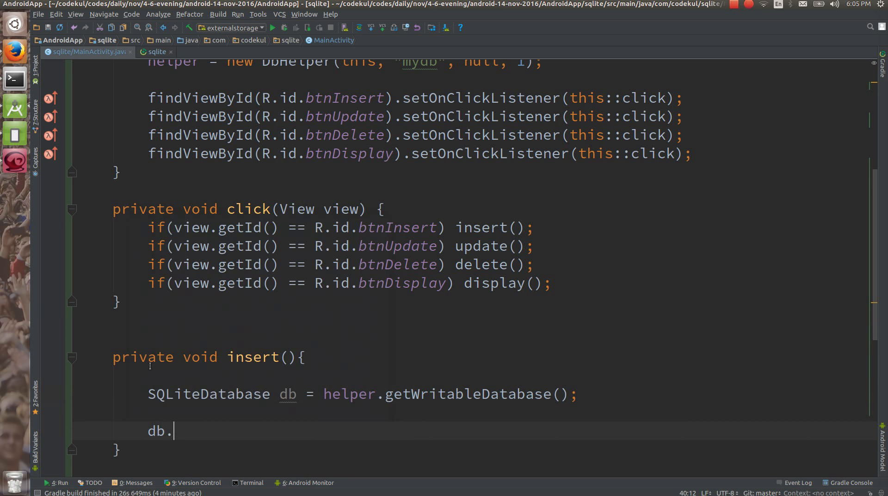
text(close();)
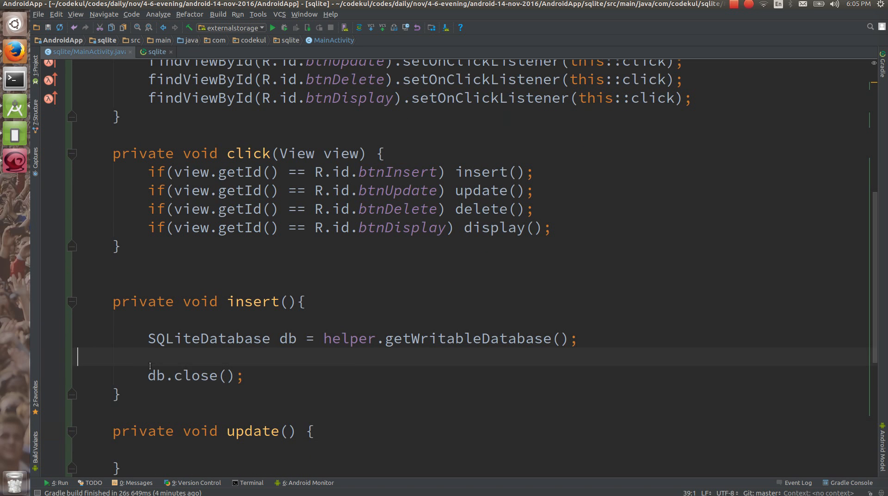
key(enter)
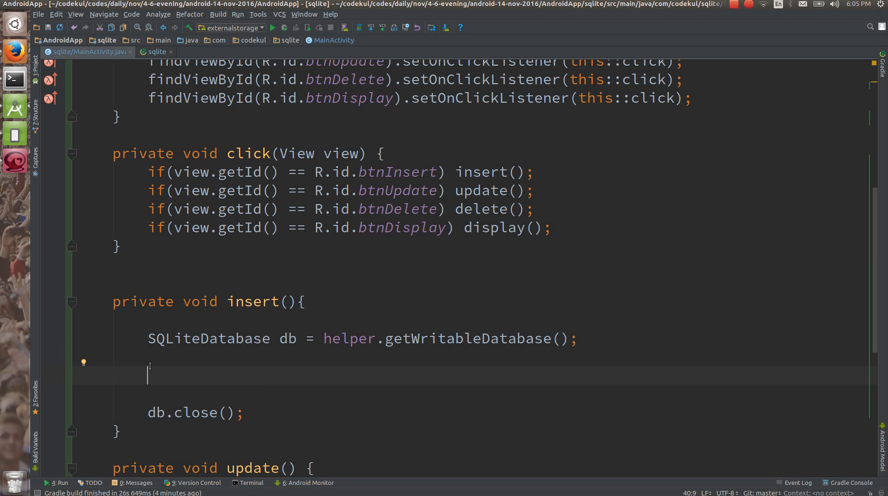
Write a partial db.insert("", null, ) call inside insert() with an empty table name.
text(db.insert()
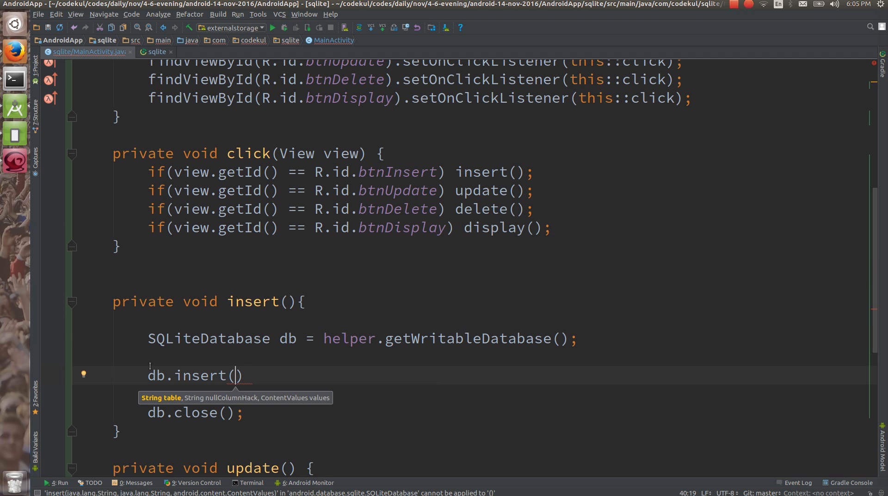
text("",)
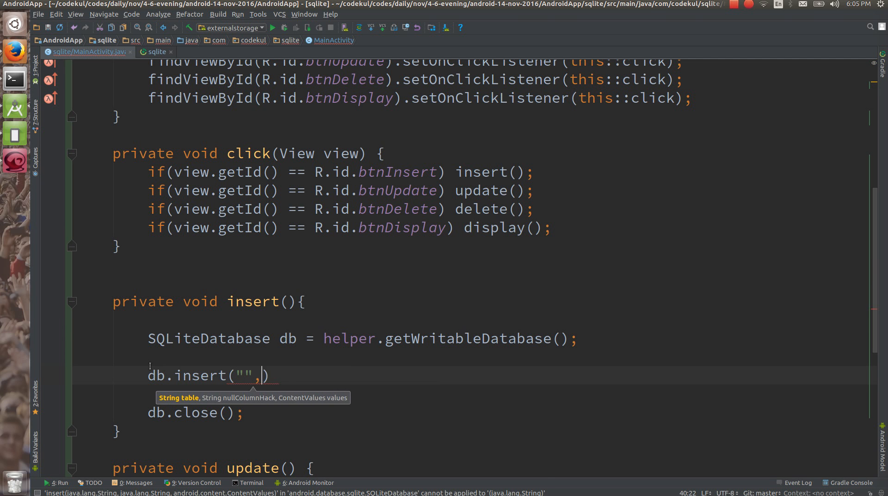
text("")
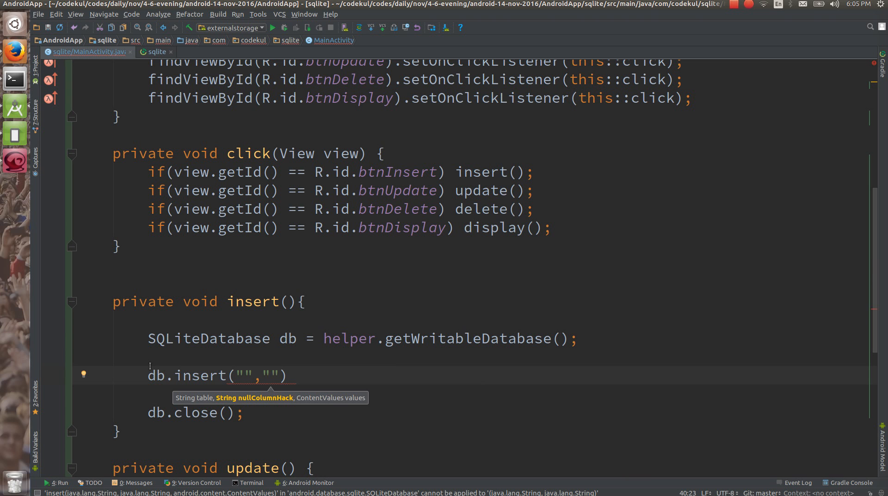
click(271, 376)
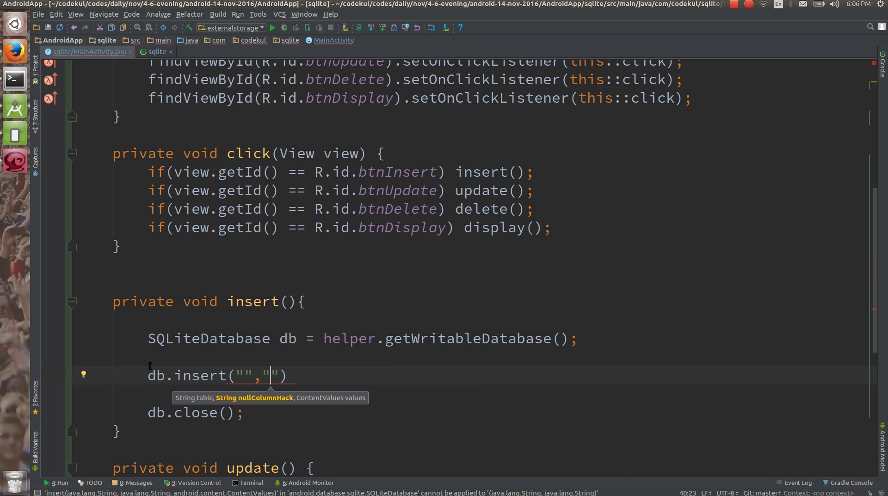
text("")
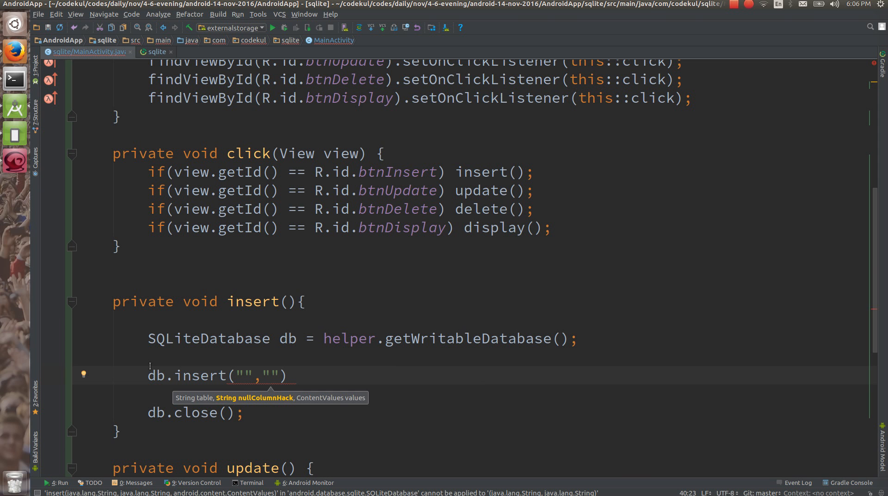
text(null)
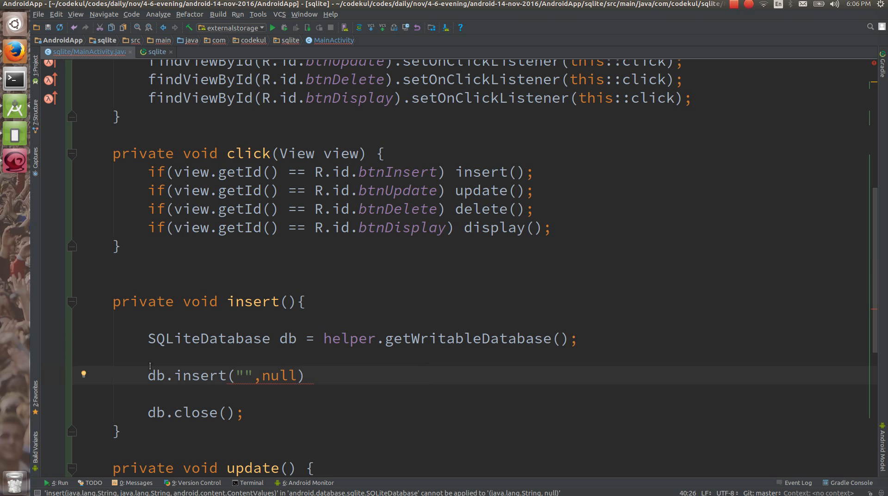
text(,)
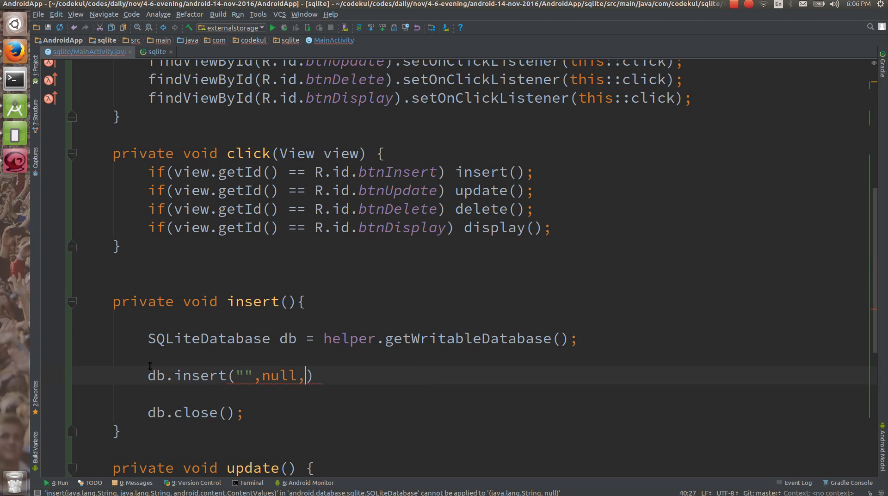
Start declaring a ContentValues variable above the db.insert call.
text(ContentValues values)
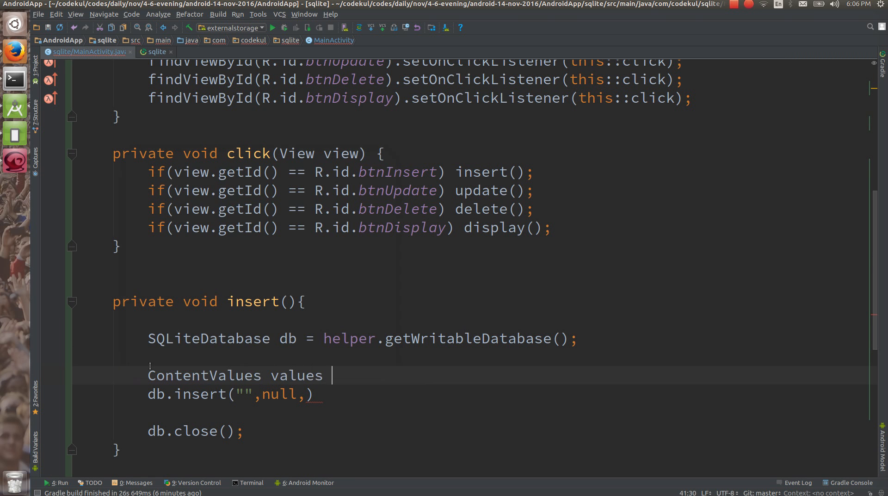
Create ContentValues values = new ContentValues() and pass values as db.insert's third argument.
text(= new ContentValues();)
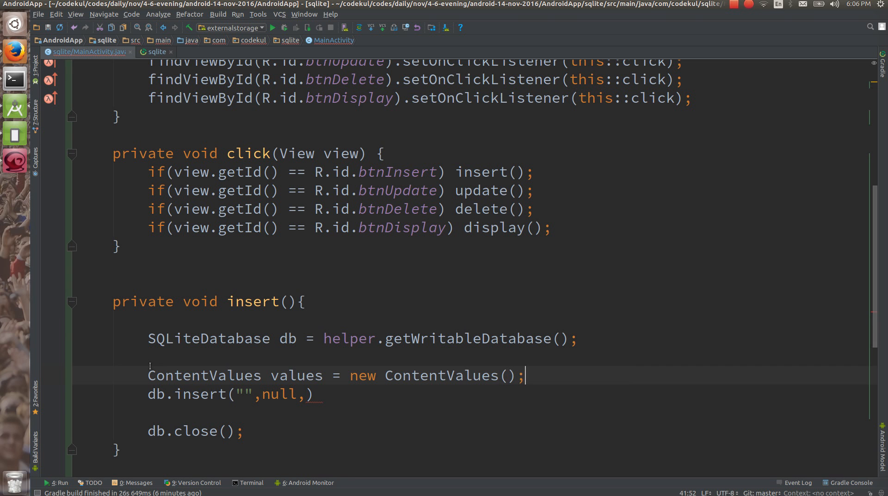
text(values)
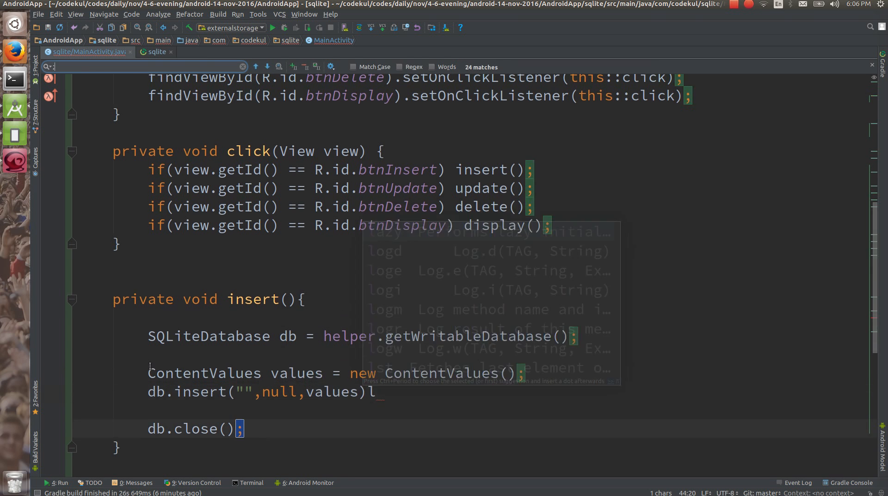
scroll(down, 3)
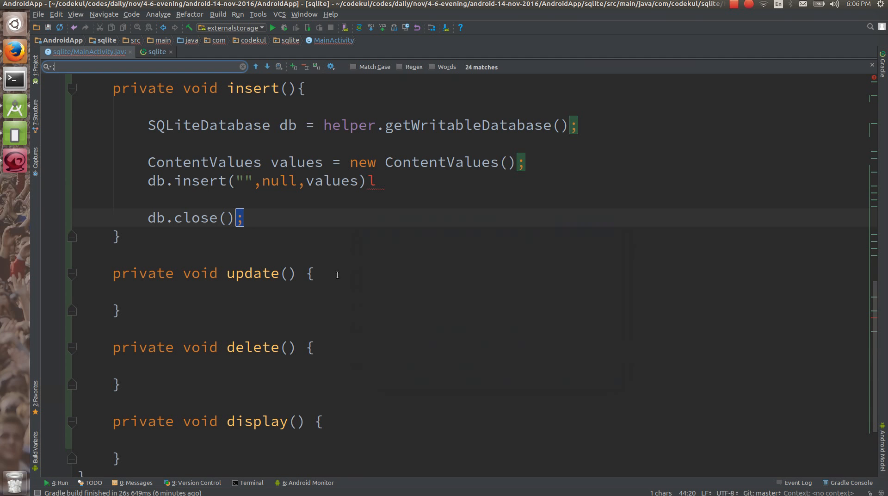
text(;)
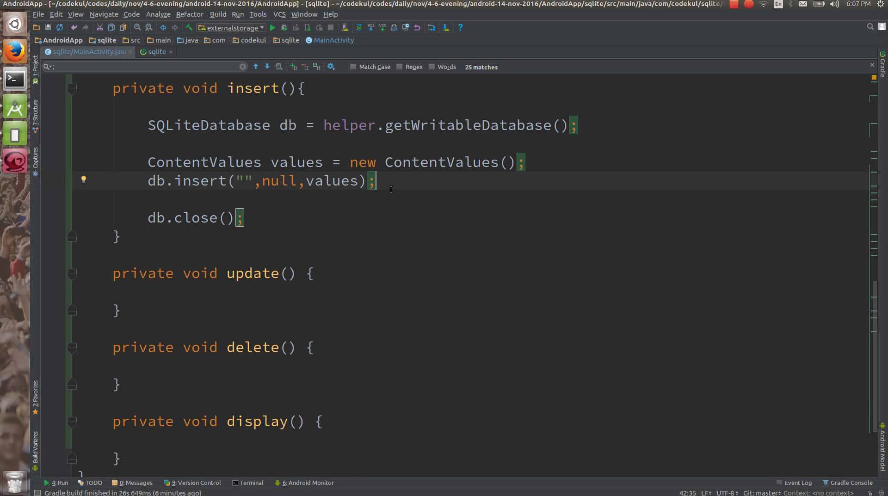
mouse_move(399, 187)
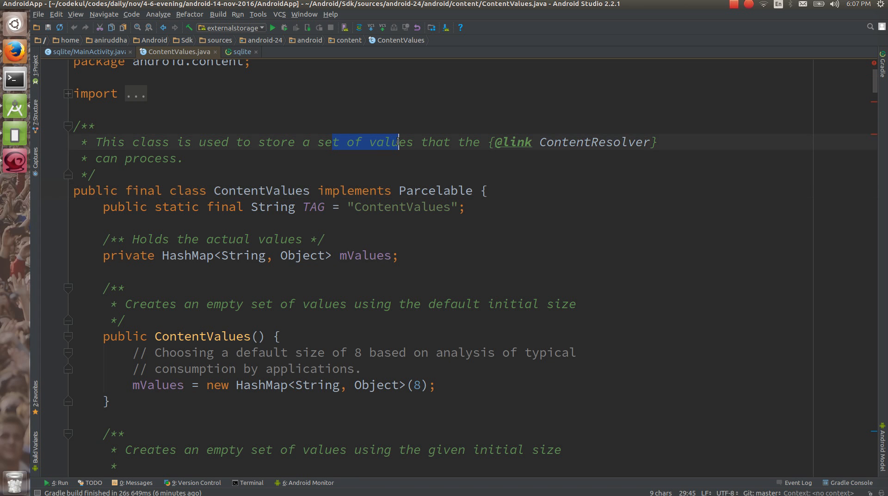
Review the ContentValues class description and its HashMap<String, Object> mValues field.
double_click(433, 142)
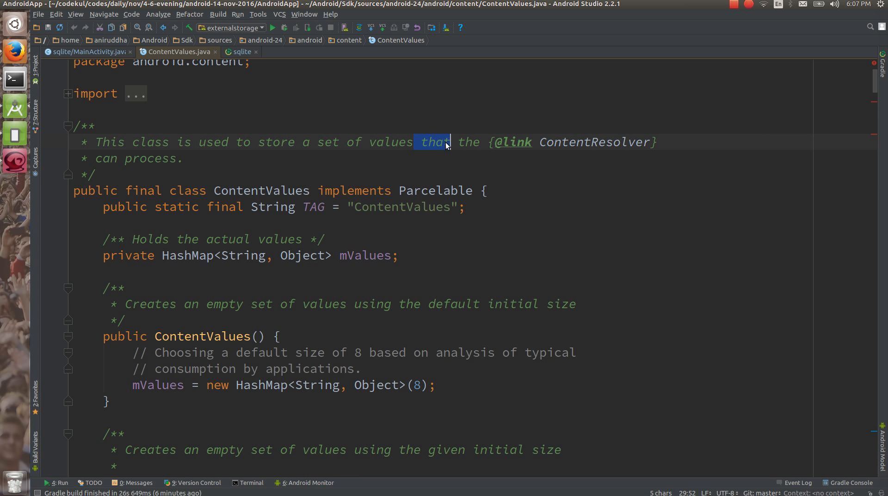
double_click(593, 142)
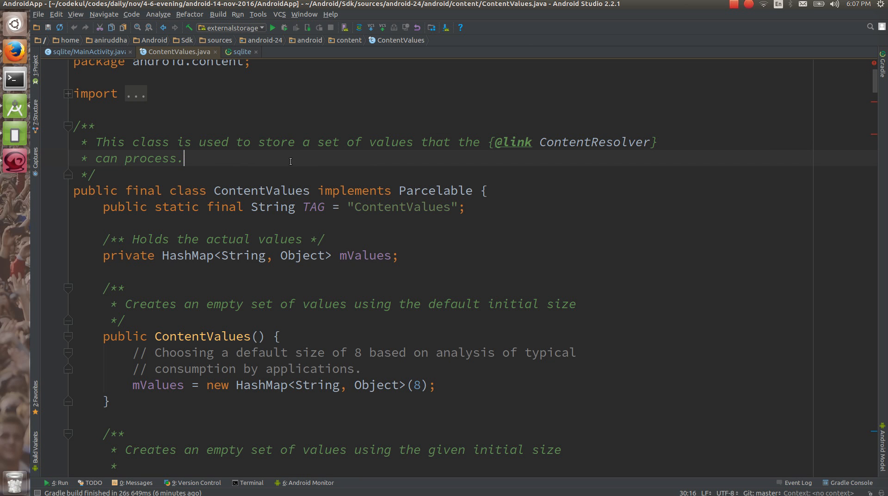
mouse_move(319, 163)
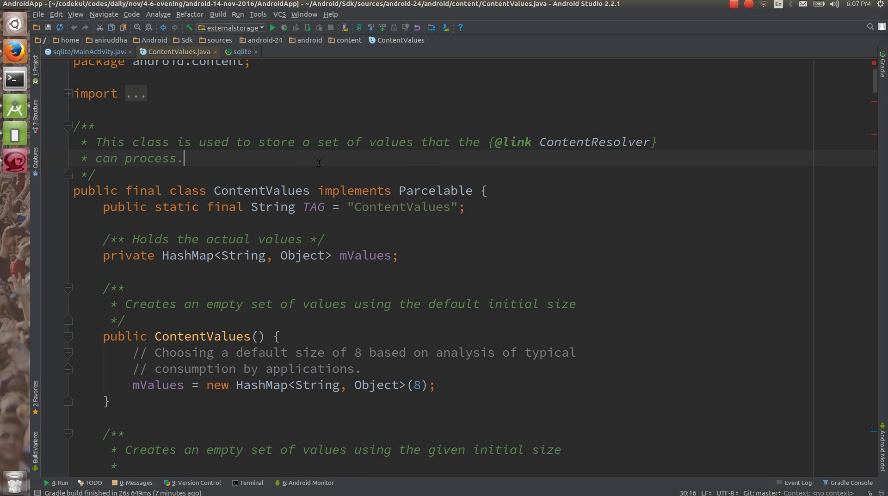
mouse_move(150, 245)
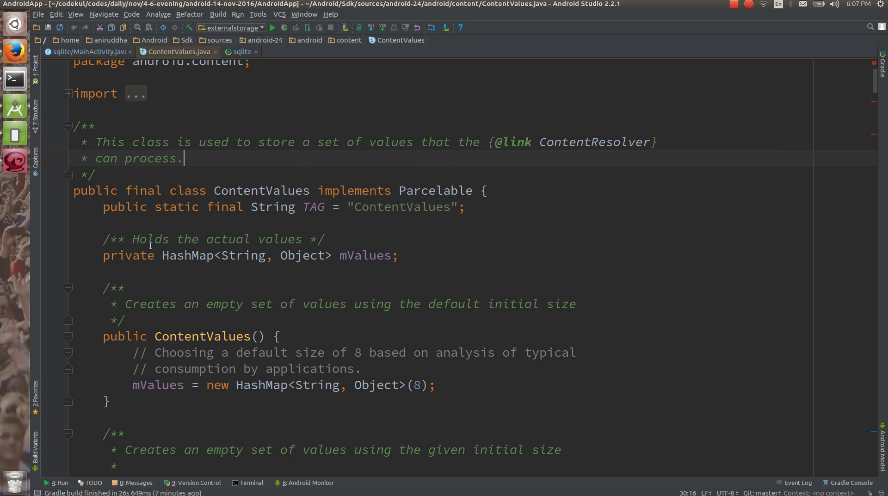
double_click(301, 255)
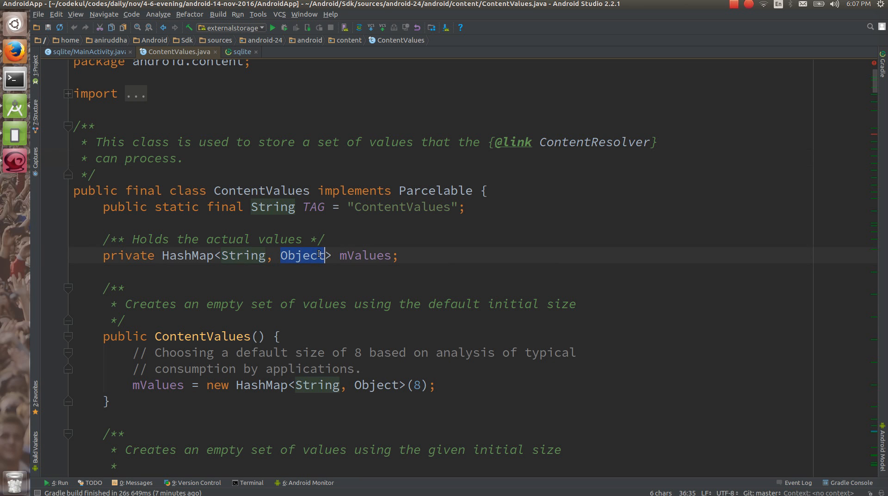
click(303, 255)
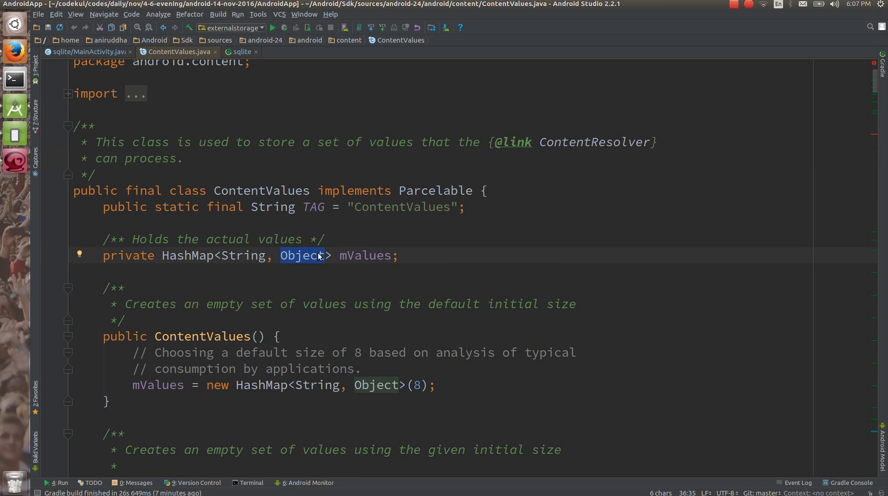
mouse_move(103, 48)
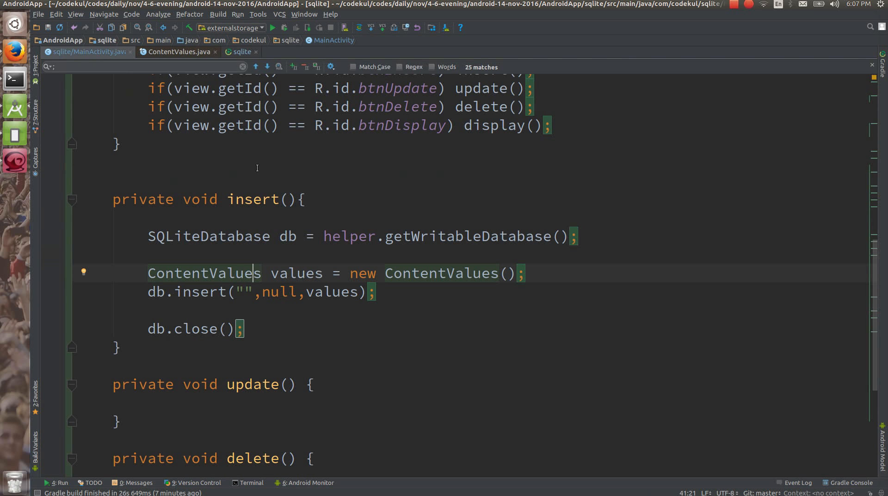
Set db.insert's table name to "myTable" and check its definition in DbHelper.
text(m)
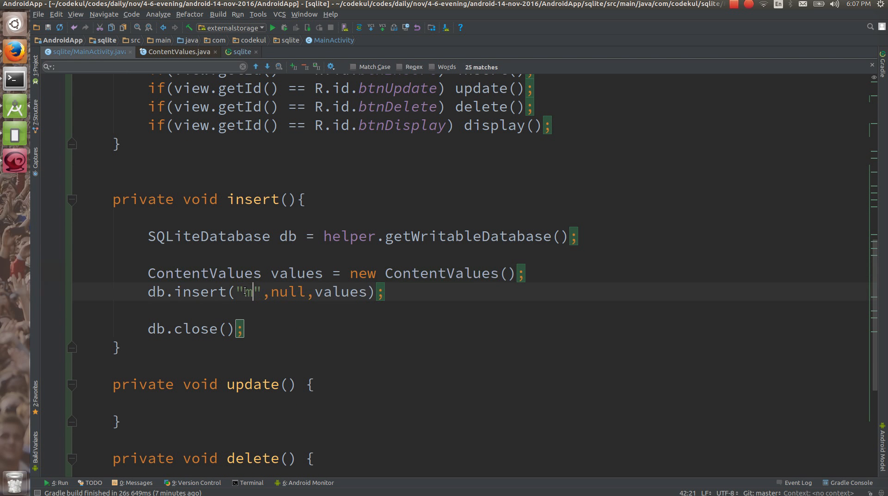
text(yDa)
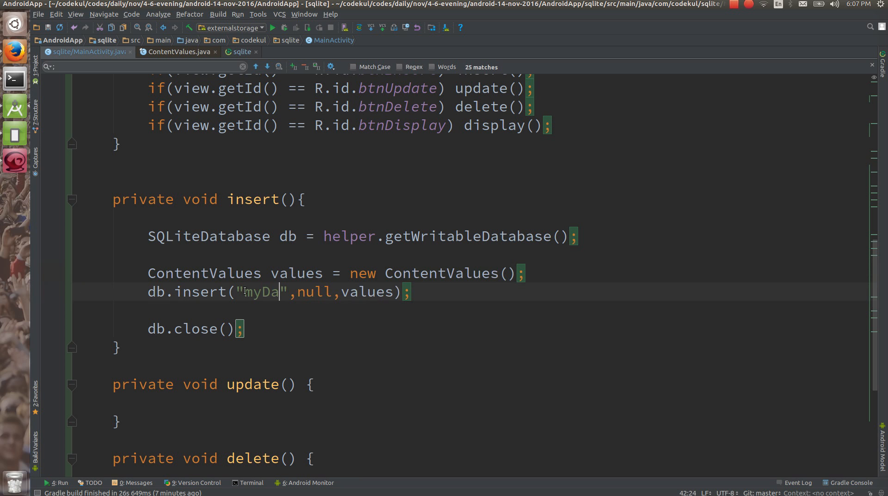
key(Backspace)
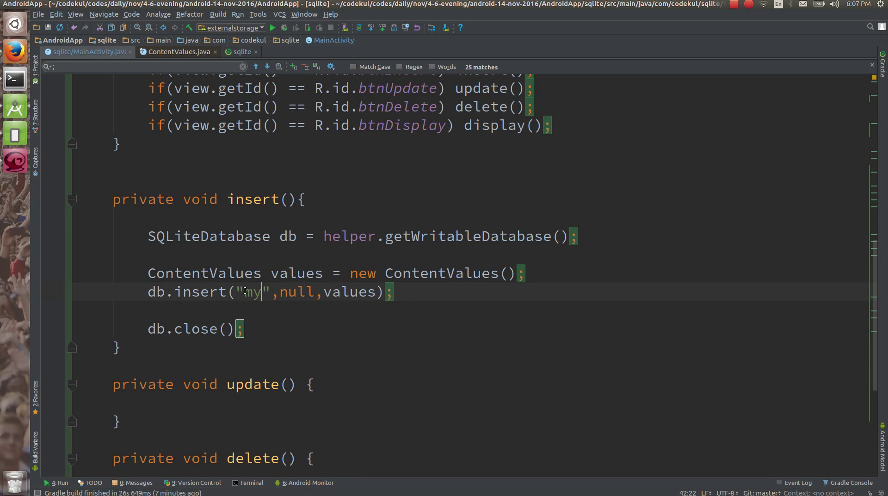
text(Table)
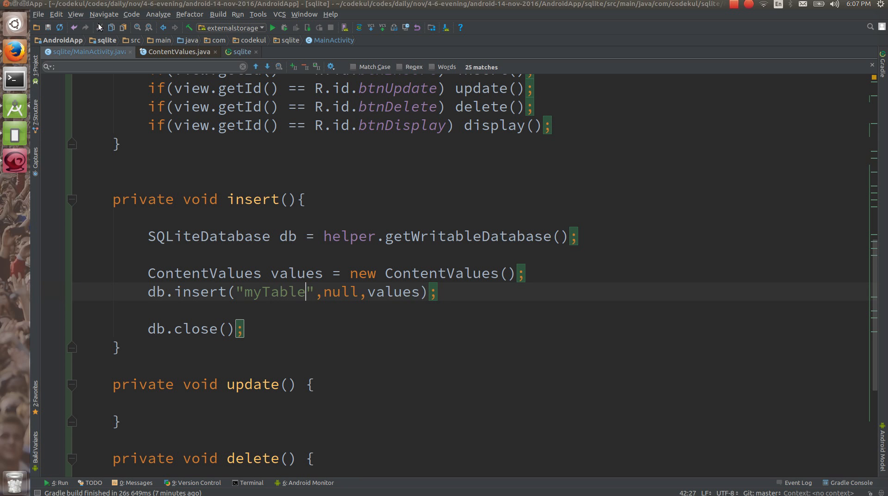
click(215, 52)
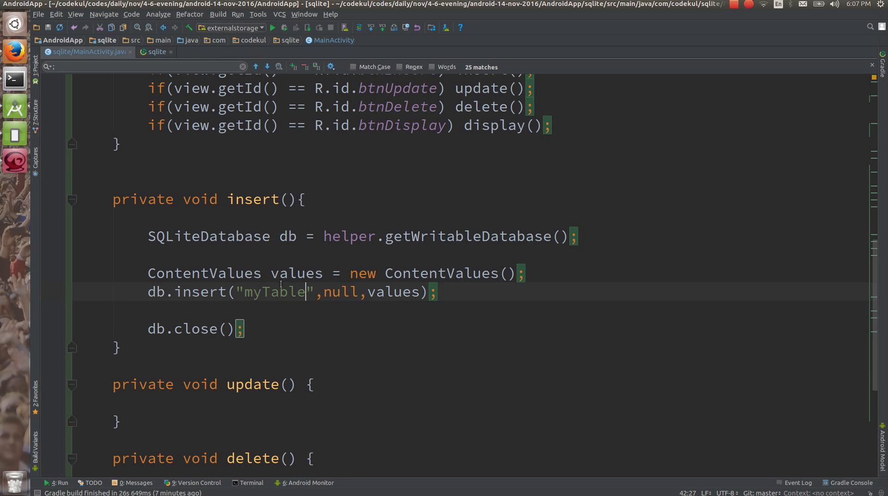
scroll(up, 3)
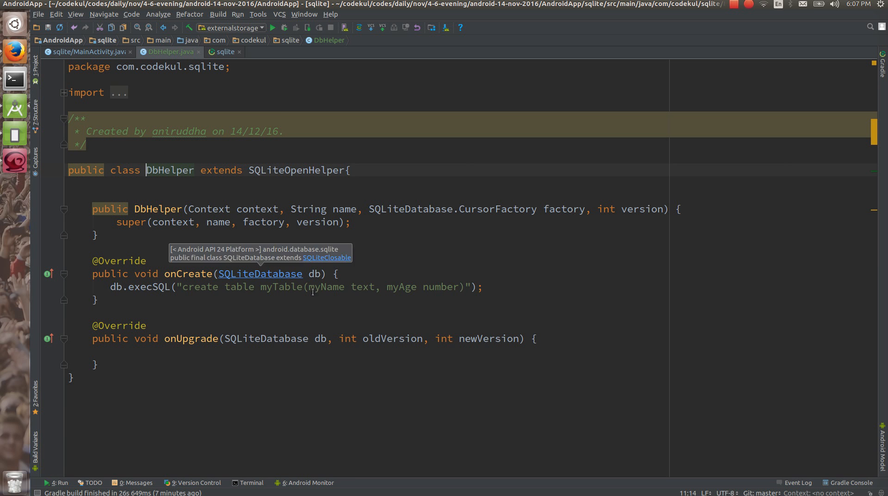
Confirm the myTable name in DbHelper's create statement matches the table passed to insert.
double_click(281, 286)
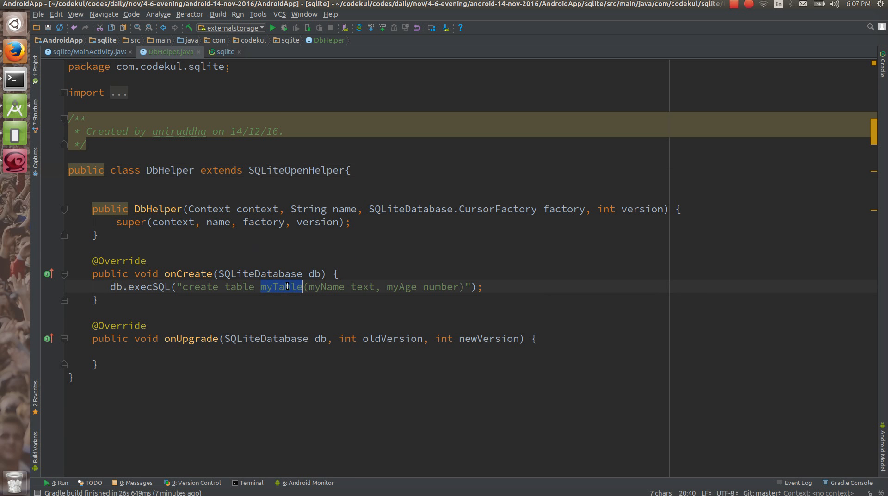
click(86, 52)
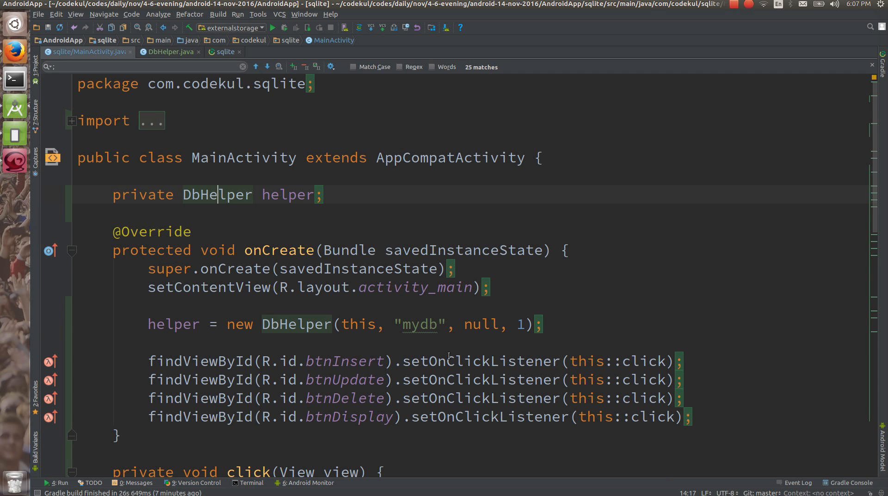
scroll(down, 3)
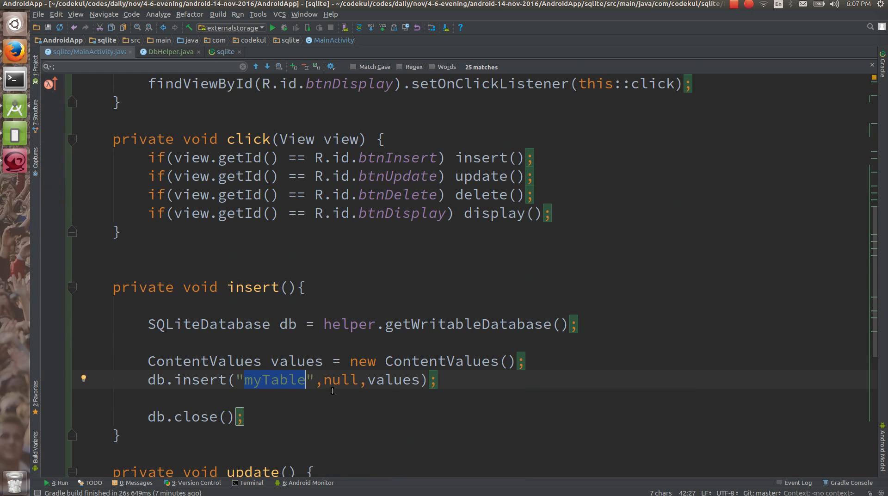
double_click(339, 379)
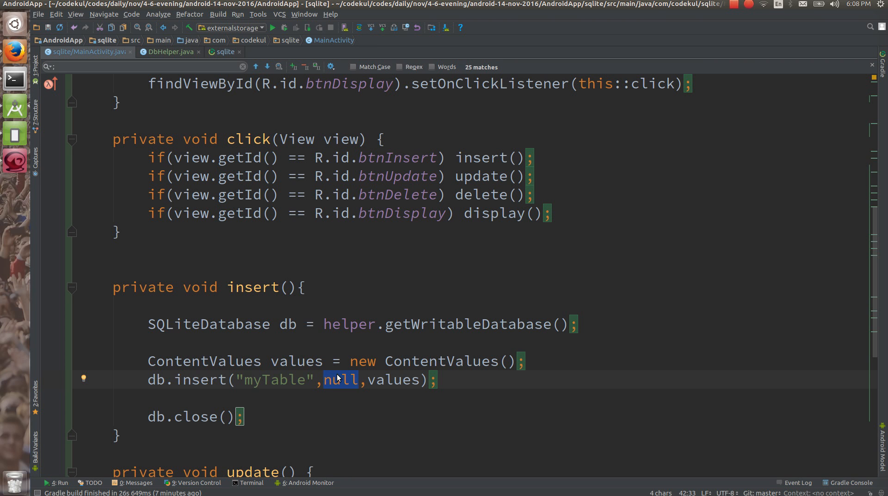
mouse_move(371, 383)
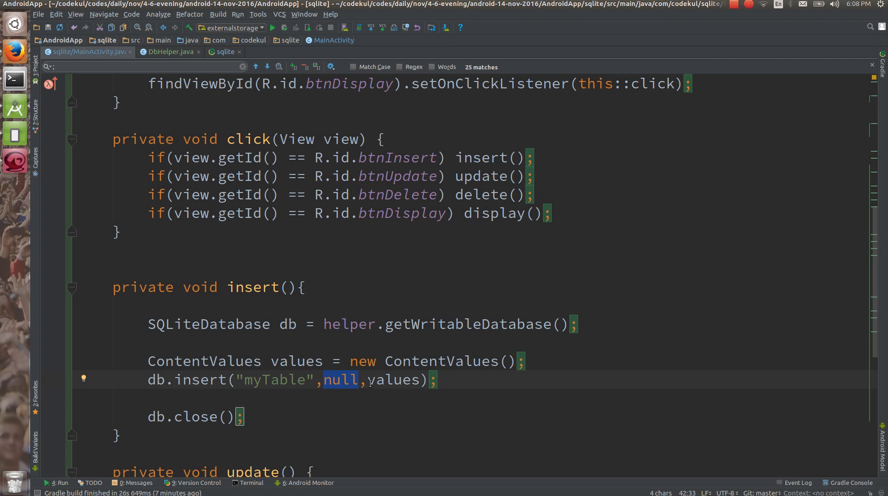
double_click(392, 379)
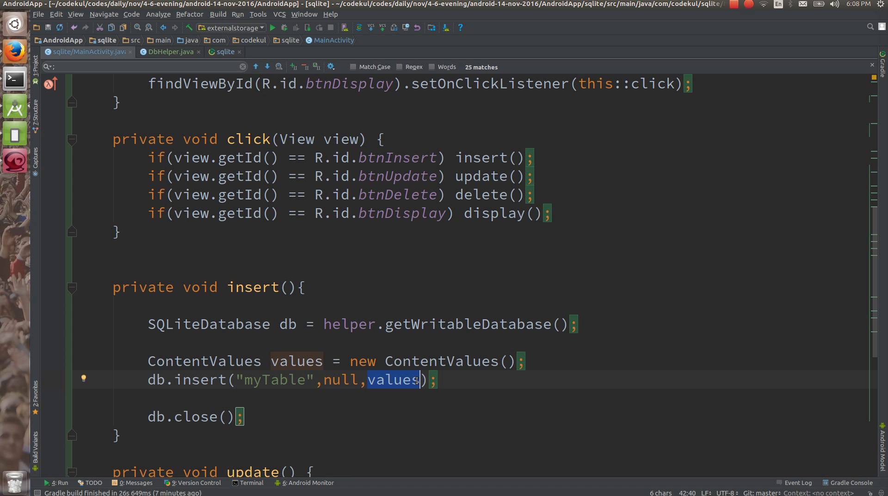
click(525, 360)
text(values.put("");)
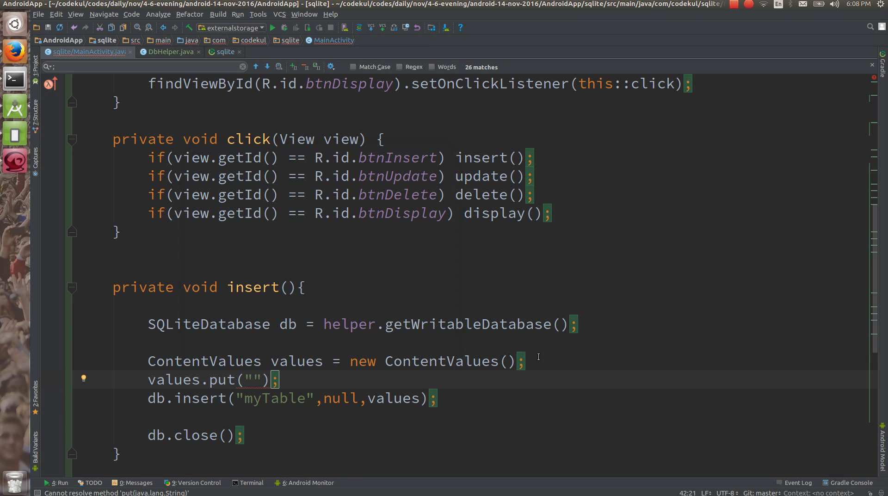
click(252, 379)
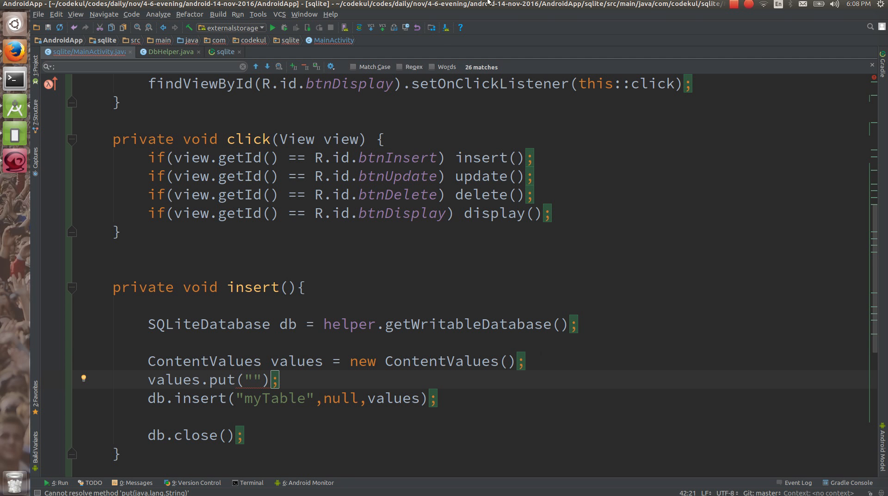
Look up the column names in DbHelper and add values.put("myName", ) above db.insert.
click(168, 52)
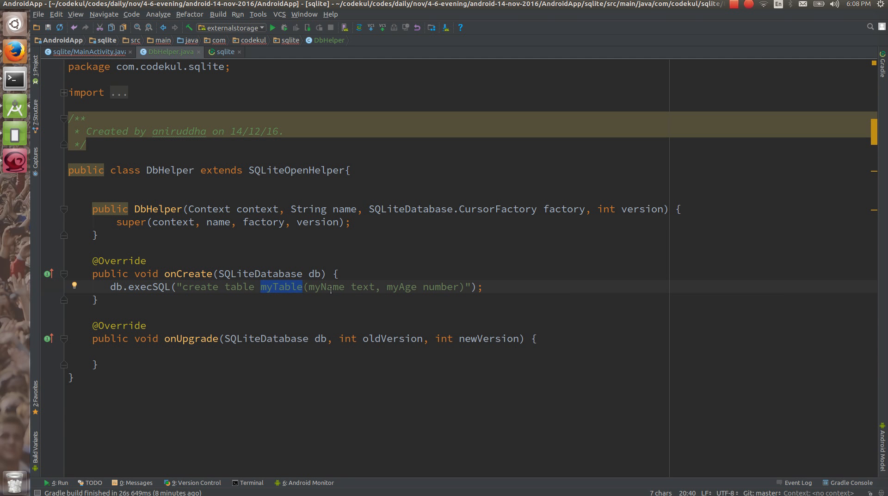
click(87, 52)
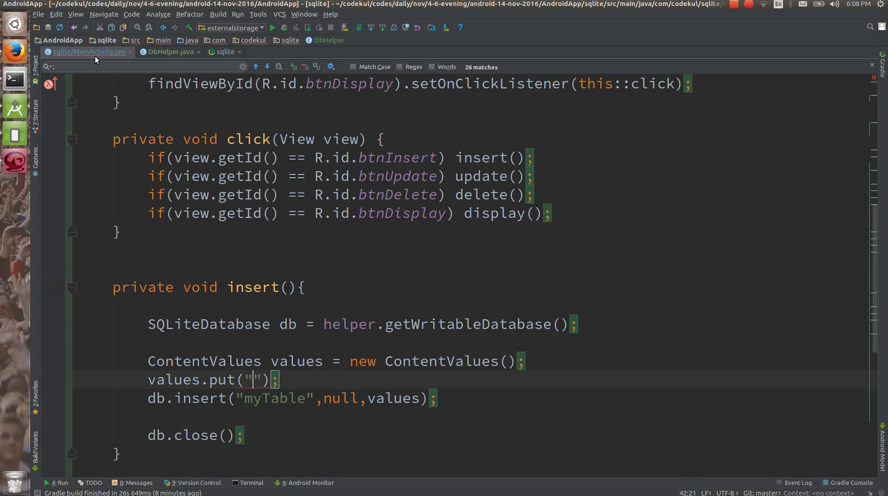
text(myName)
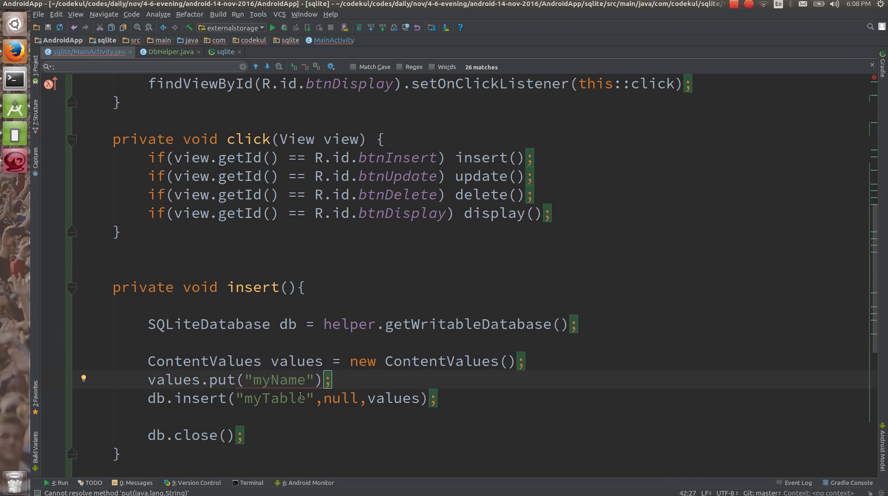
text(,)
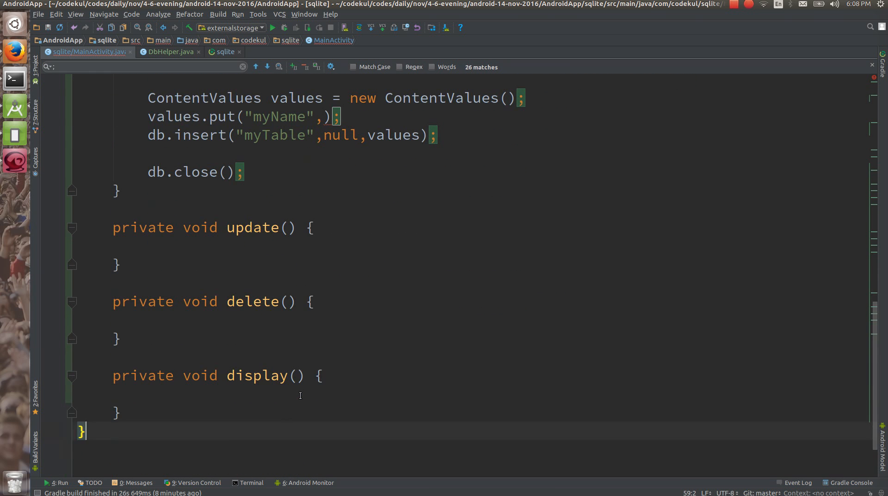
Write private String getMyName() returning the edtMyName EditText's text via getText().toString().
text(private)
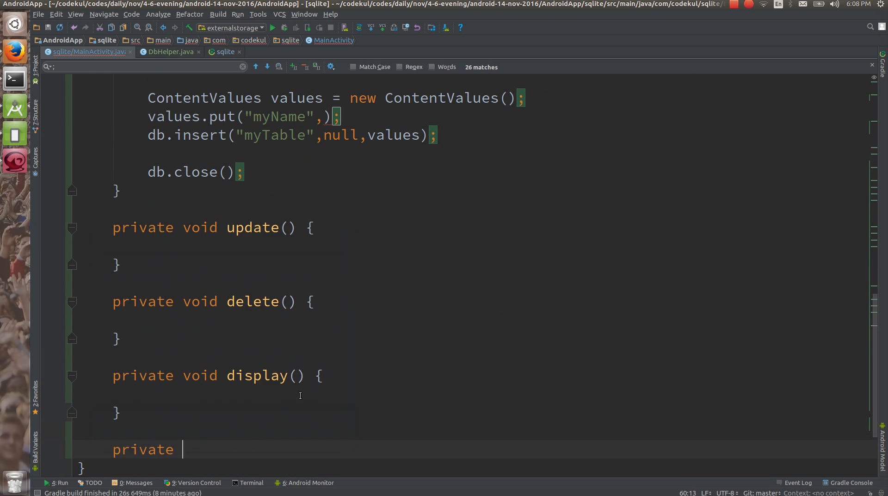
text(Strinb)
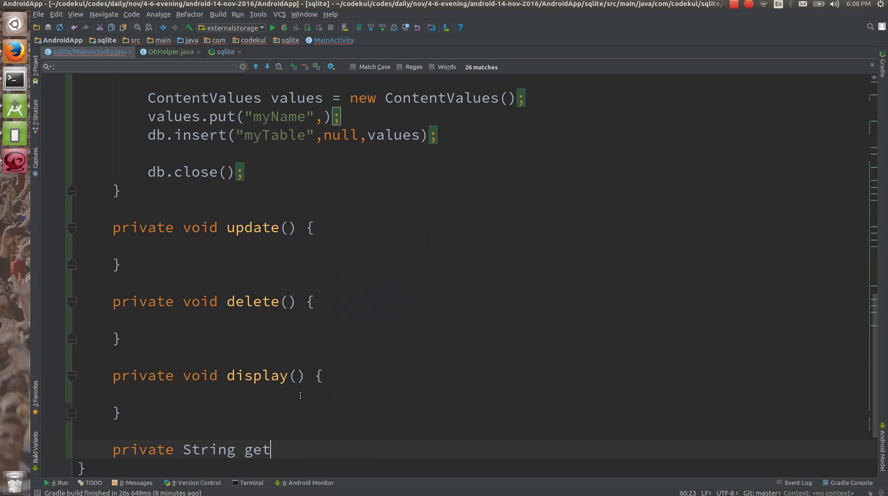
text(MyName() {)
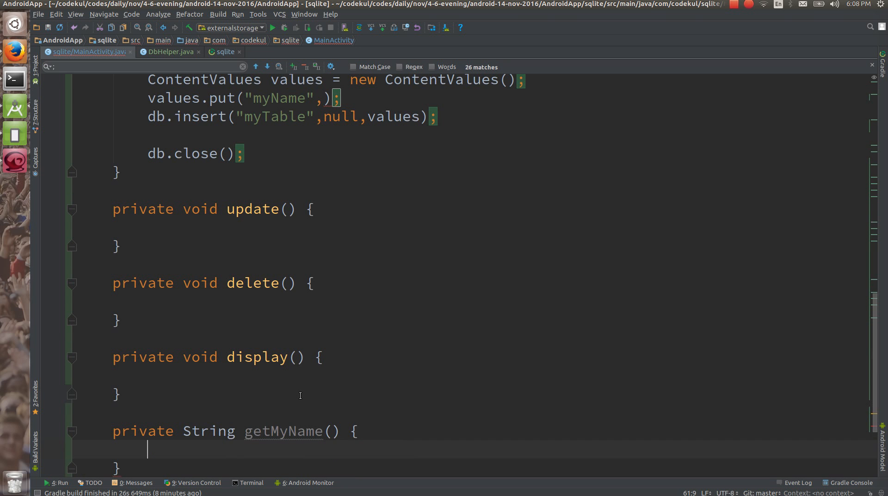
text(Edi))
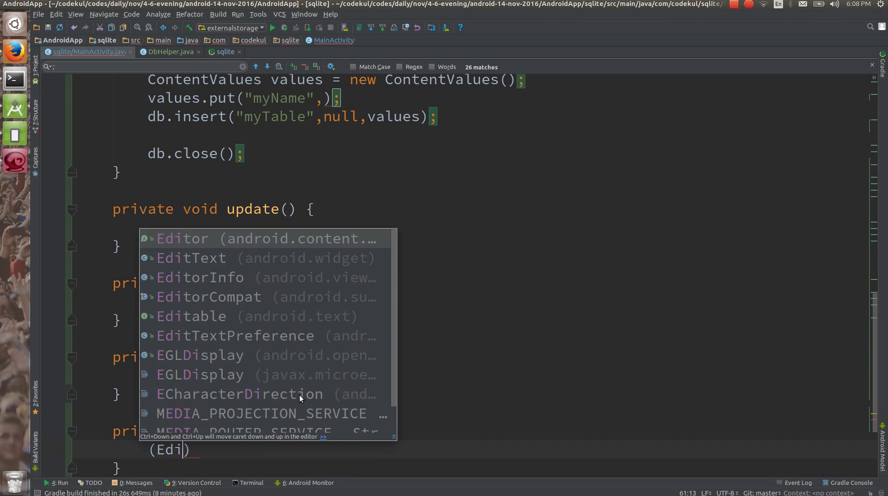
text(tText)
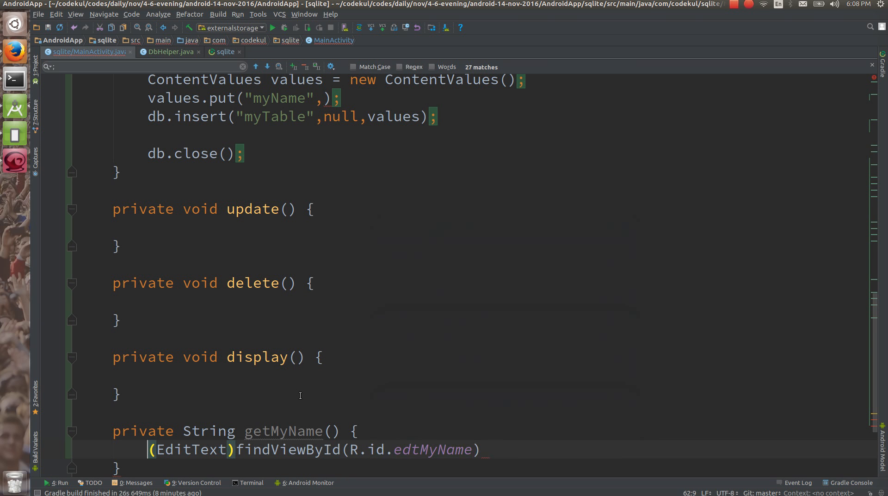
text(0)
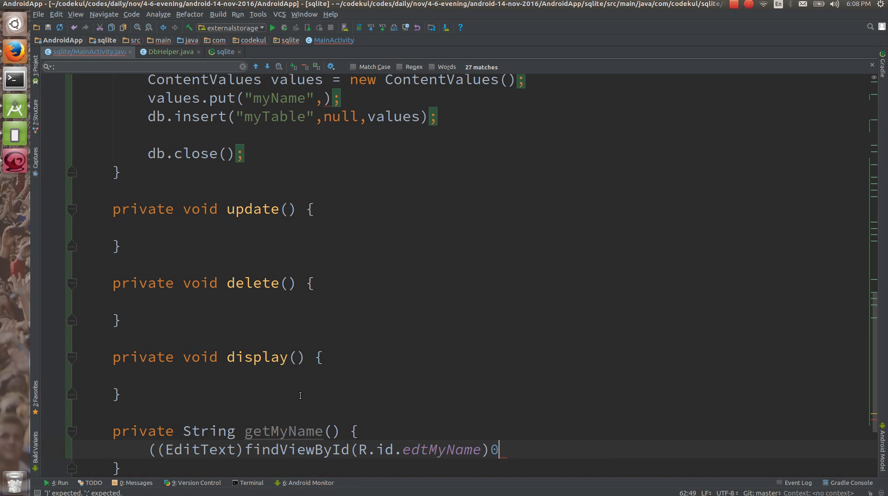
text().getText().toString();)
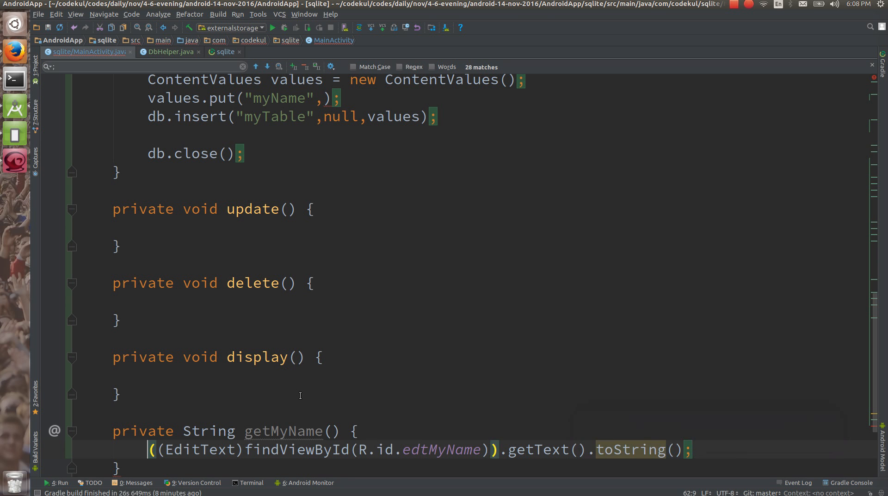
text(return)
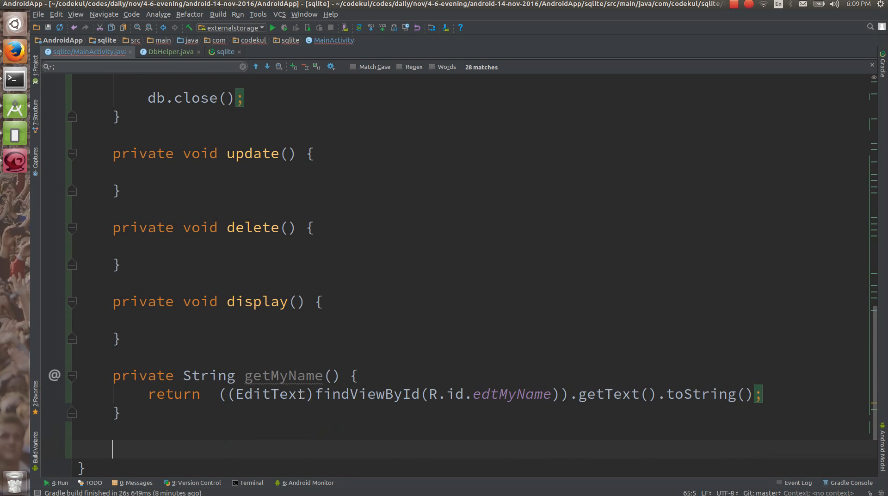
Write private Integer getMyAge() returning the EditText's text, copied from getMyName().
text(private Ss)
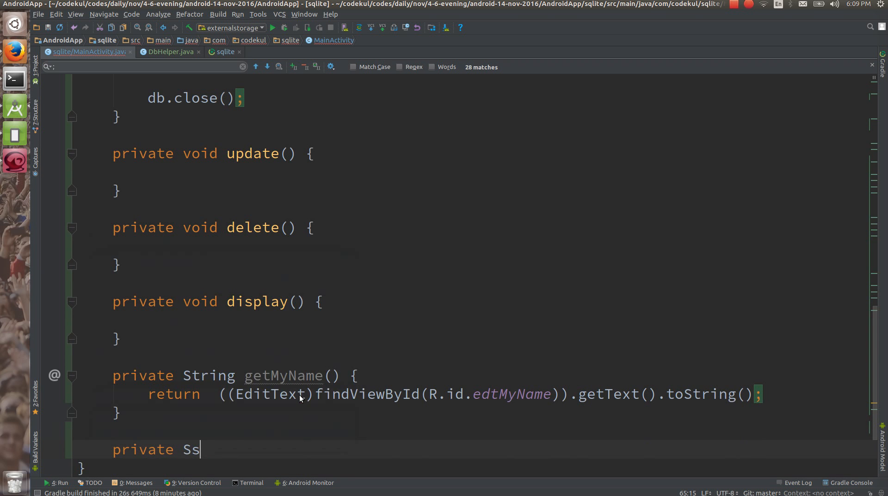
text(trin)
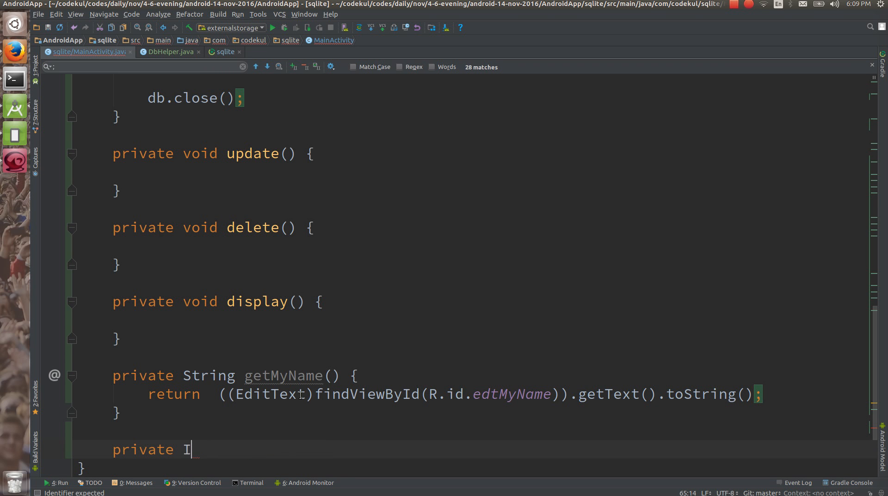
text(nt)
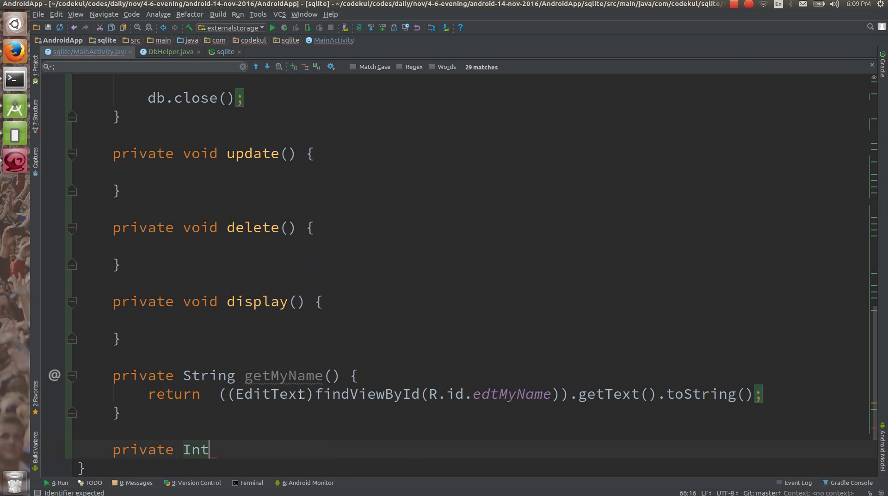
text(eger get)
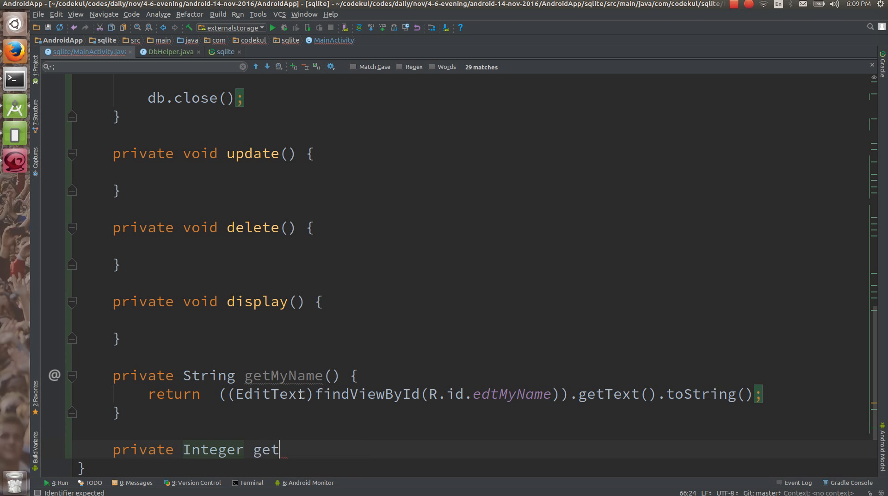
text(MyAge() {)
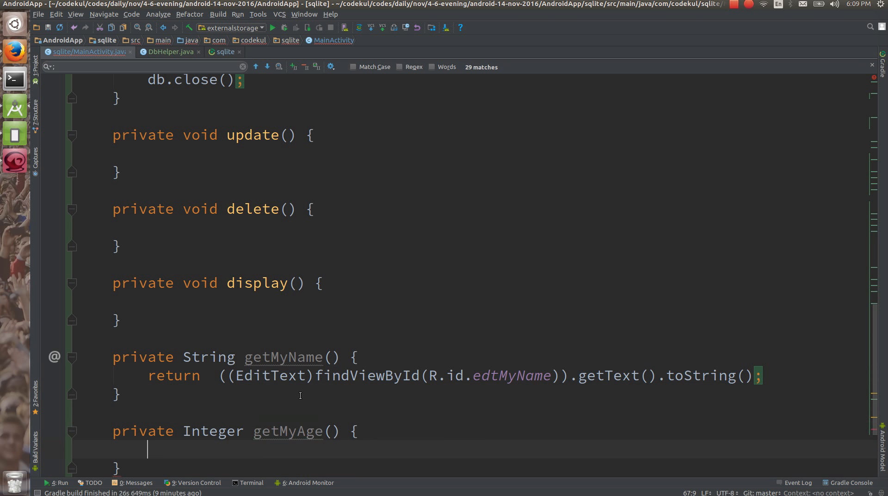
text(return  ((EditText)findViewById(R.id.edtMyName)).getText().toString();)
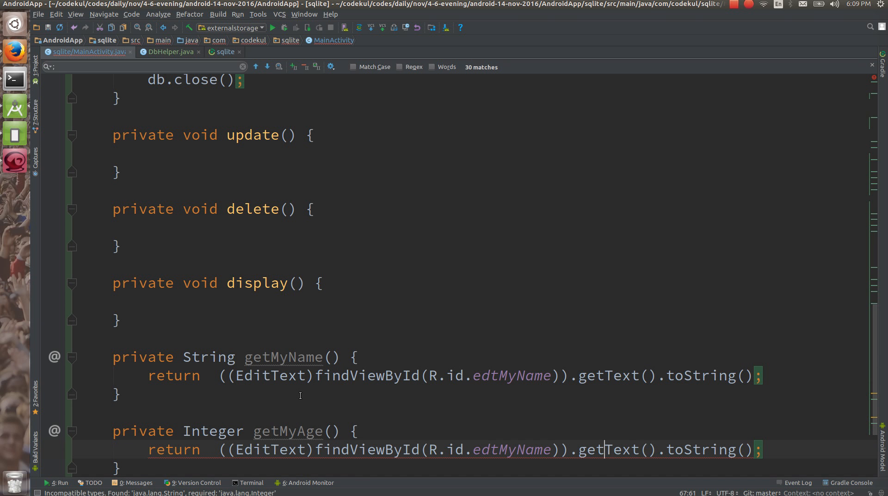
Target edtMyAge, wrap the text in Integer.parseInt and reformat the return across three lines.
double_click(509, 450)
text(Ag)
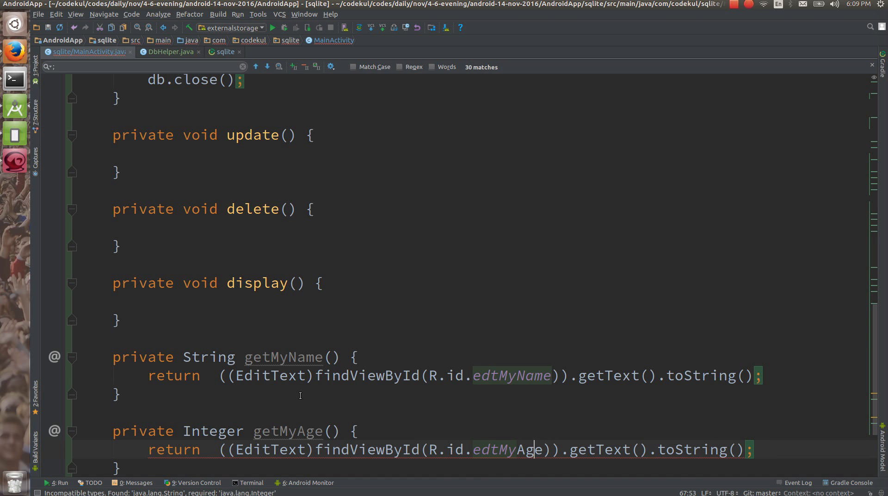
text(Integer.parseInt)
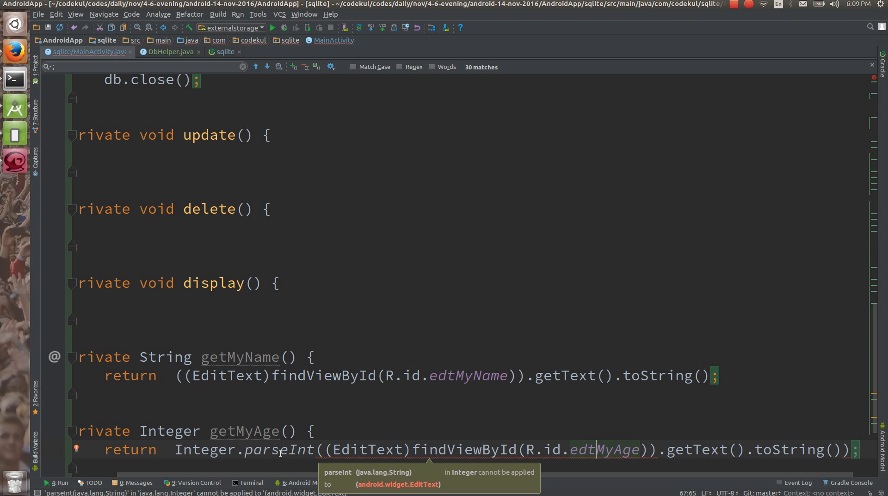
mouse_move(391, 451)
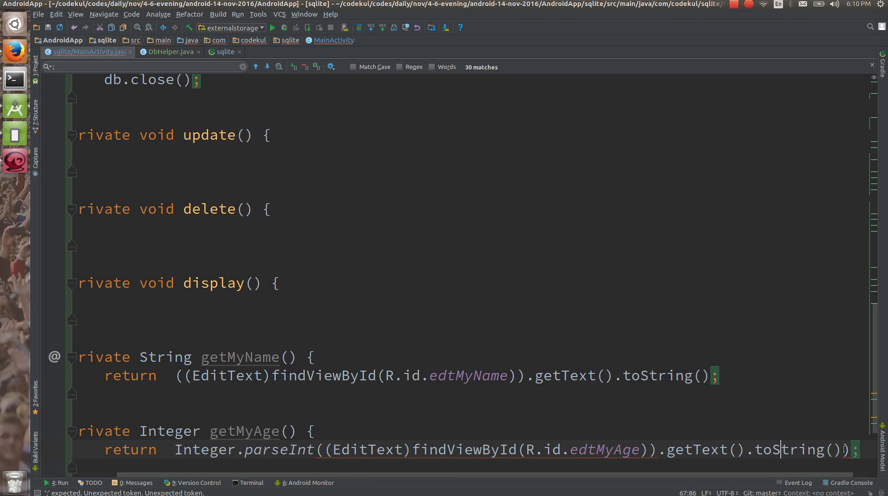
click(322, 448)
text(()
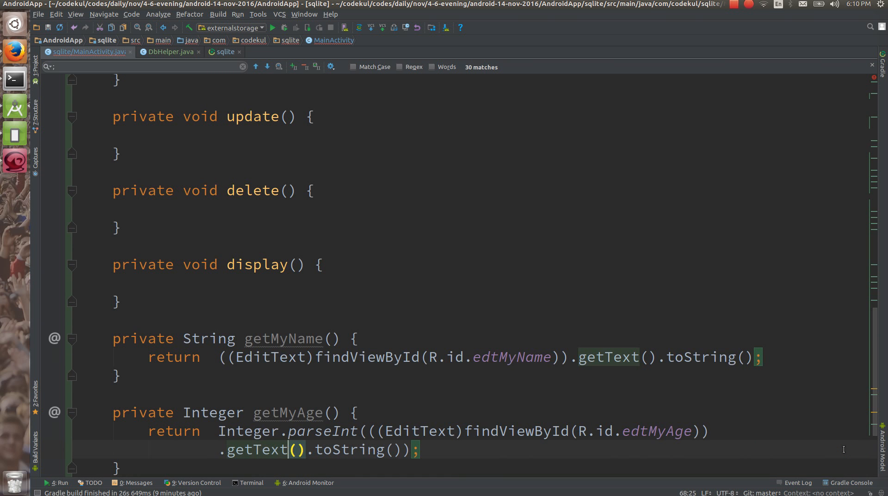
scroll(down, 3)
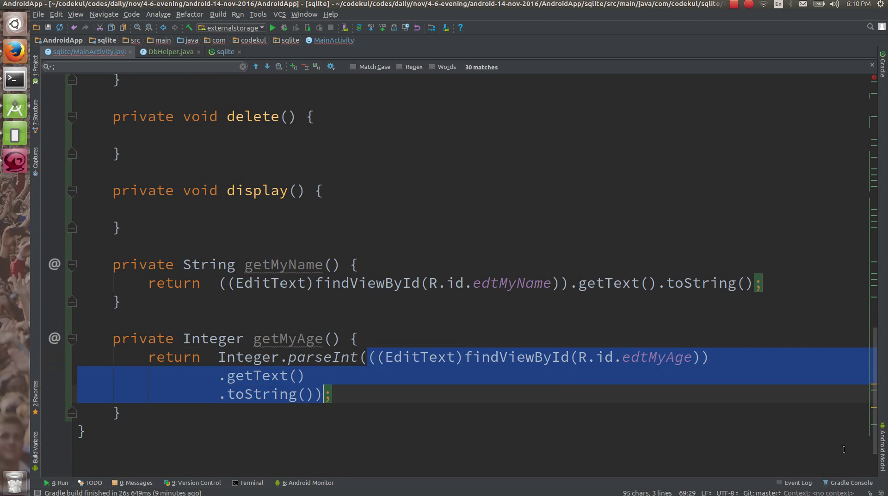
key(Backspace)
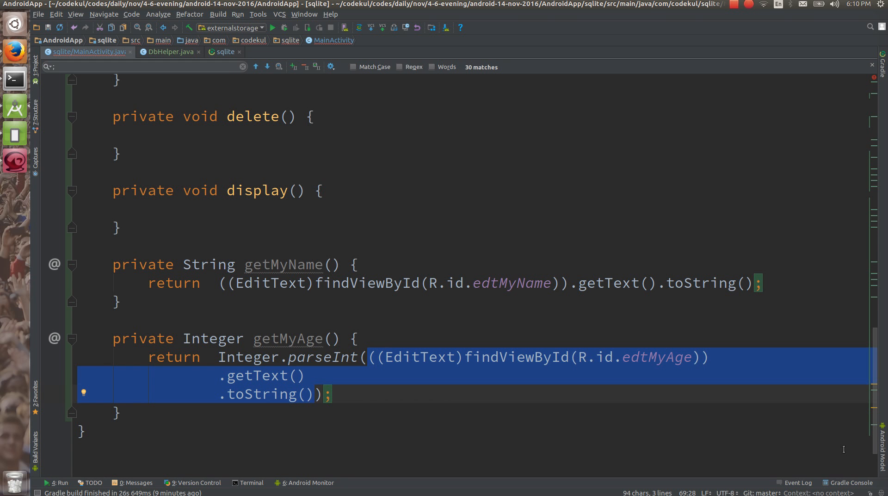
Complete values.put("myName", getMyName()) and add values.put("myAge", getMyAge()) in insert().
scroll(up, 3)
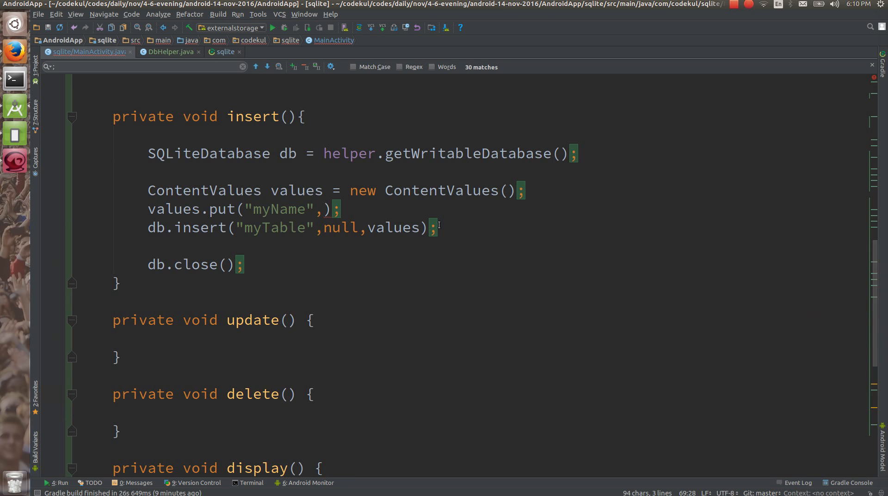
text(g)
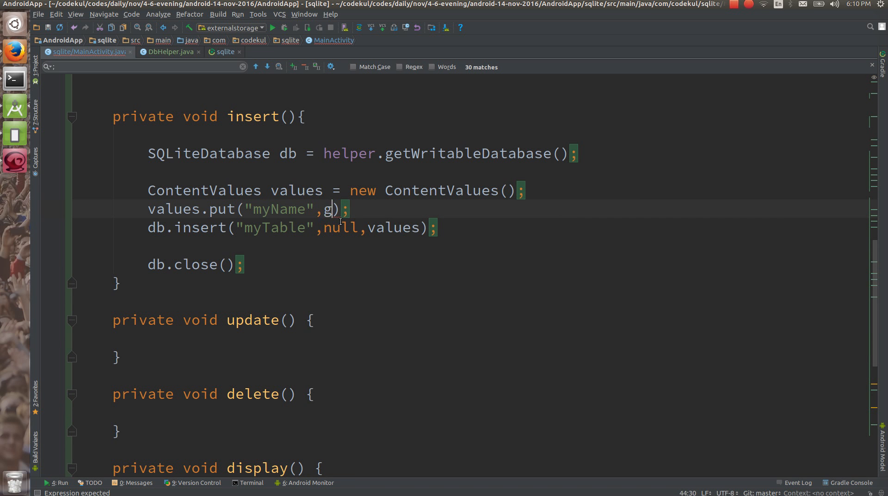
text(etMyName()))
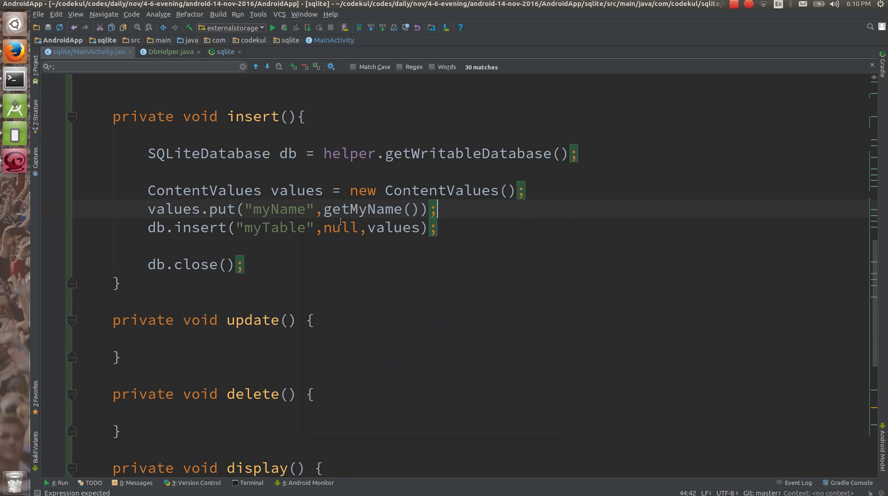
text(values.put("");)
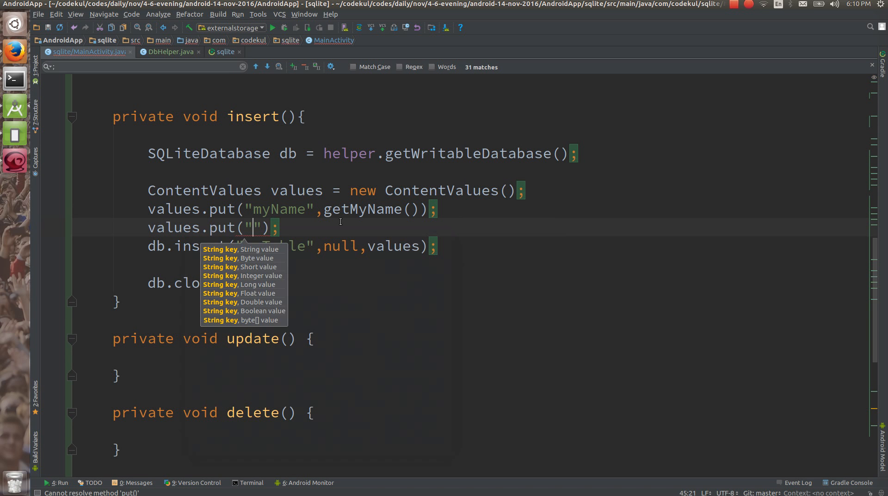
text(myAge)
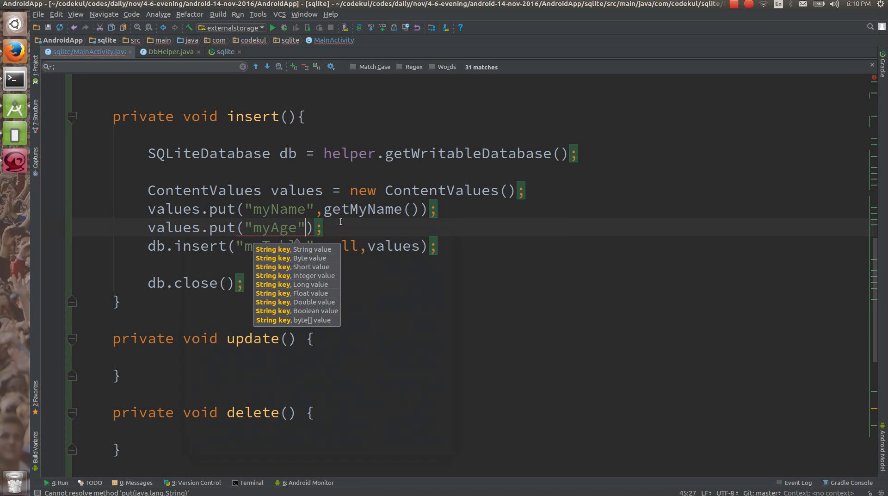
text(getMyAge())
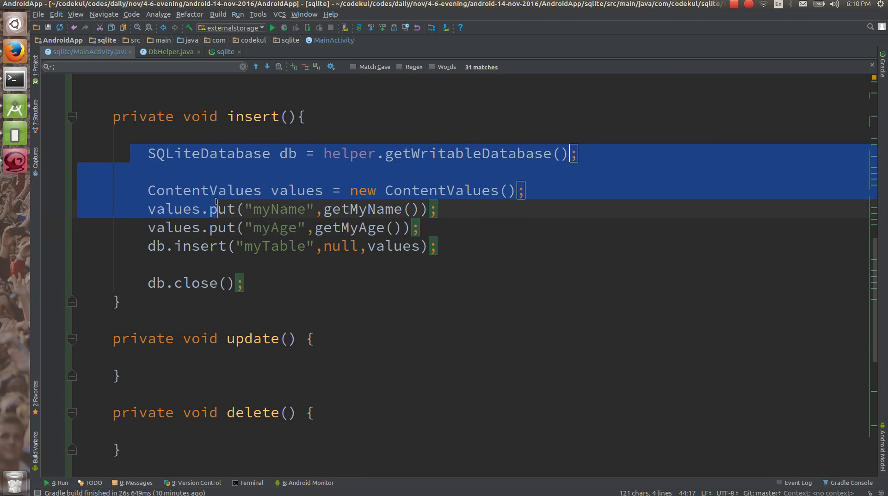
scroll(down, 3)
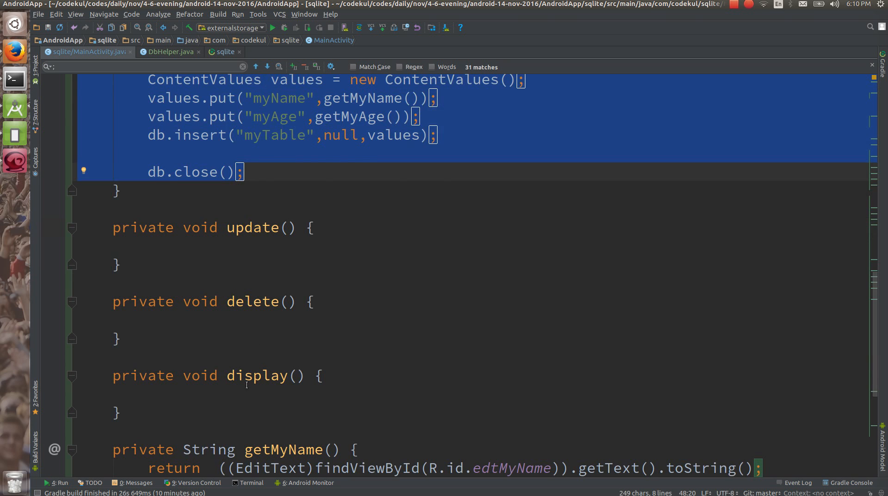
click(227, 394)
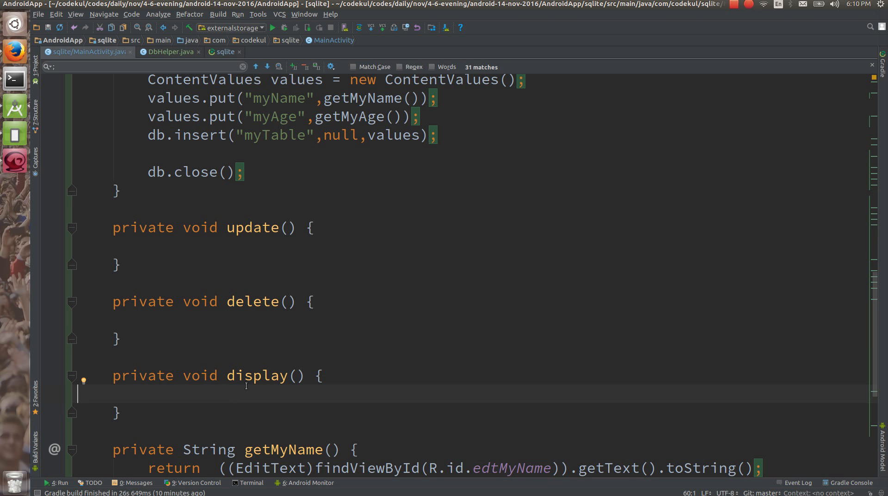
Start display() with SQLiteDatabase db = helper.get, ready to pick getReadableDatabase.
scroll(up, 3)
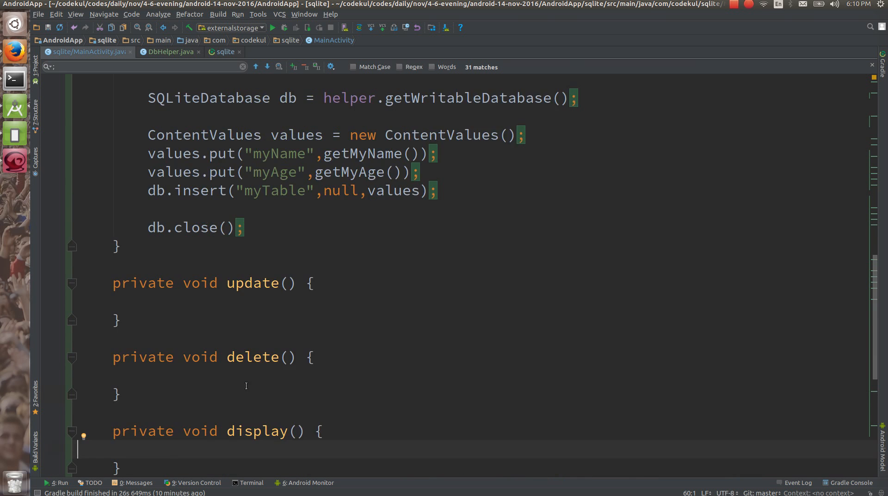
scroll(up, 3)
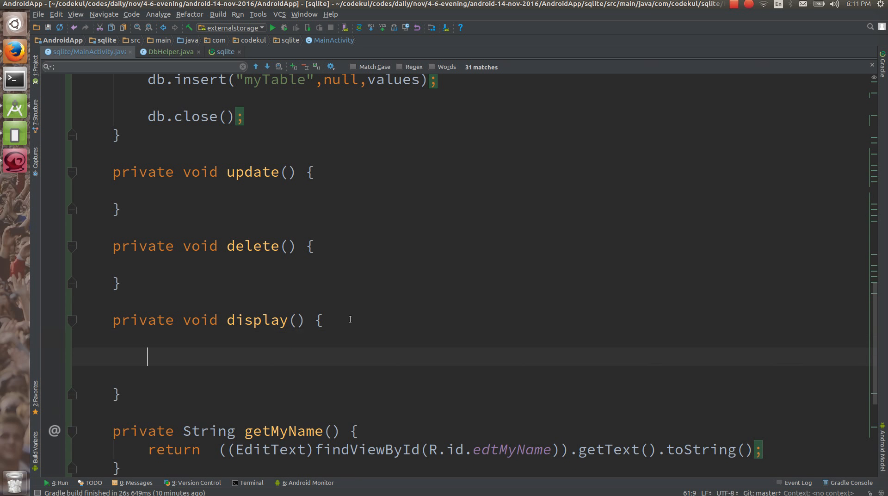
text(SQLiteDatabase)
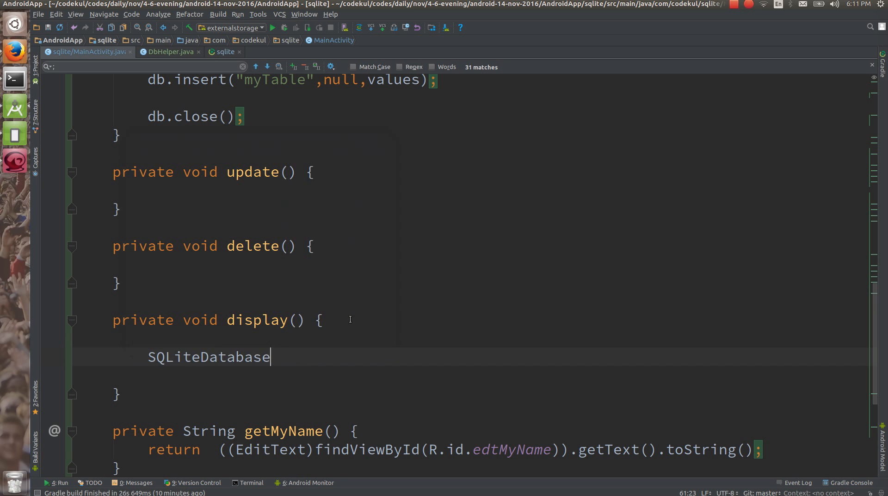
text(s)
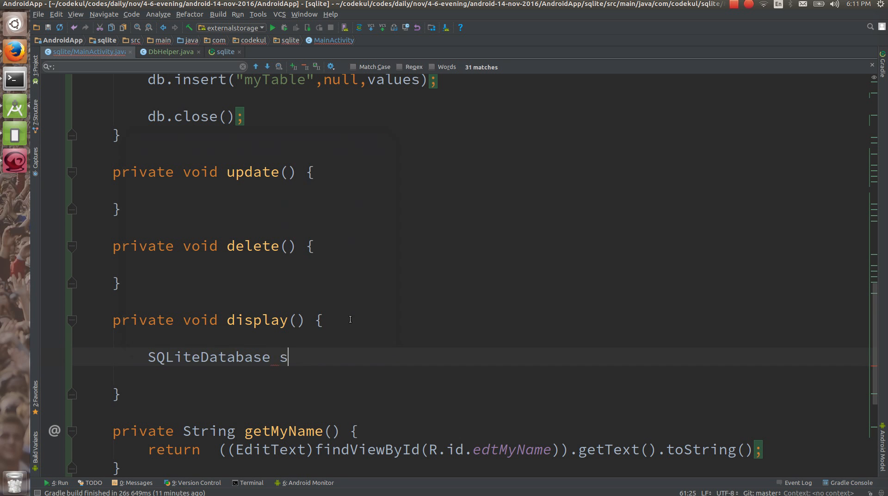
key(BackSpace)
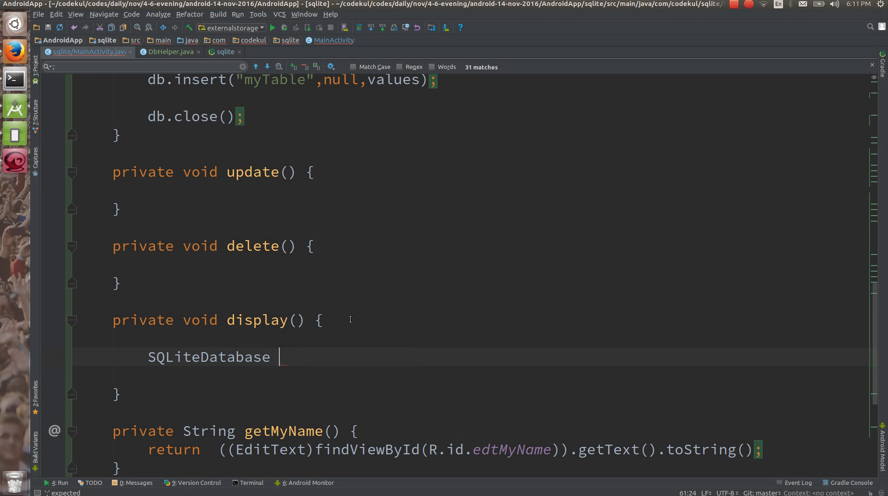
text(db = he)
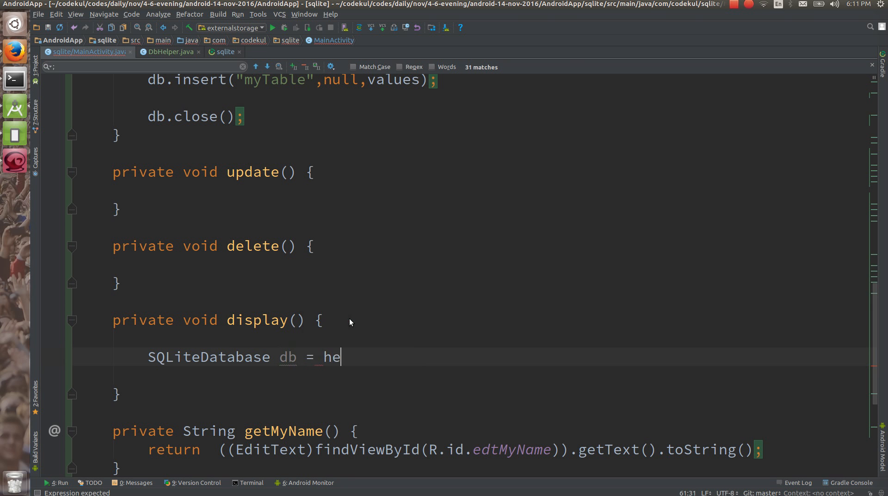
text(lper.get)
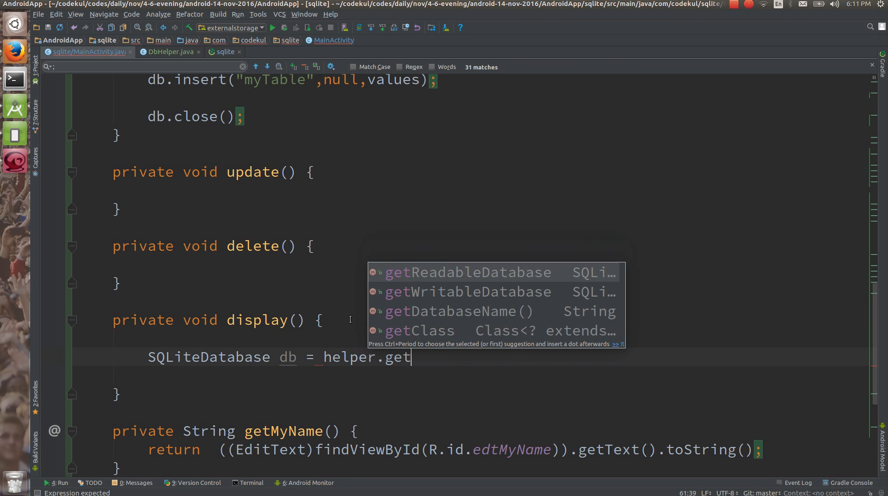